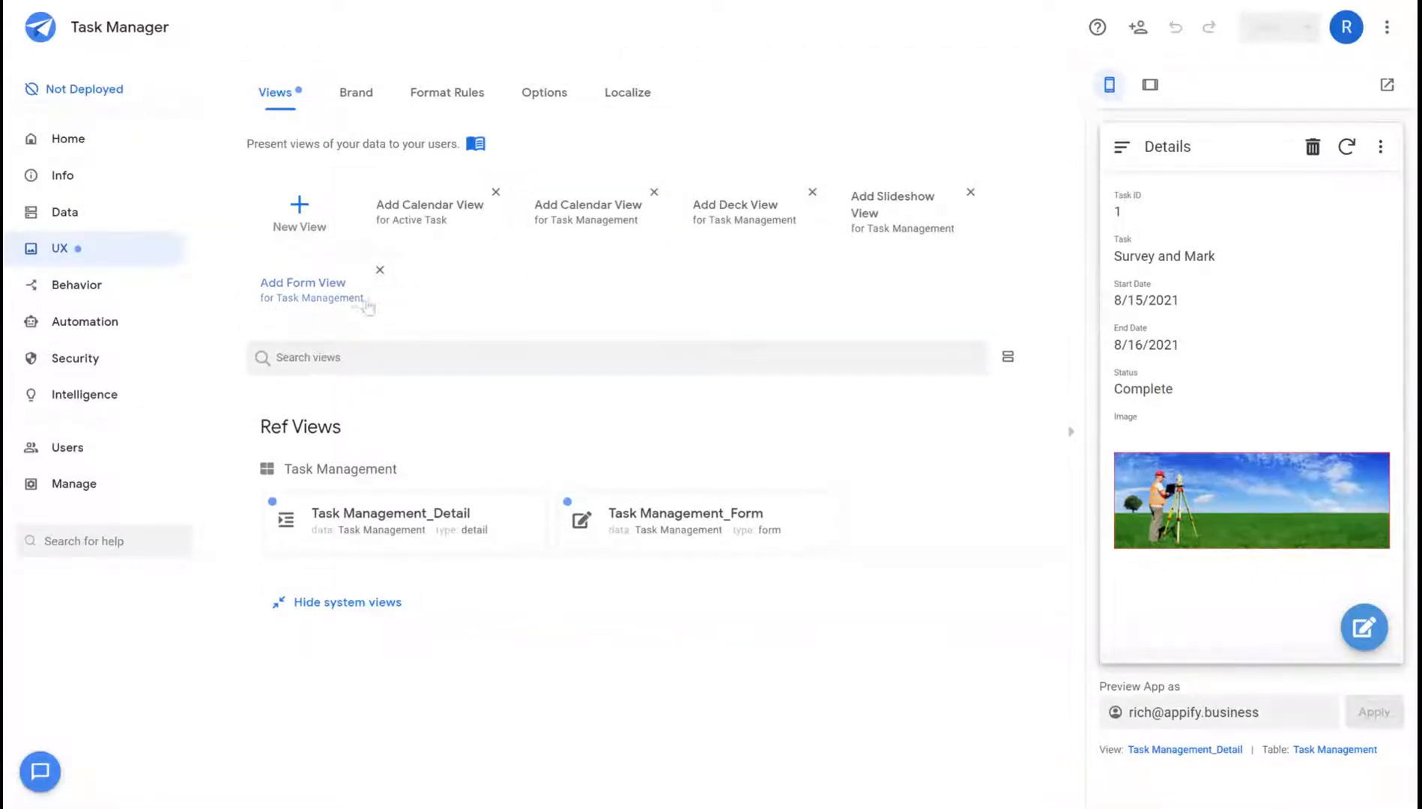
pyautogui.moveTo(436, 176)
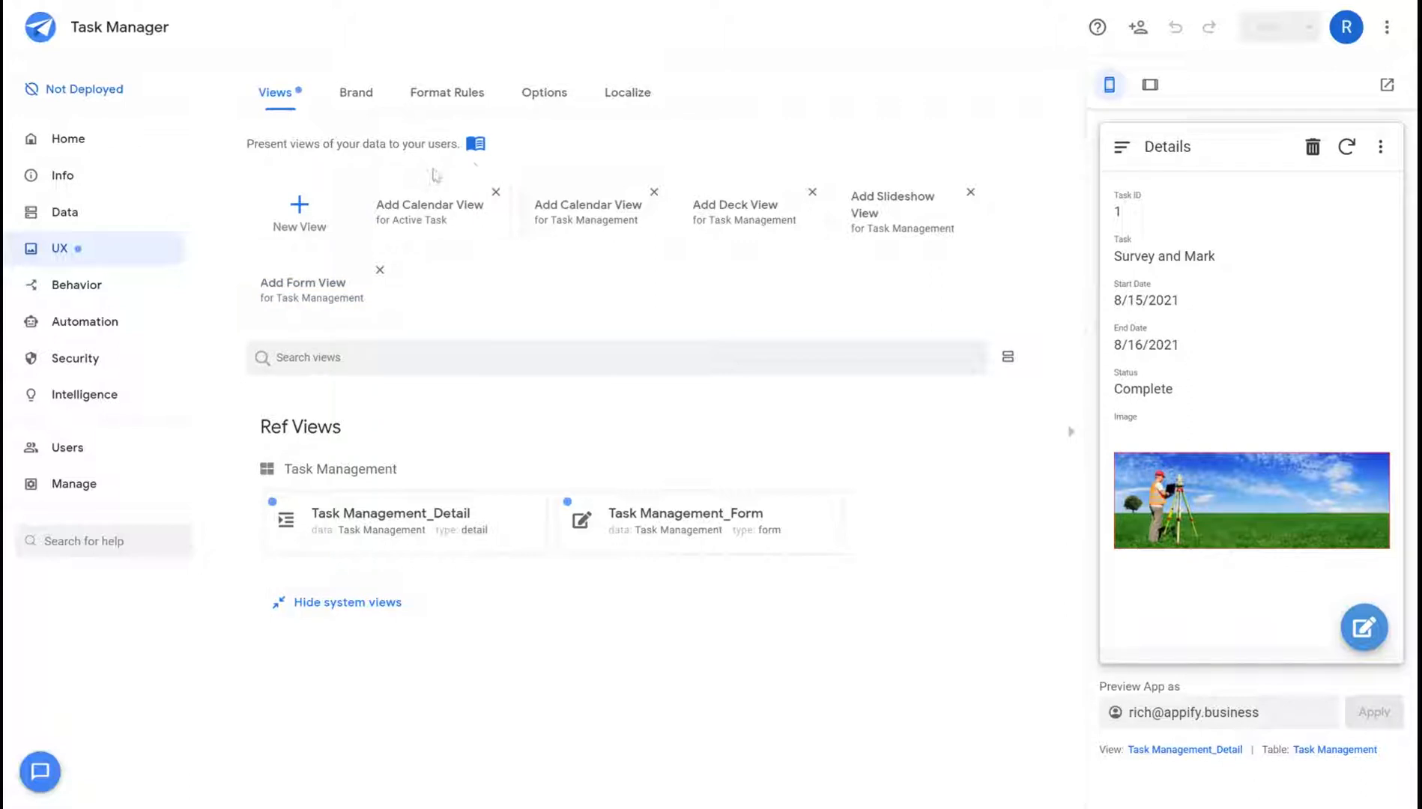
pyautogui.moveTo(41, 263)
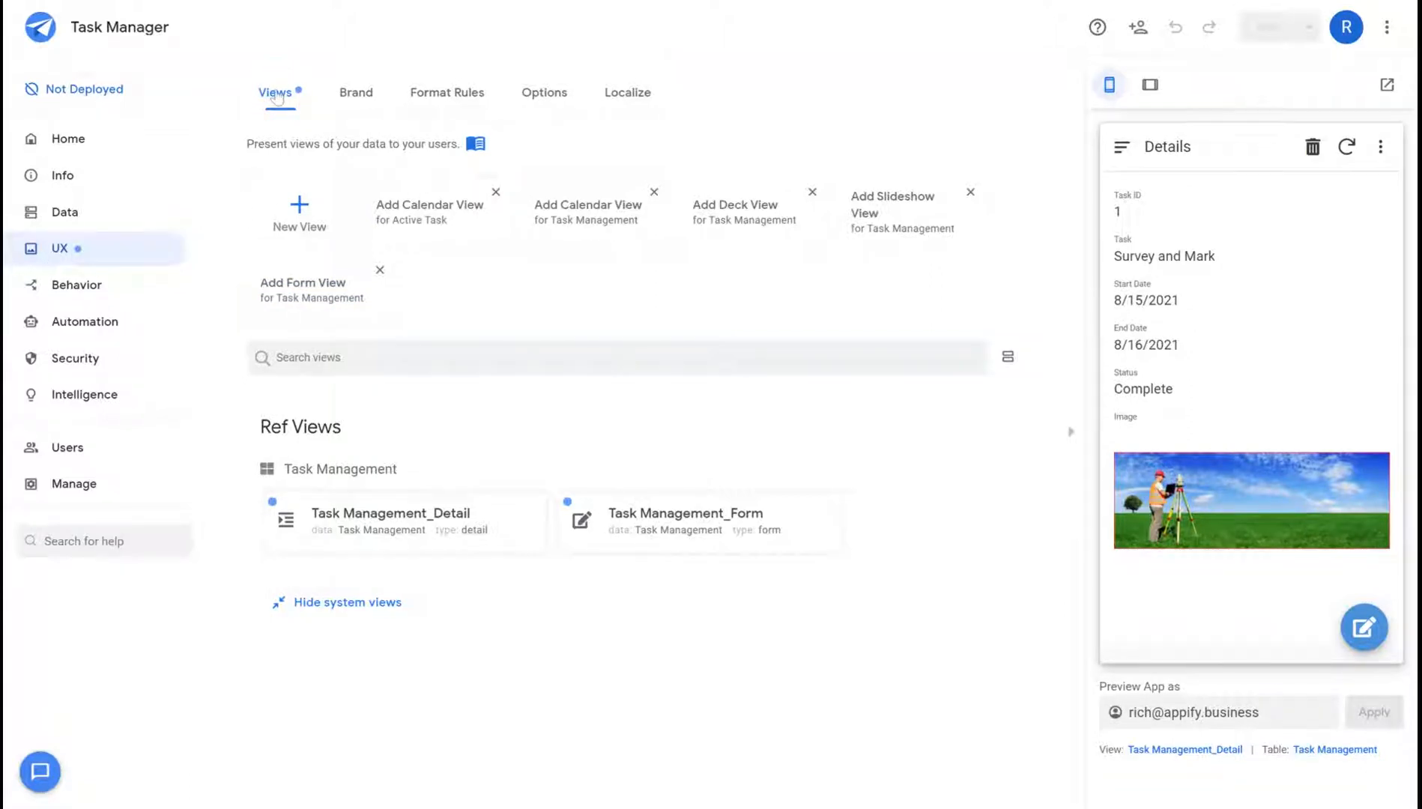
# - Create a new view named Active Tasks showing the Active Task slice
pyautogui.click(299, 214)
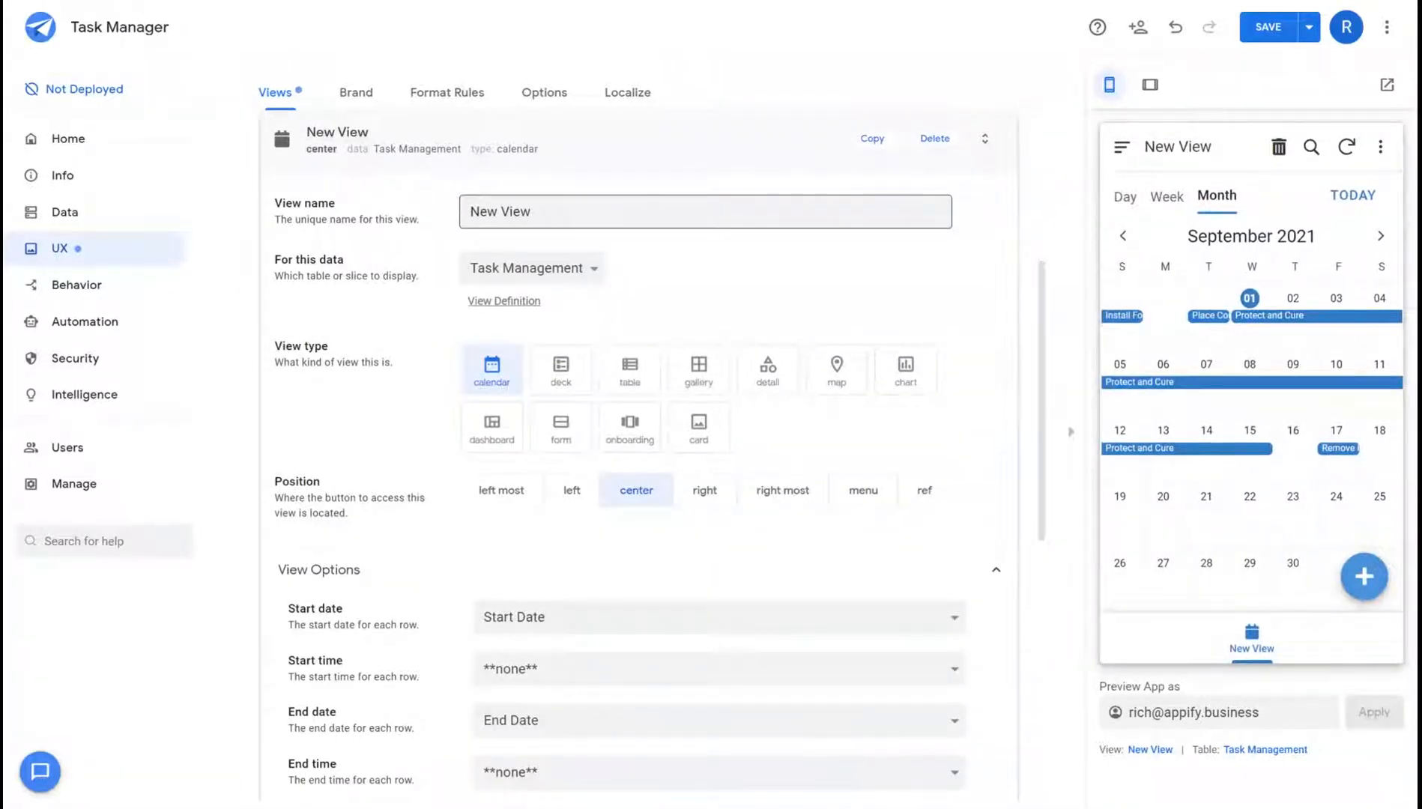
pyautogui.click(705, 212)
pyautogui.write('Active Tasks')
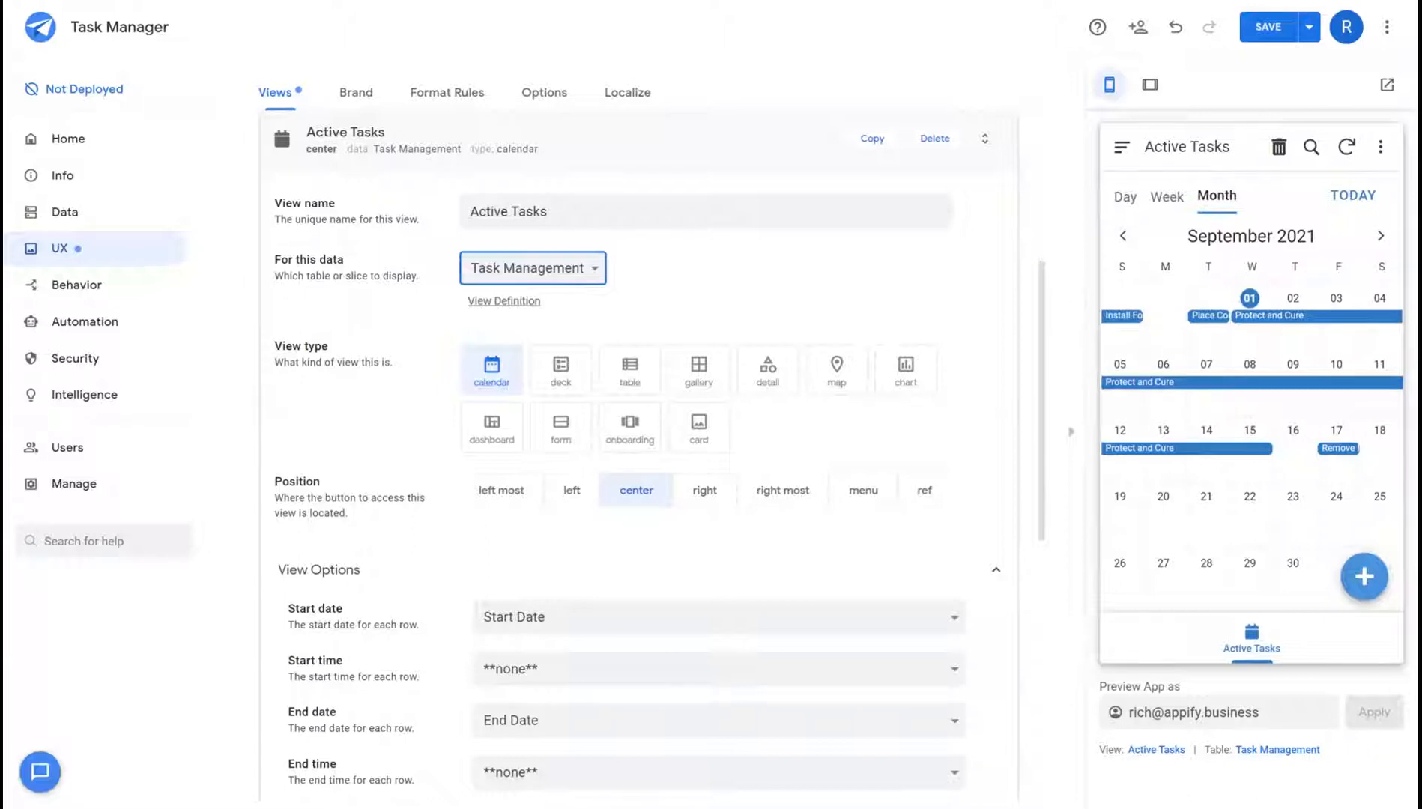
pyautogui.click(531, 267)
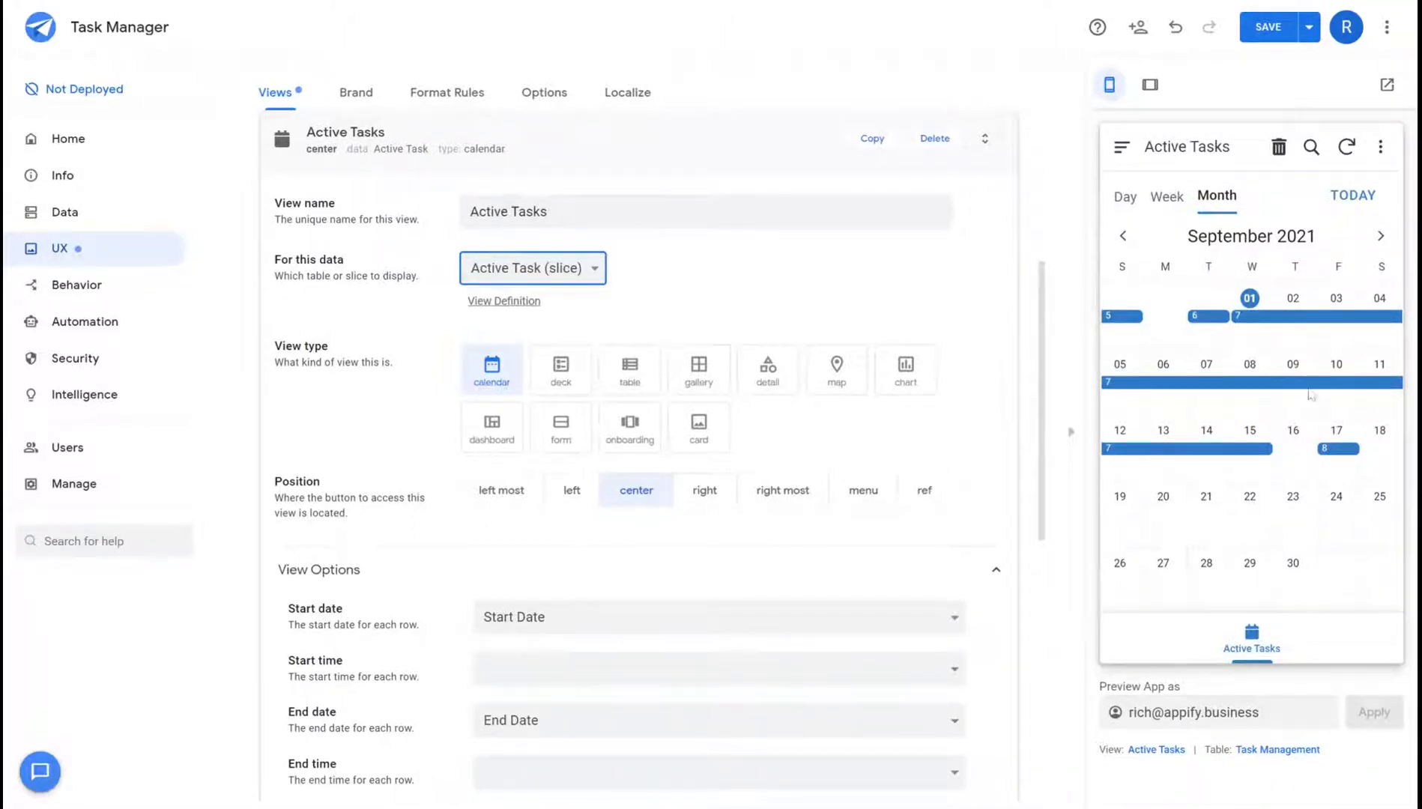
pyautogui.moveTo(648, 334)
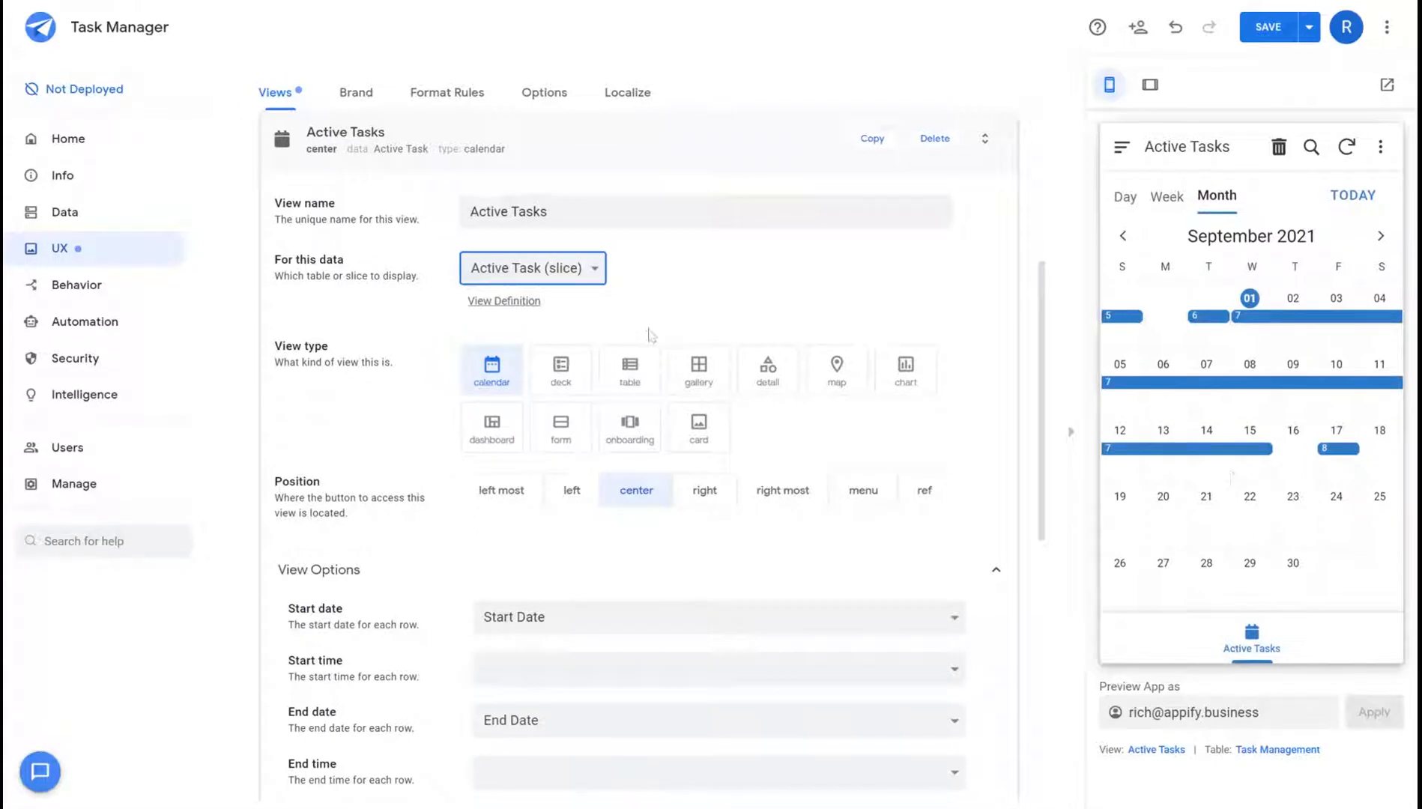
pyautogui.moveTo(870, 376)
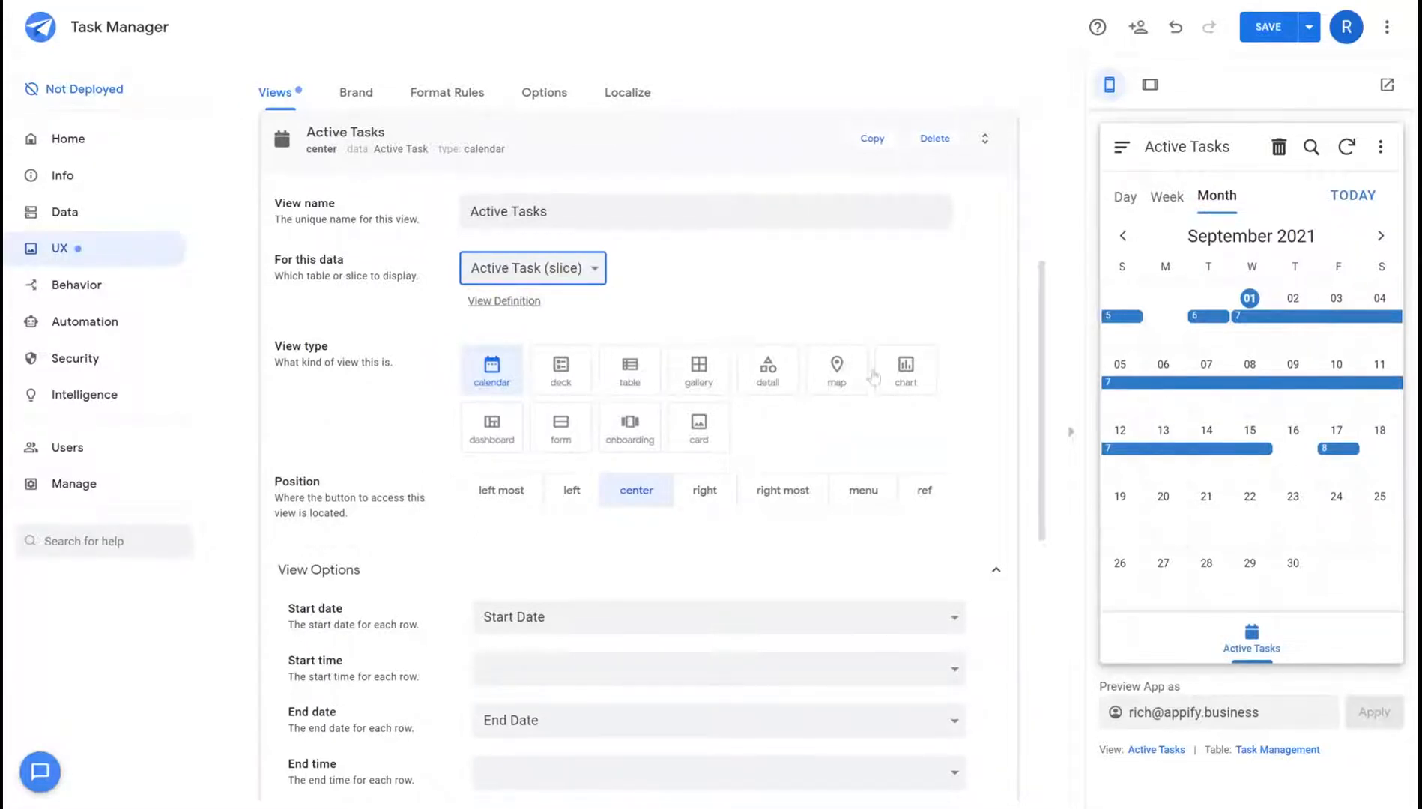
pyautogui.moveTo(561, 375)
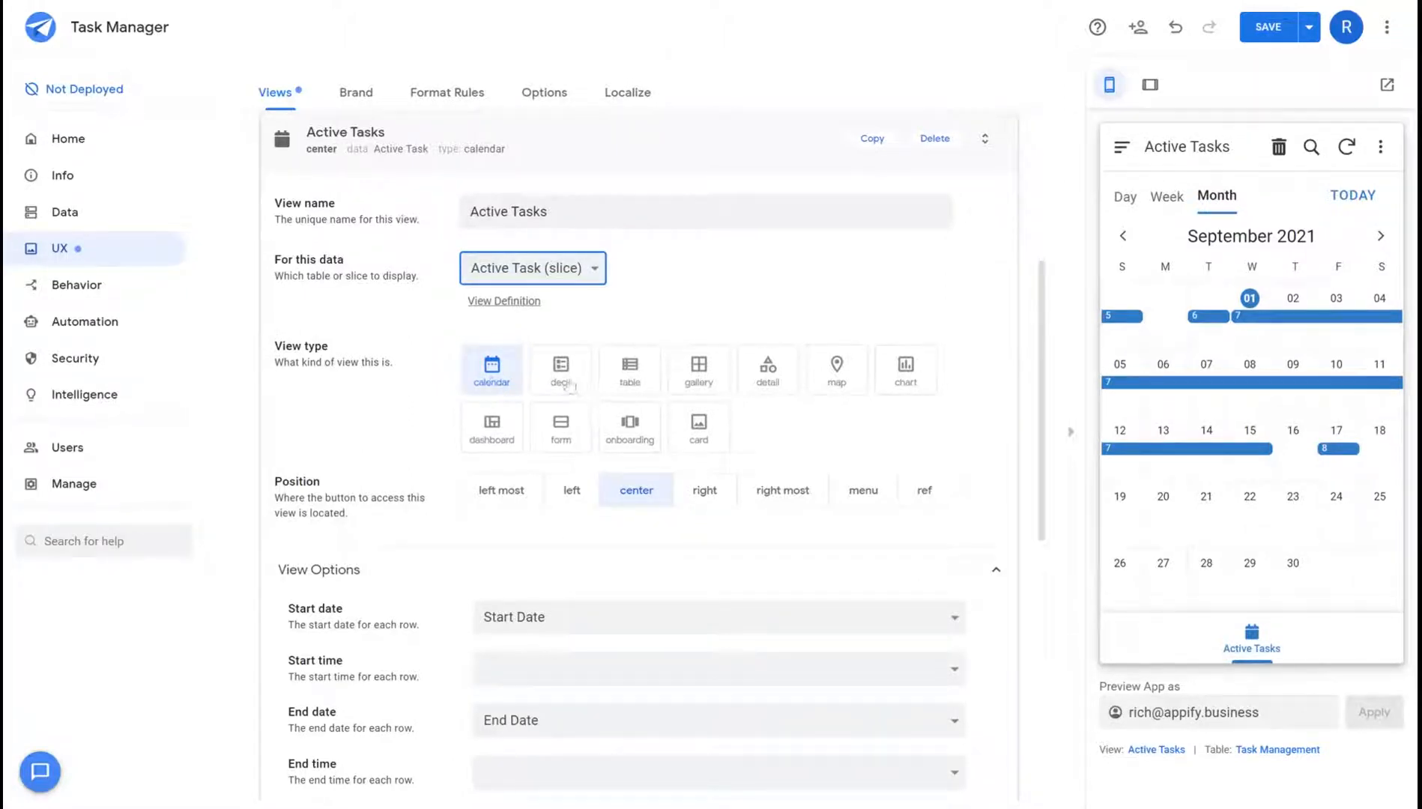
# - Try each view type — table, gallery, detail, map, chart, dashboard, form, onboarding — and settle on card
pyautogui.click(628, 369)
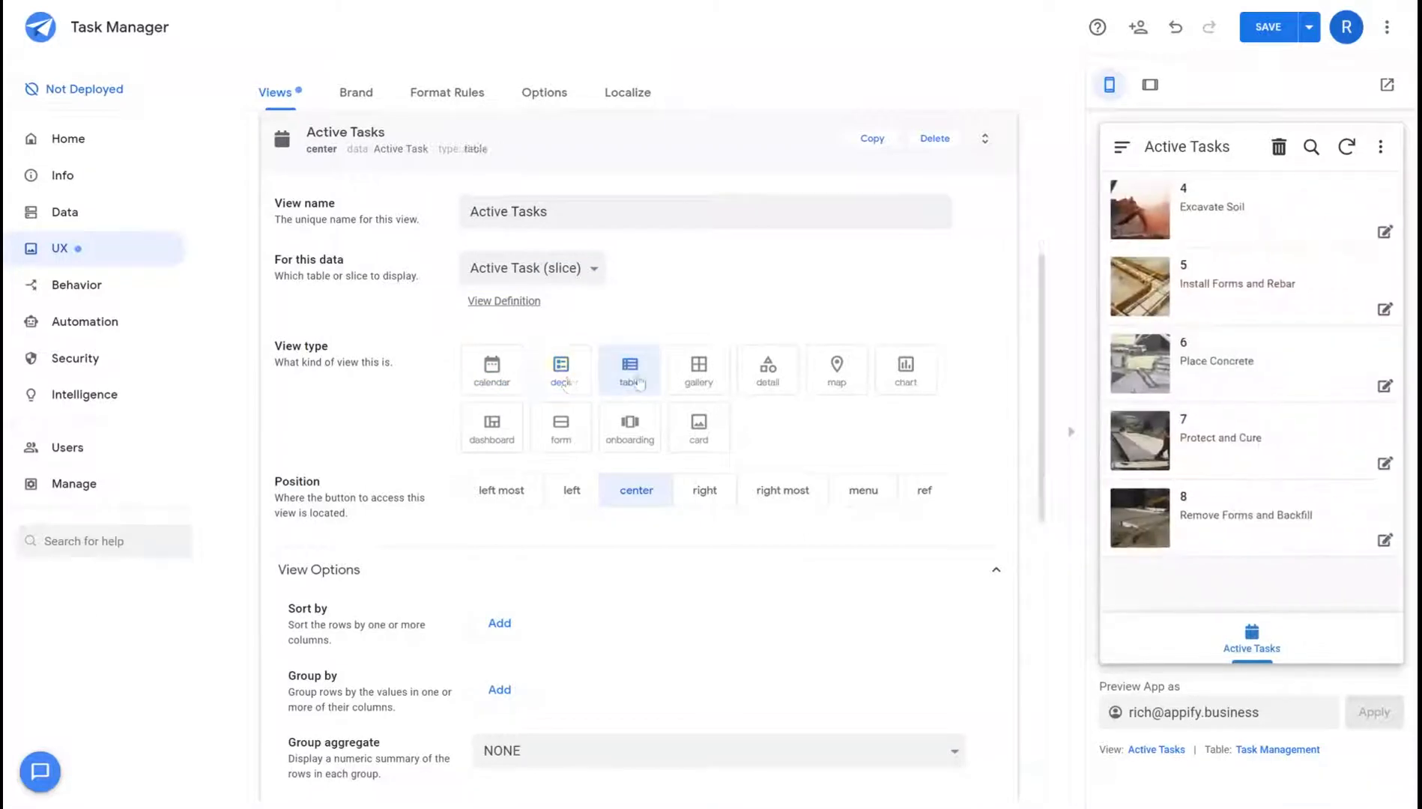
pyautogui.click(698, 370)
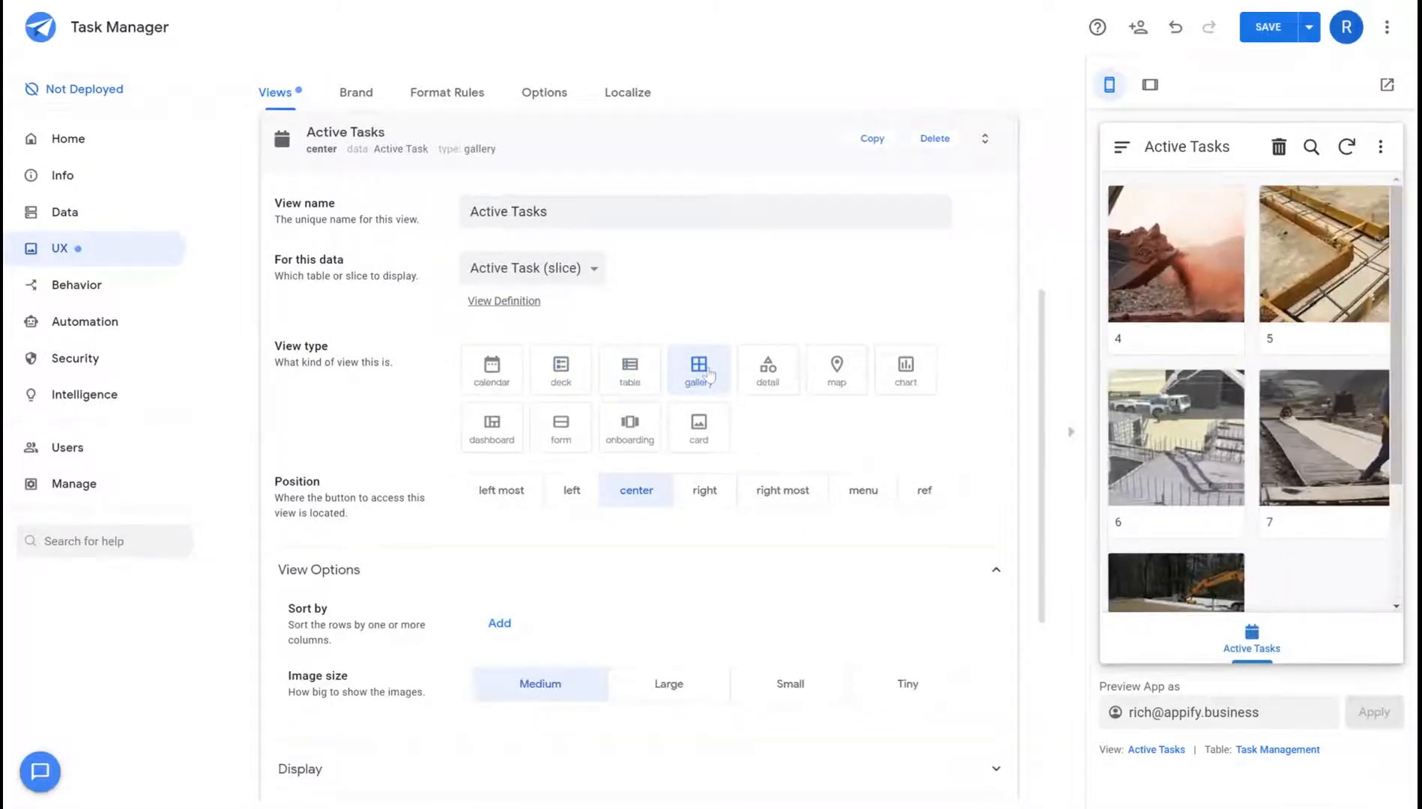
pyautogui.click(768, 369)
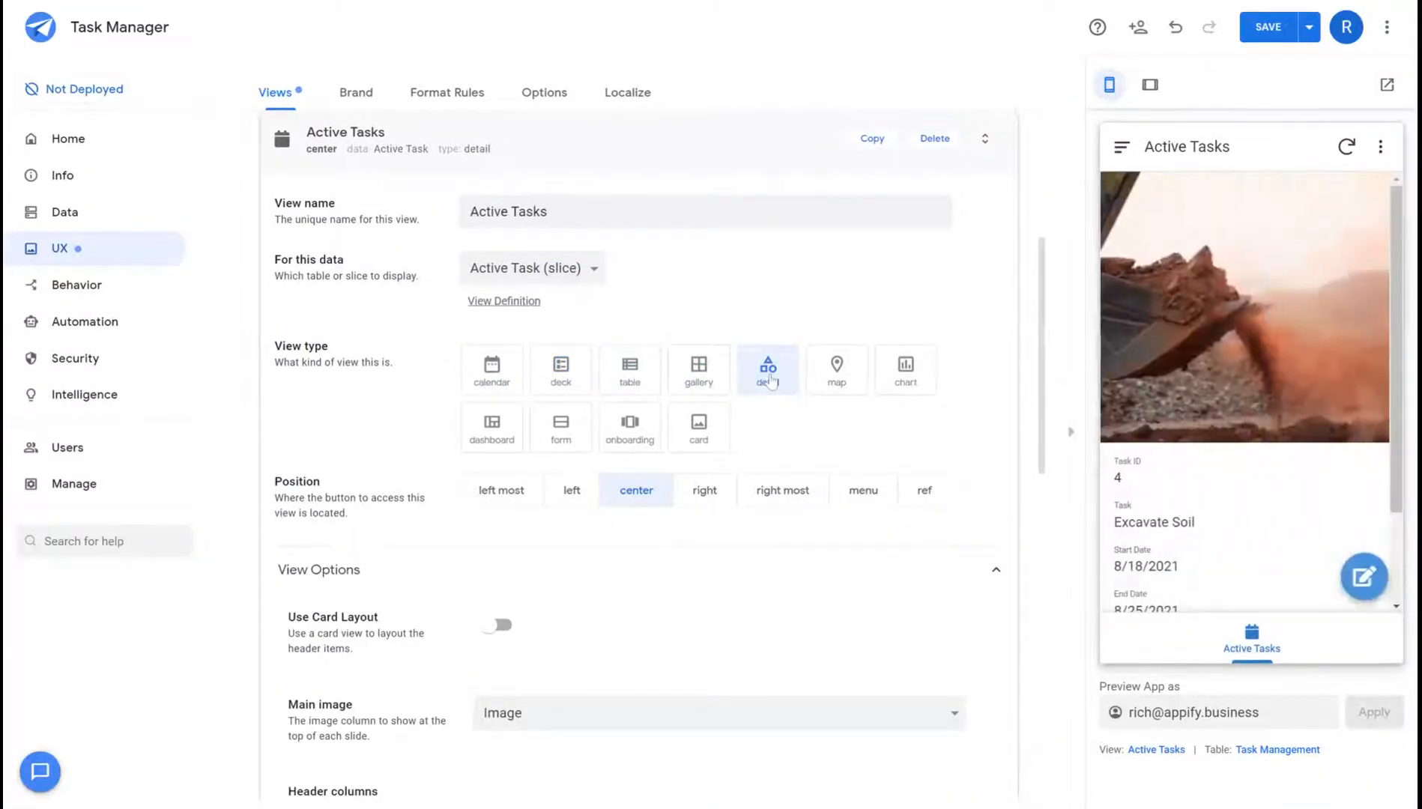
pyautogui.moveTo(793, 421)
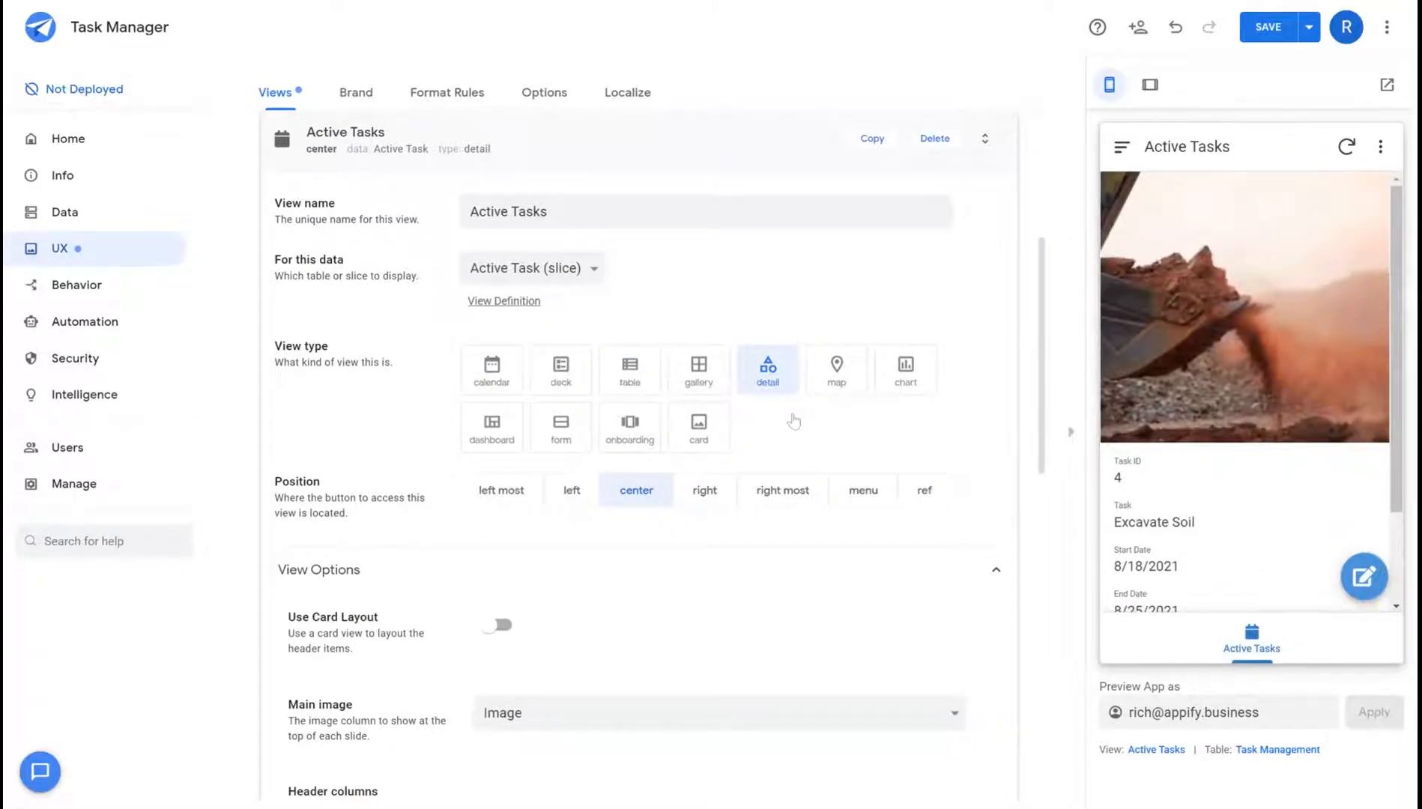
pyautogui.click(835, 370)
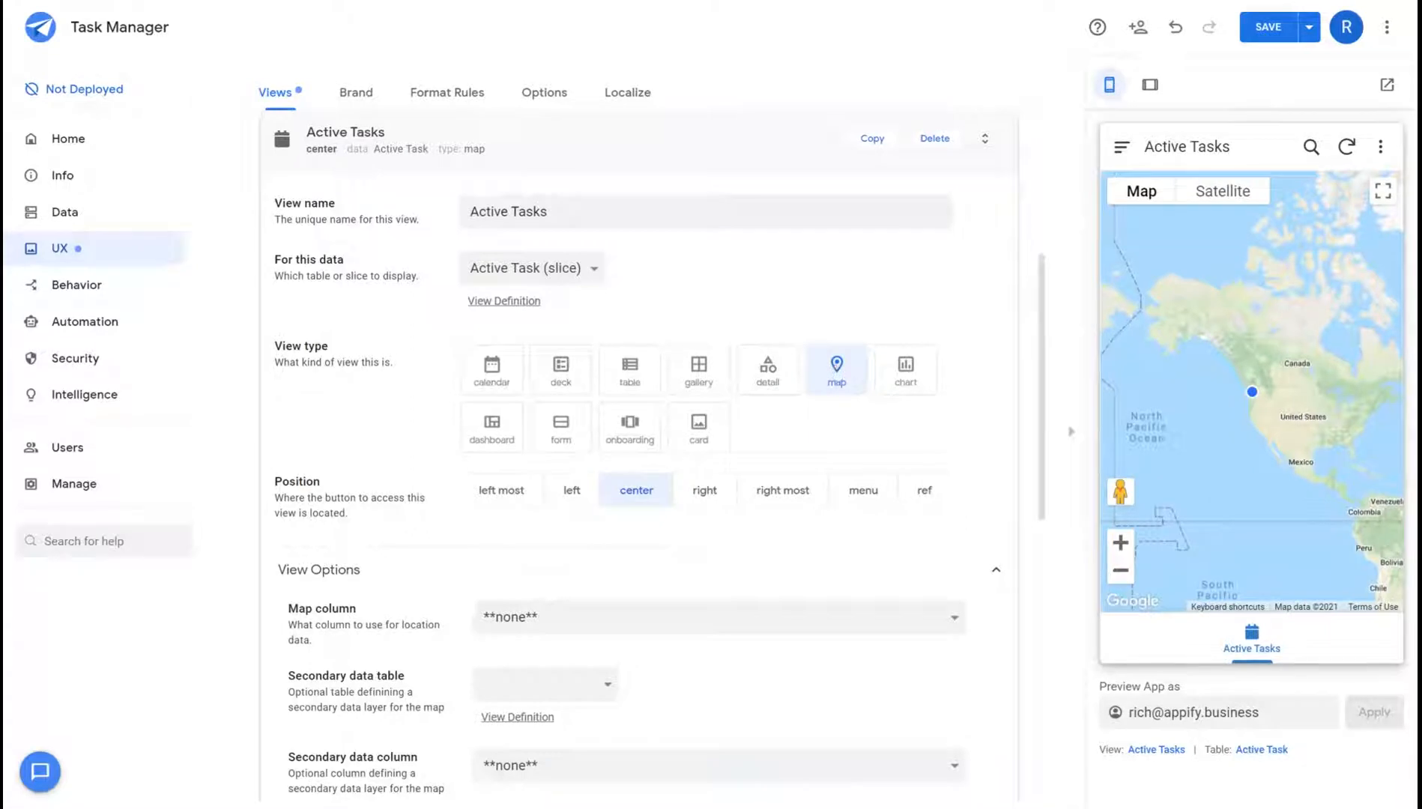
pyautogui.click(904, 370)
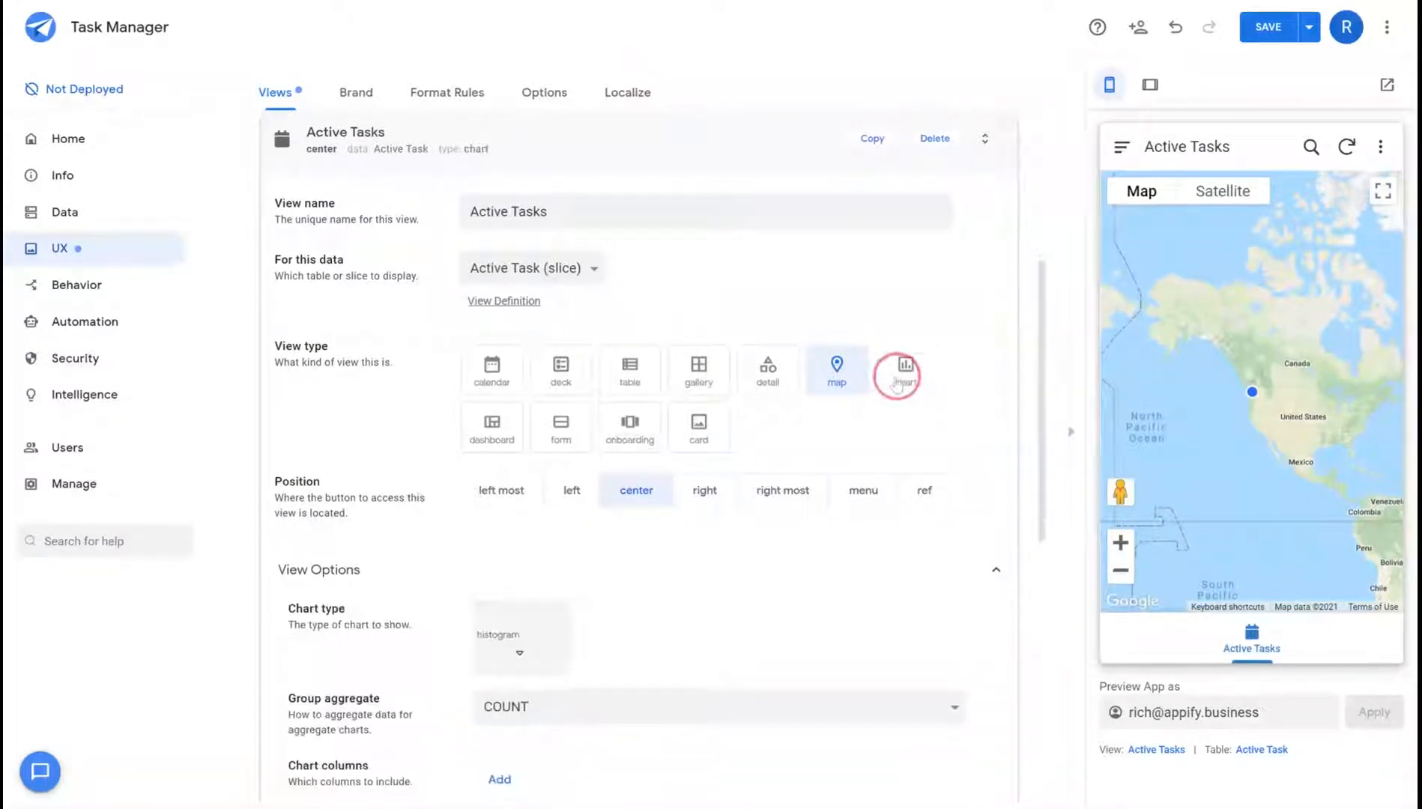
pyautogui.click(904, 369)
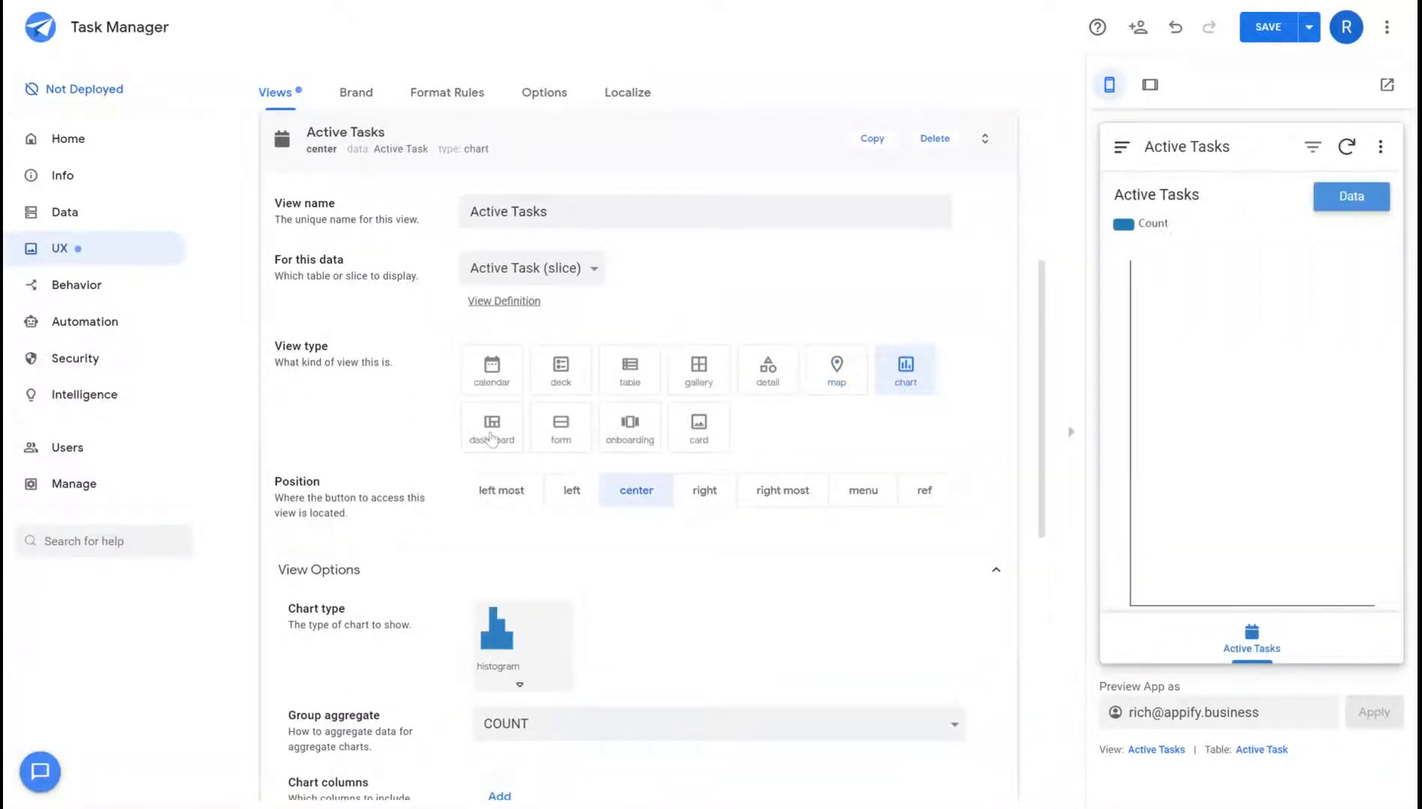
pyautogui.click(491, 426)
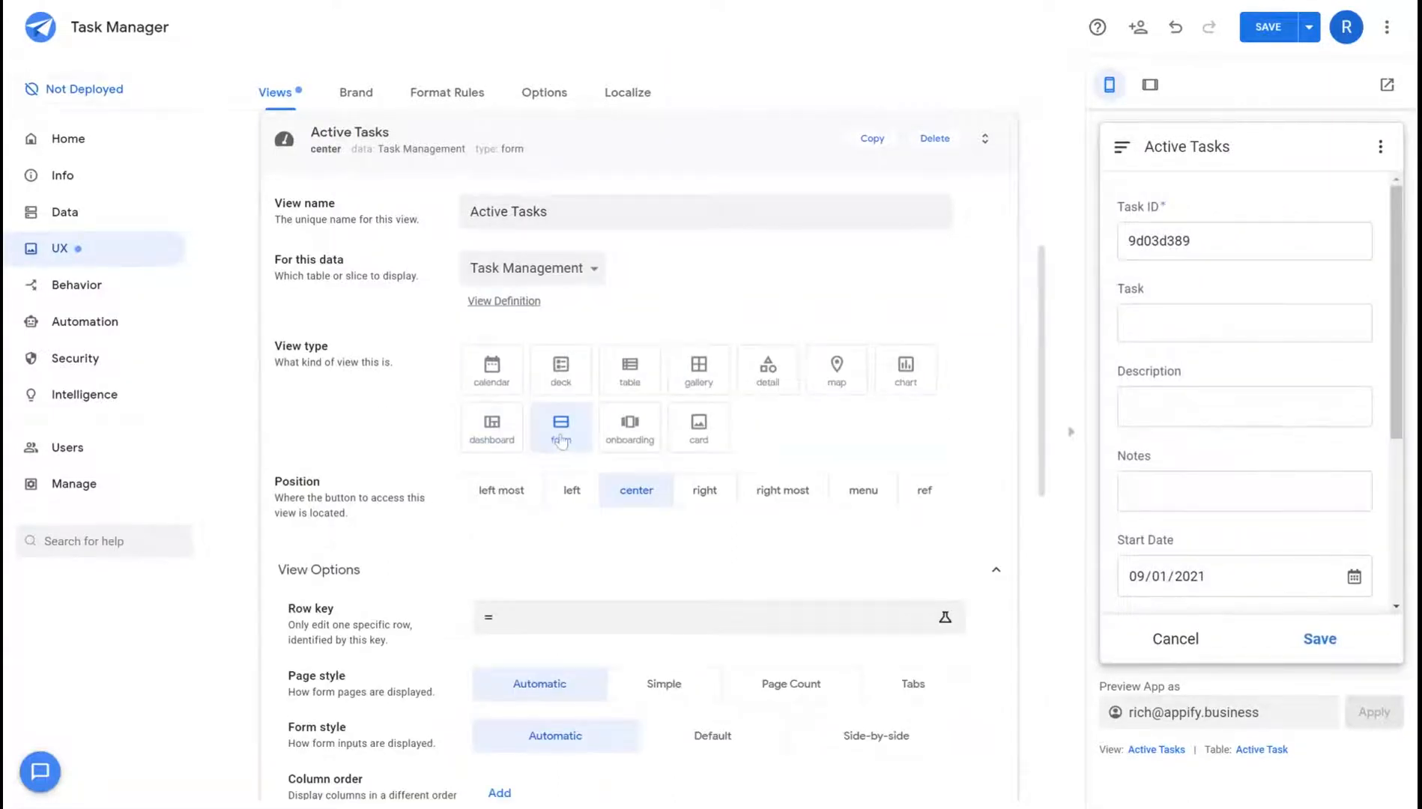
pyautogui.click(629, 427)
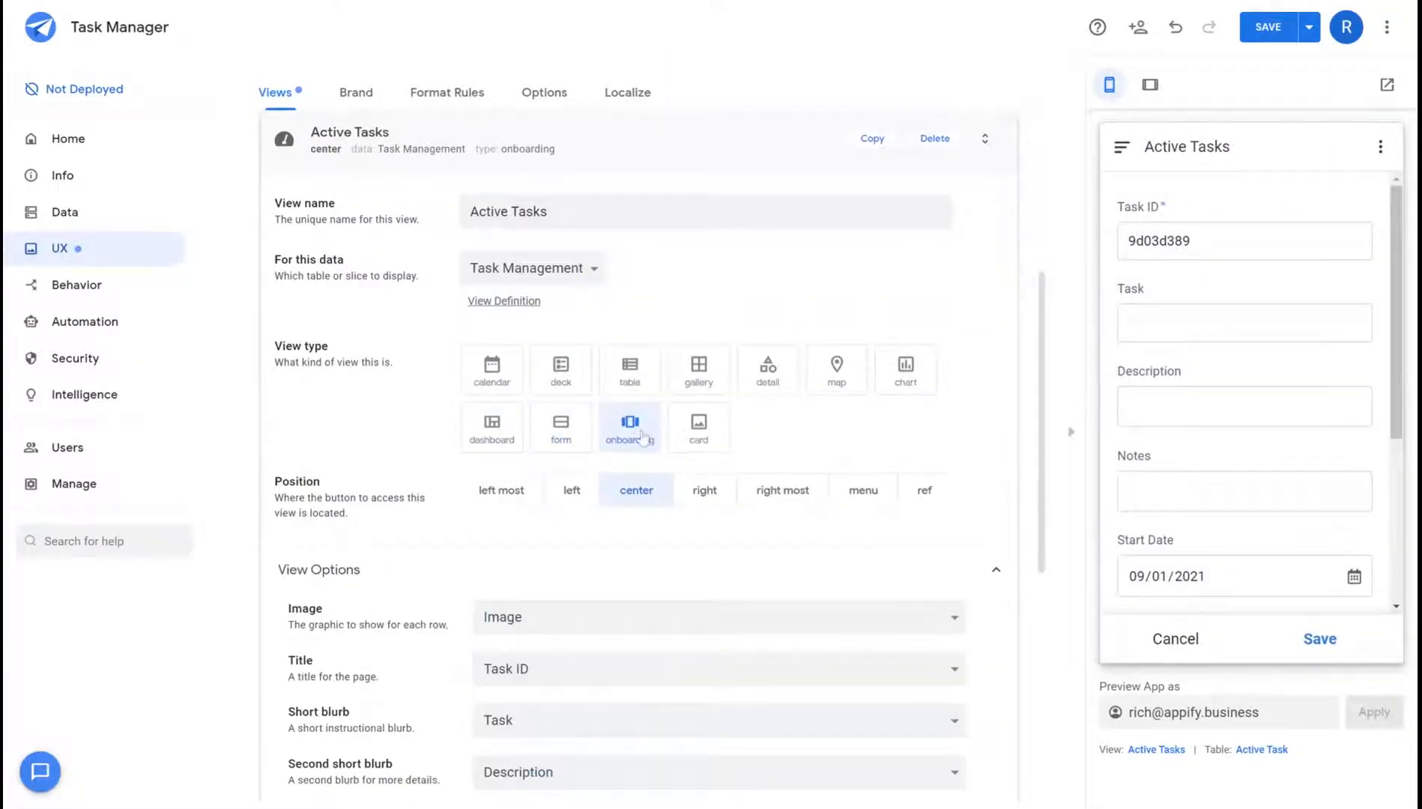
pyautogui.click(699, 426)
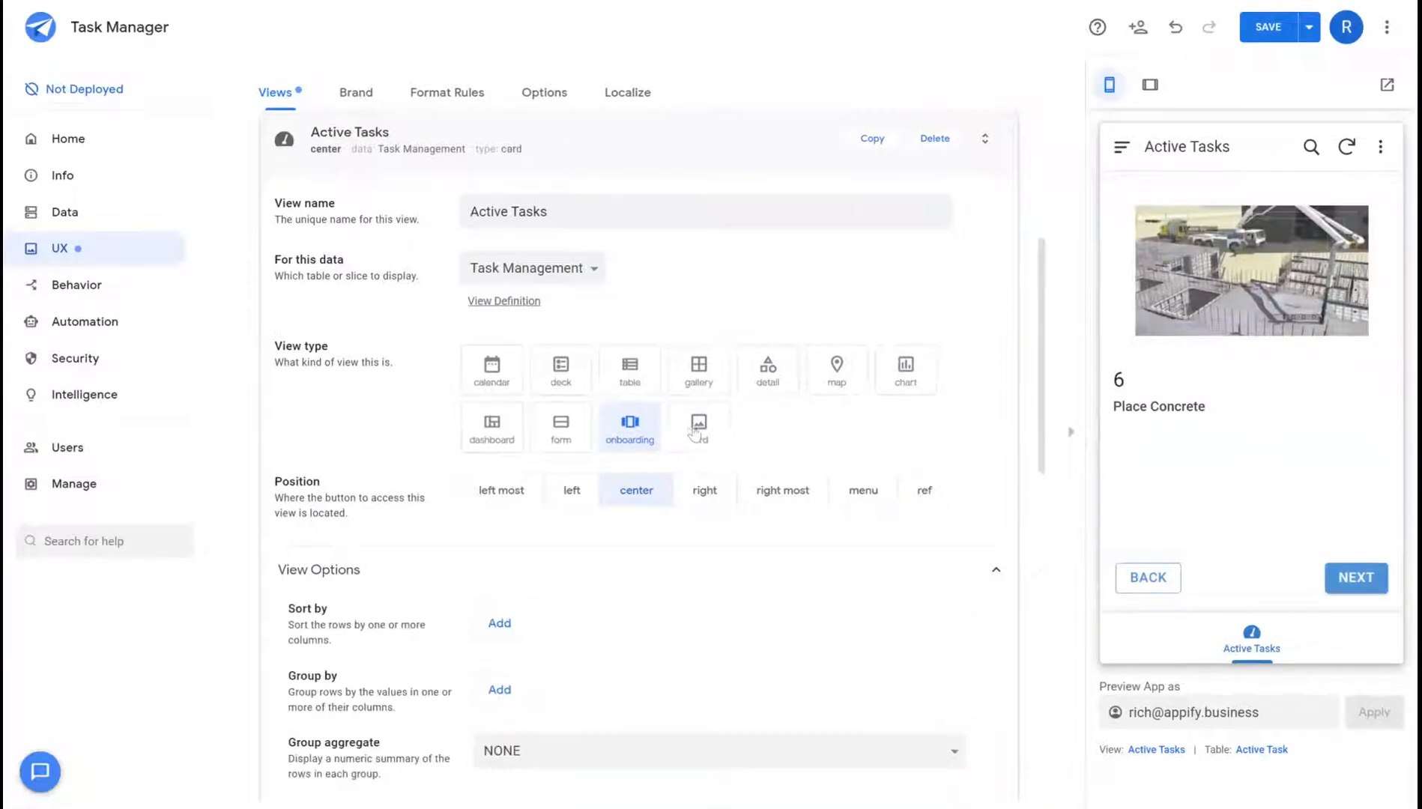
pyautogui.scroll(-3)
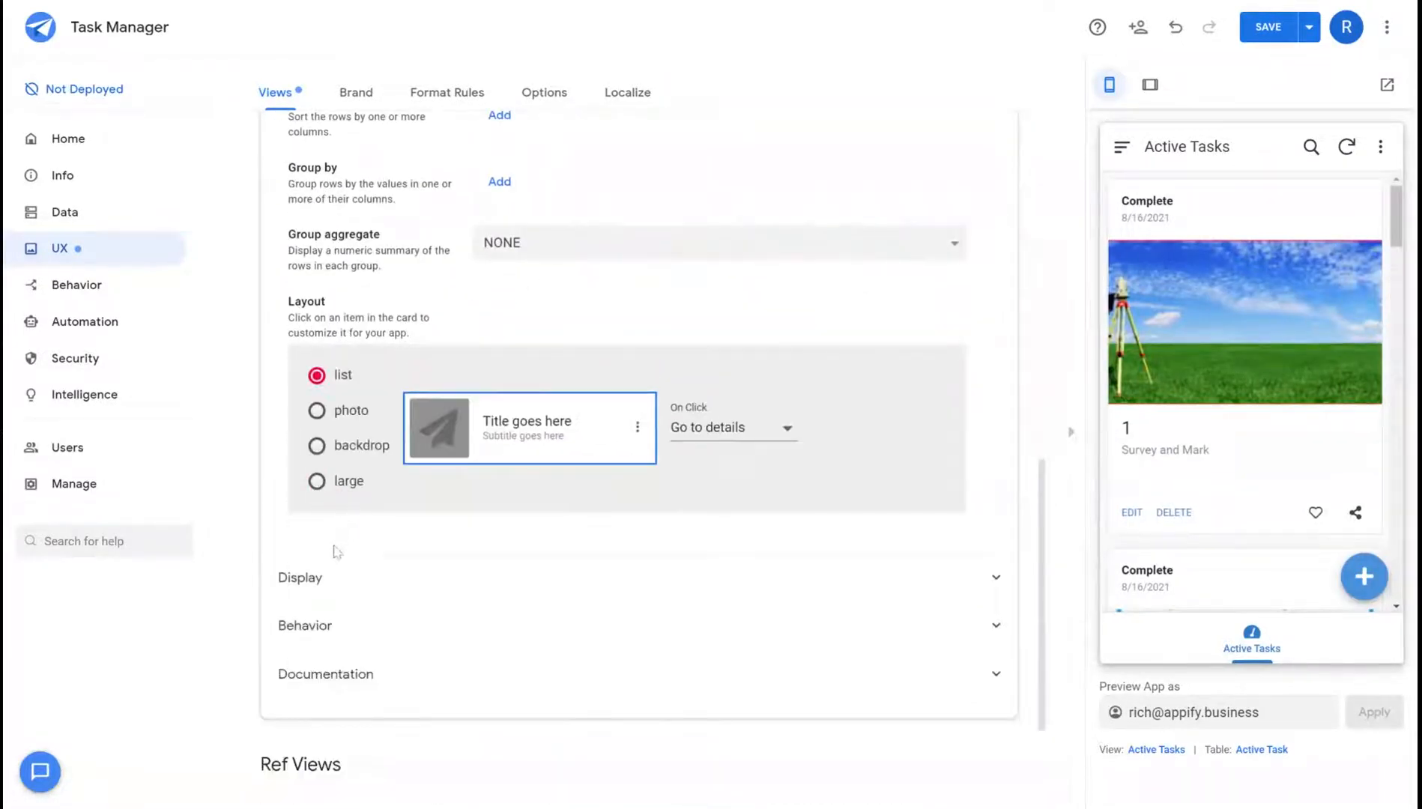
# - Make Active Tasks a deck view and set its position to ref, out of the menu
pyautogui.click(315, 441)
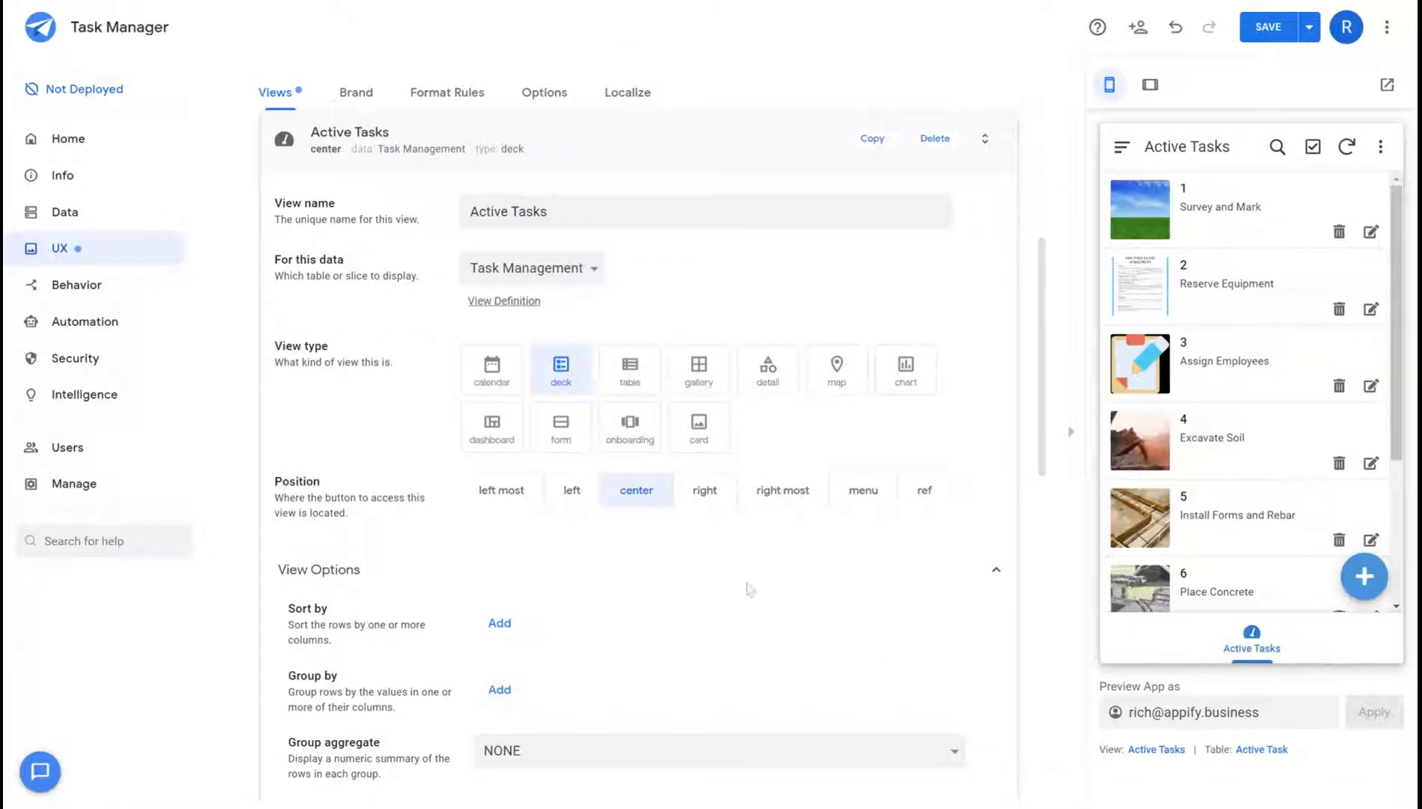
pyautogui.click(862, 490)
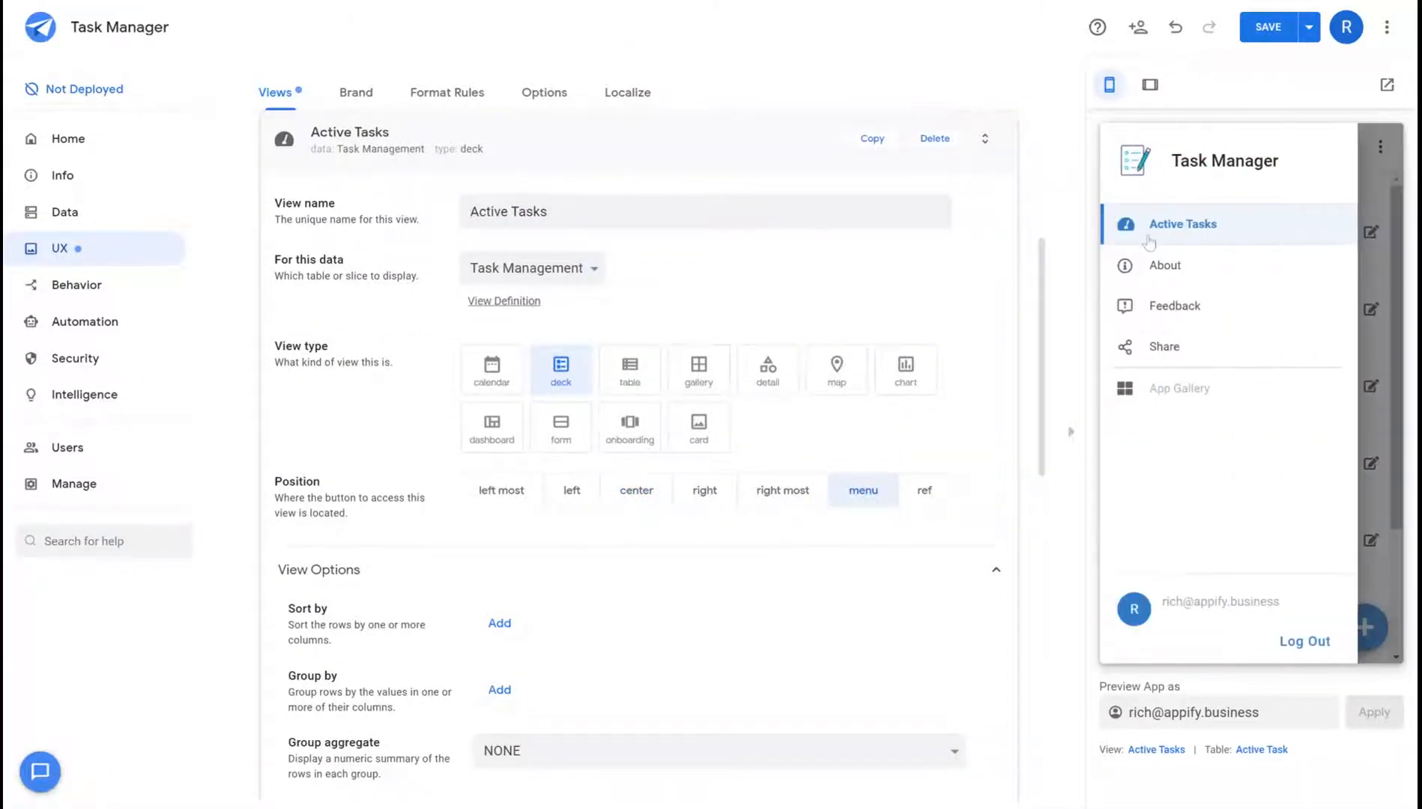
pyautogui.moveTo(1250, 236)
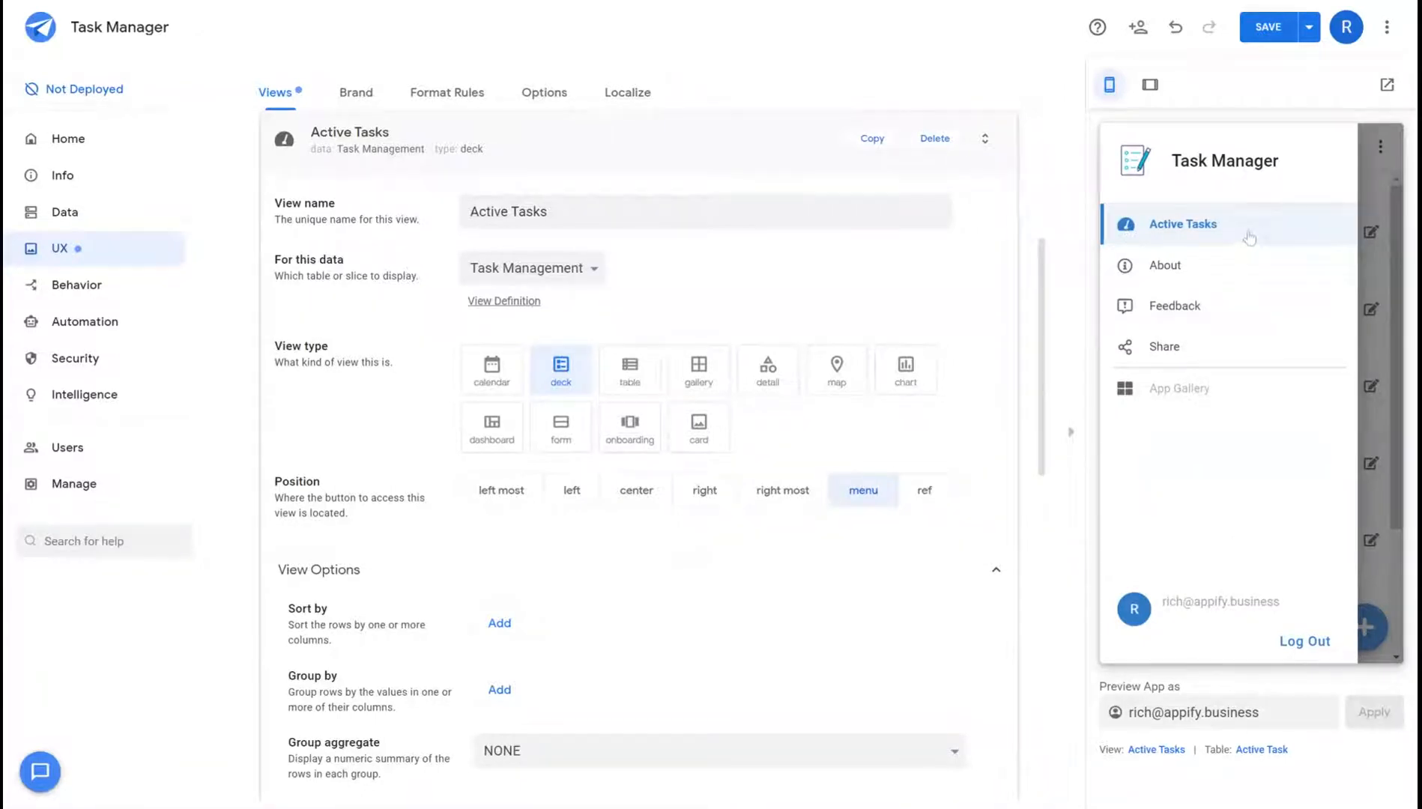
pyautogui.click(924, 490)
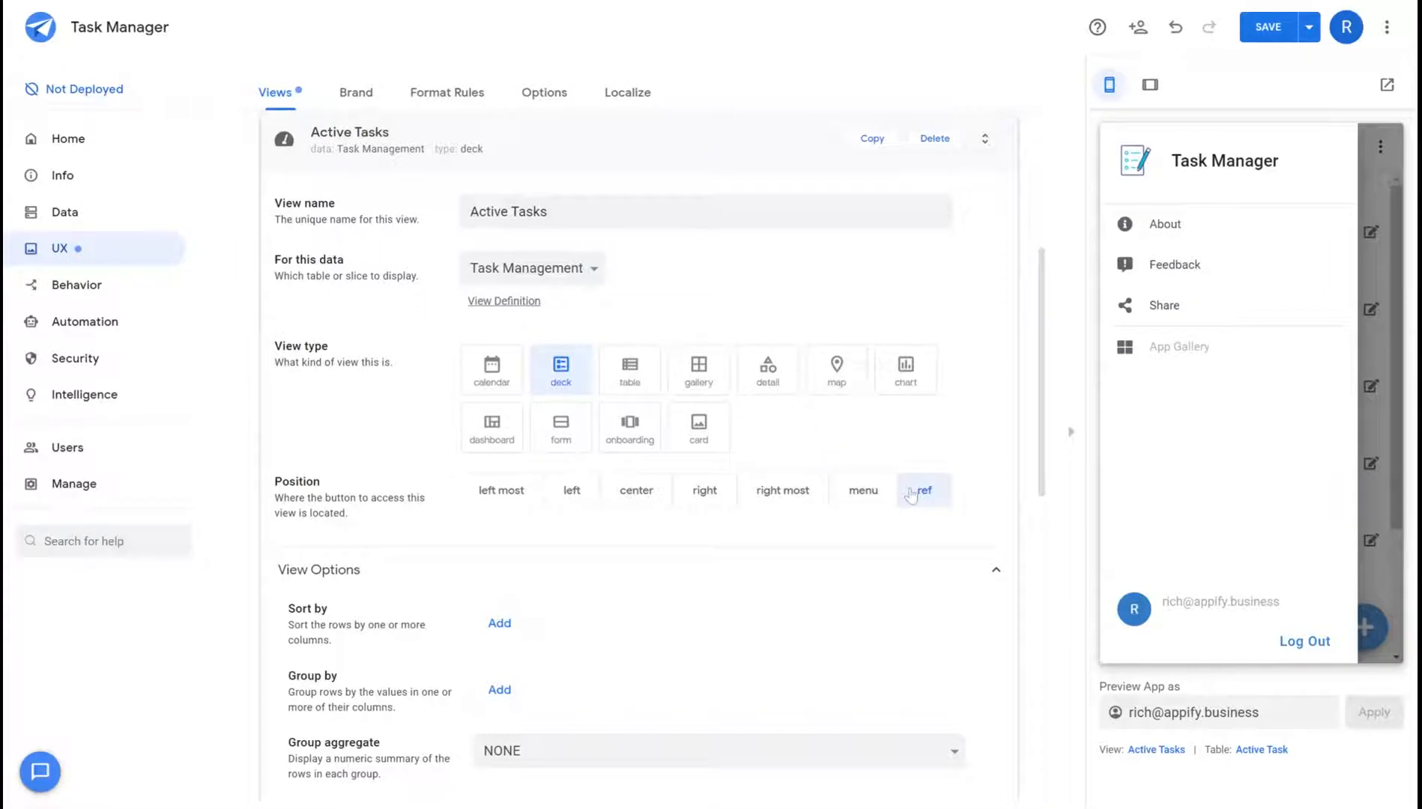
pyautogui.click(922, 490)
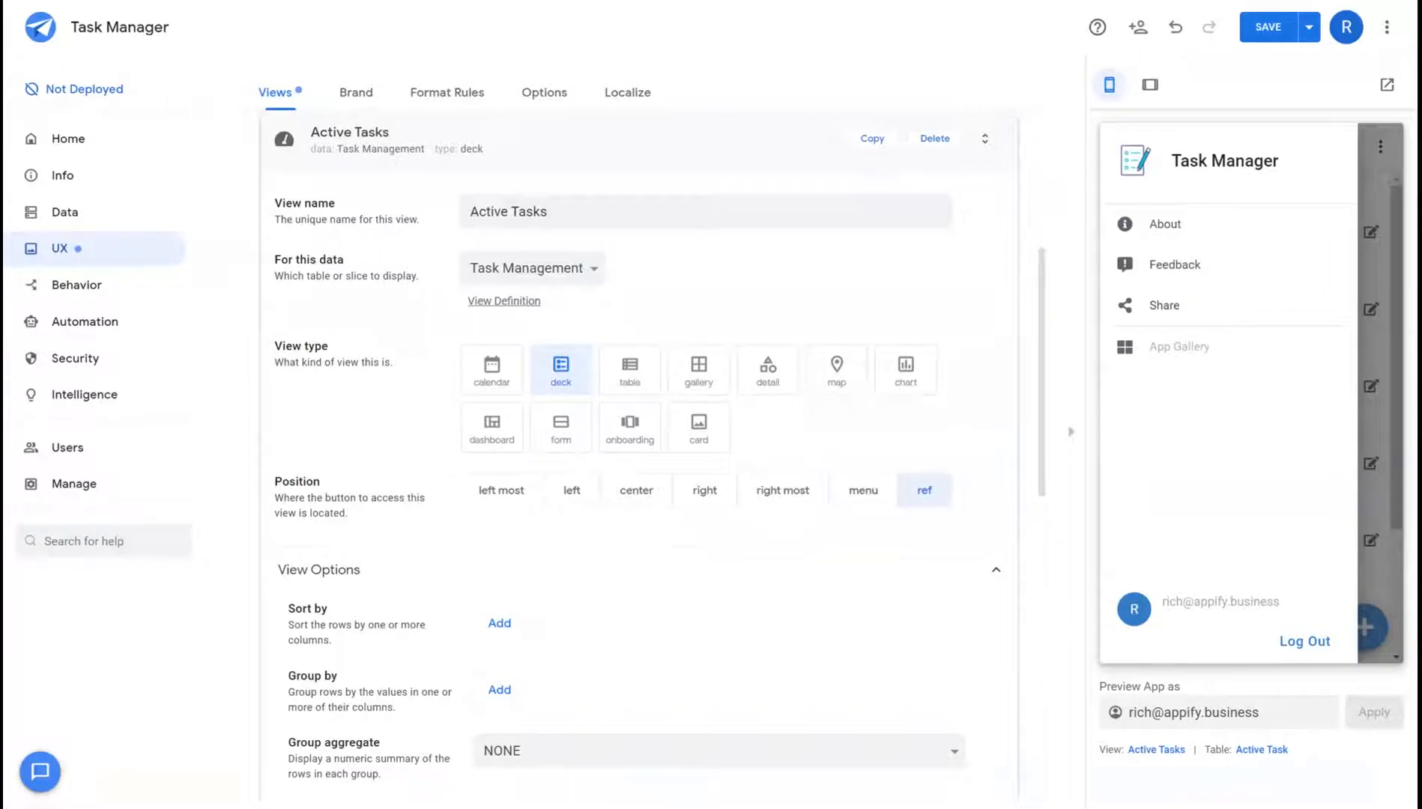
pyautogui.moveTo(885, 496)
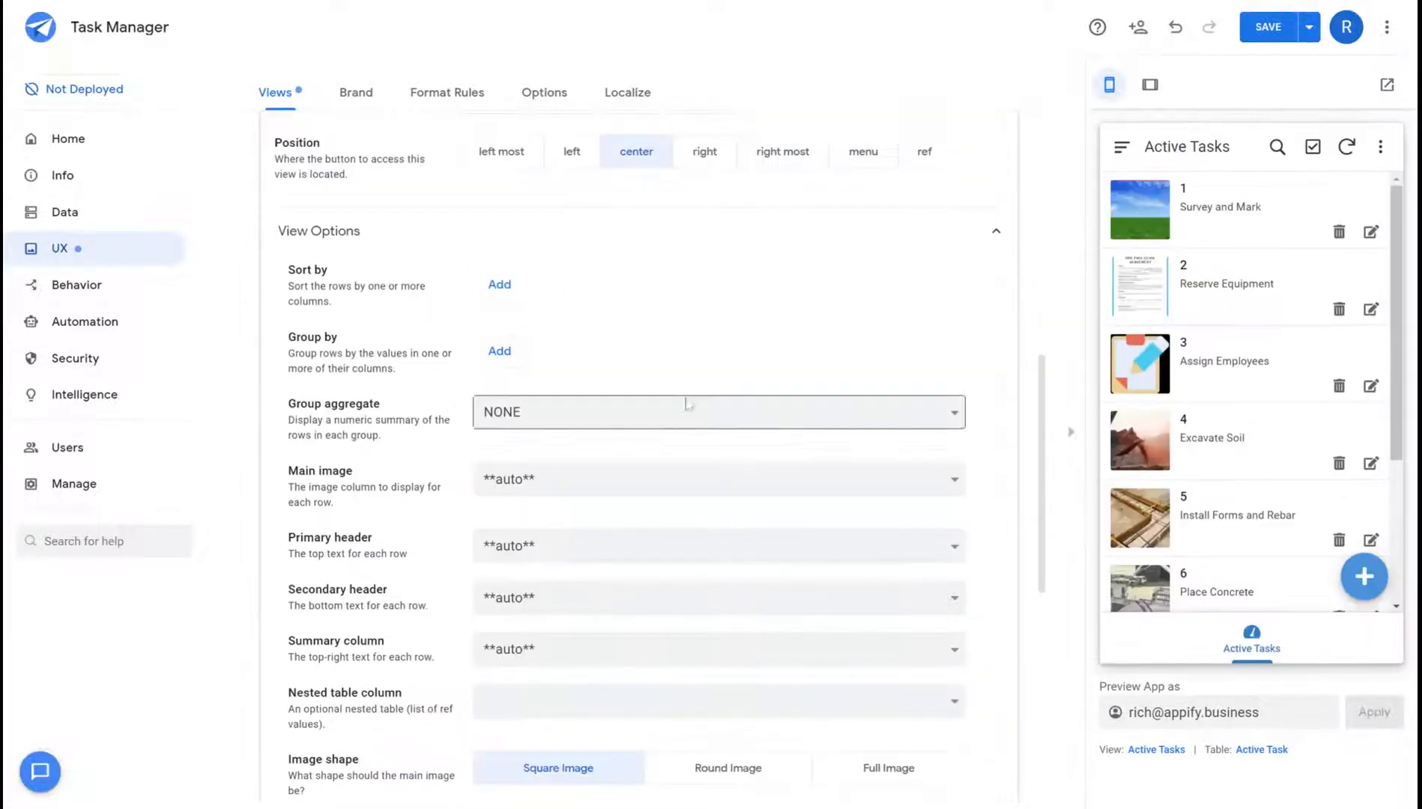
pyautogui.moveTo(706, 624)
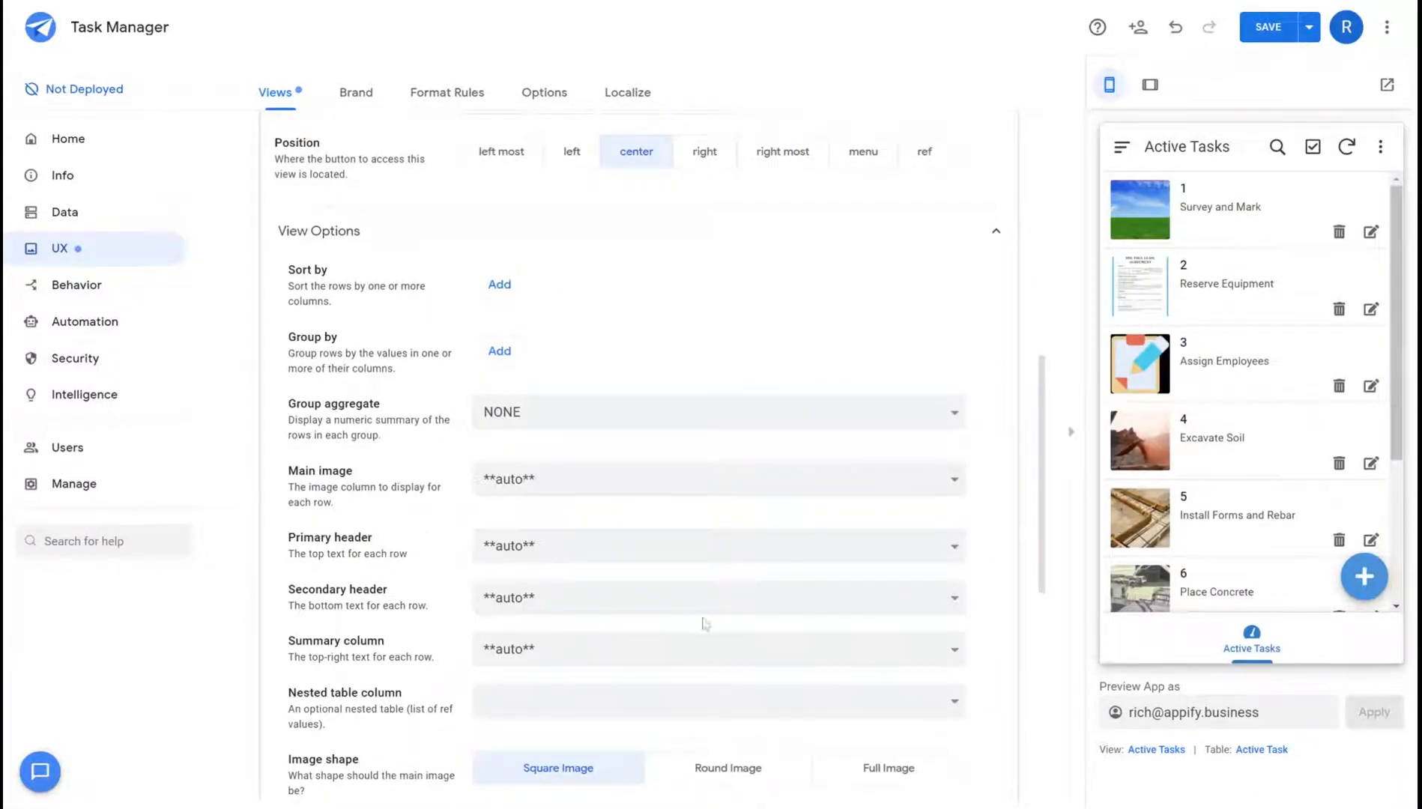
# - Return the view to center position, try sort rules and remove them, leaving grouping by _RowNumber
pyautogui.click(716, 649)
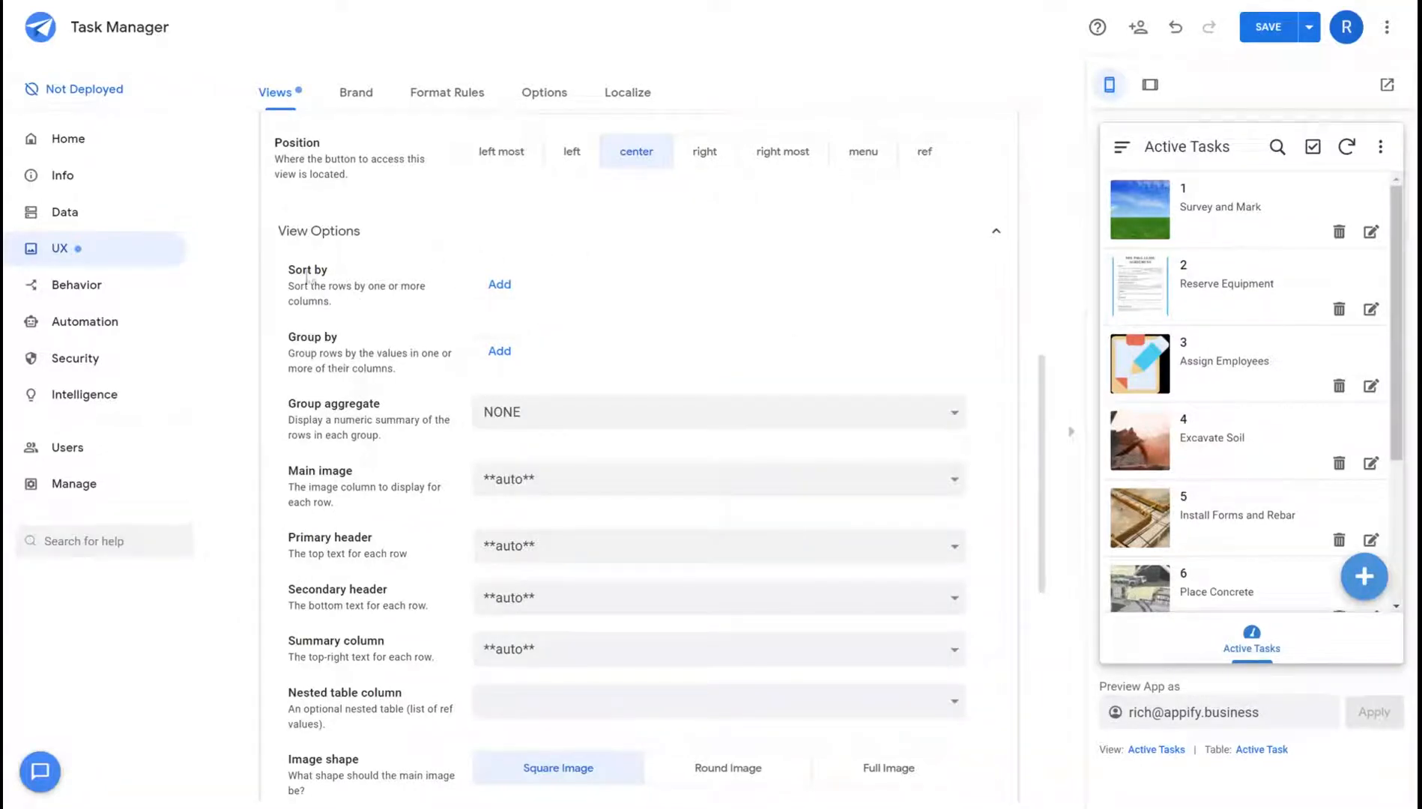
pyautogui.click(499, 284)
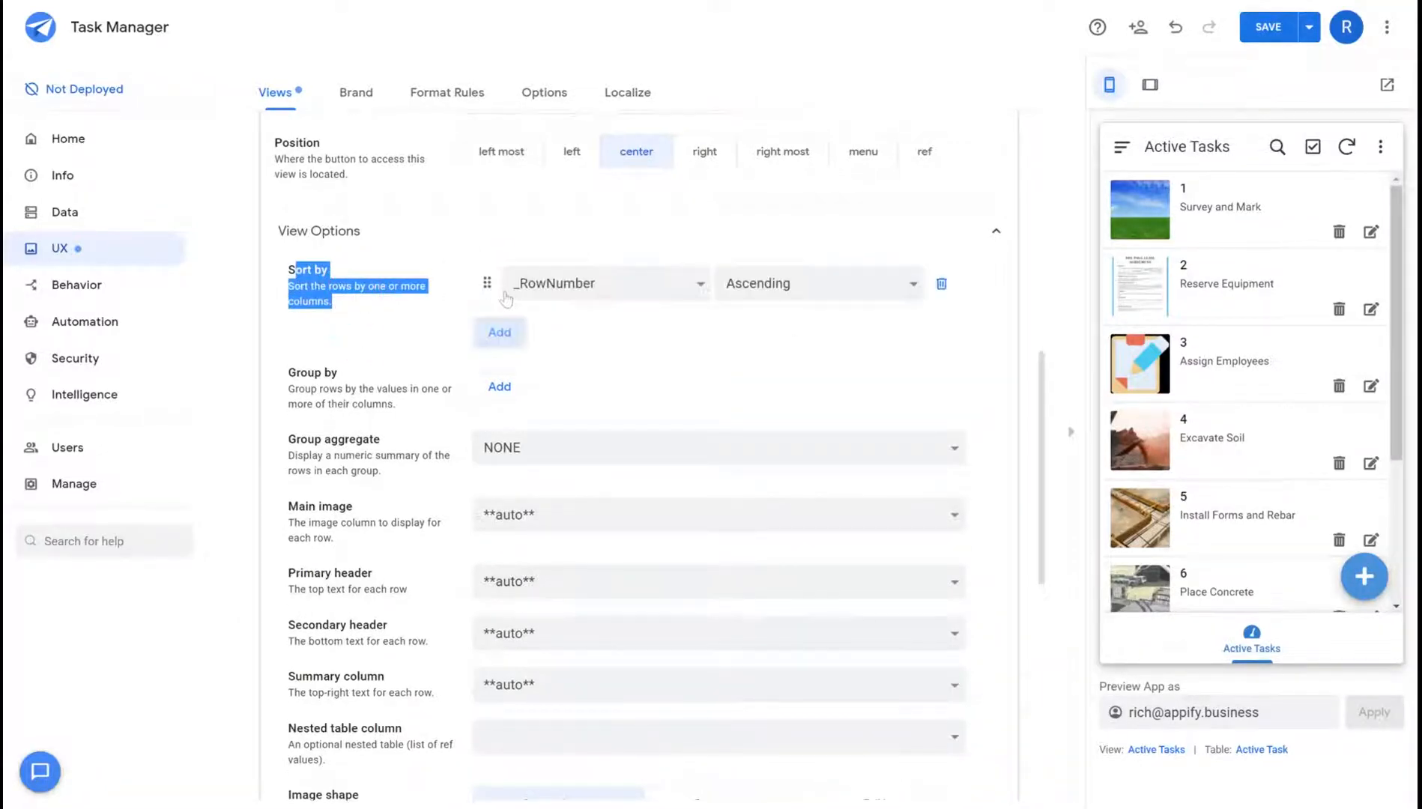
pyautogui.click(499, 332)
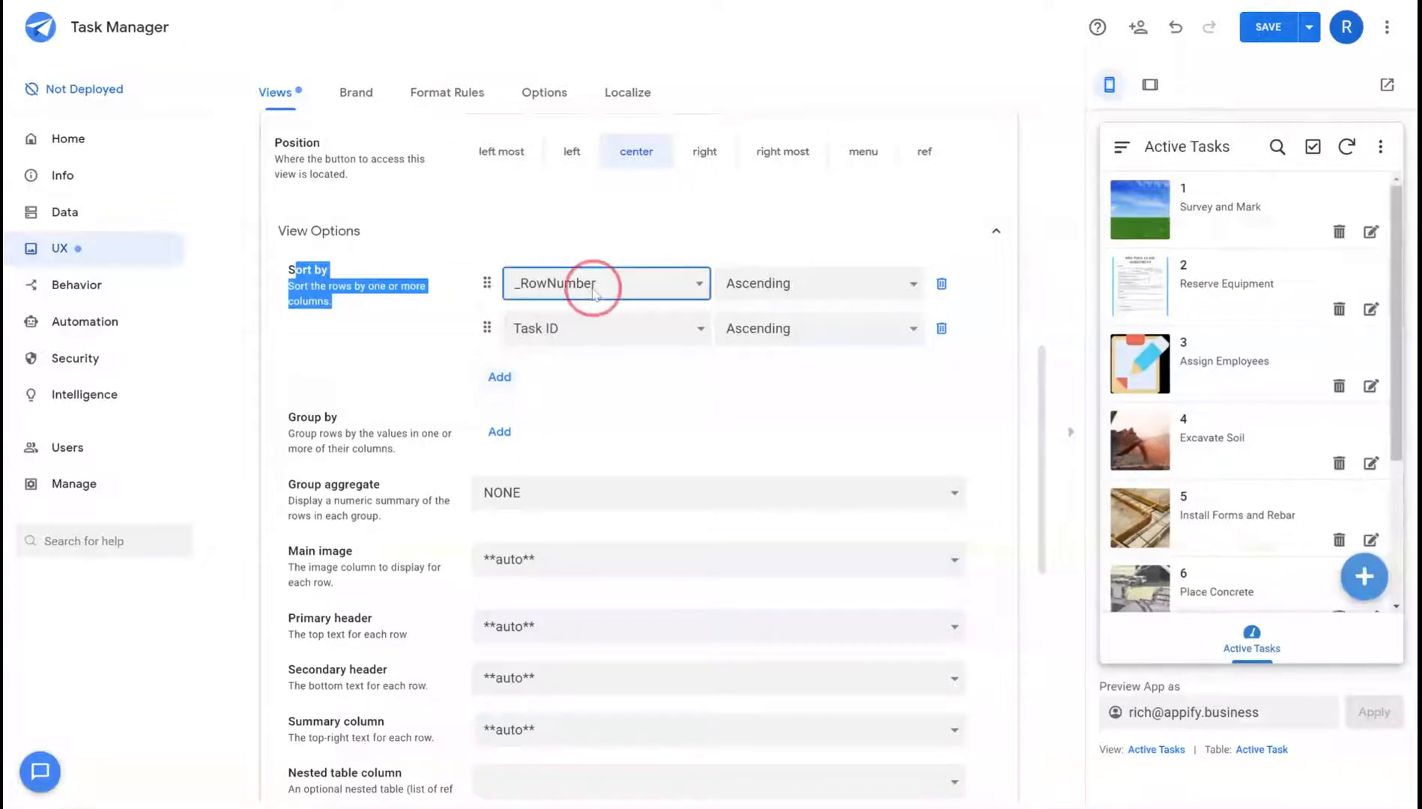
pyautogui.click(606, 283)
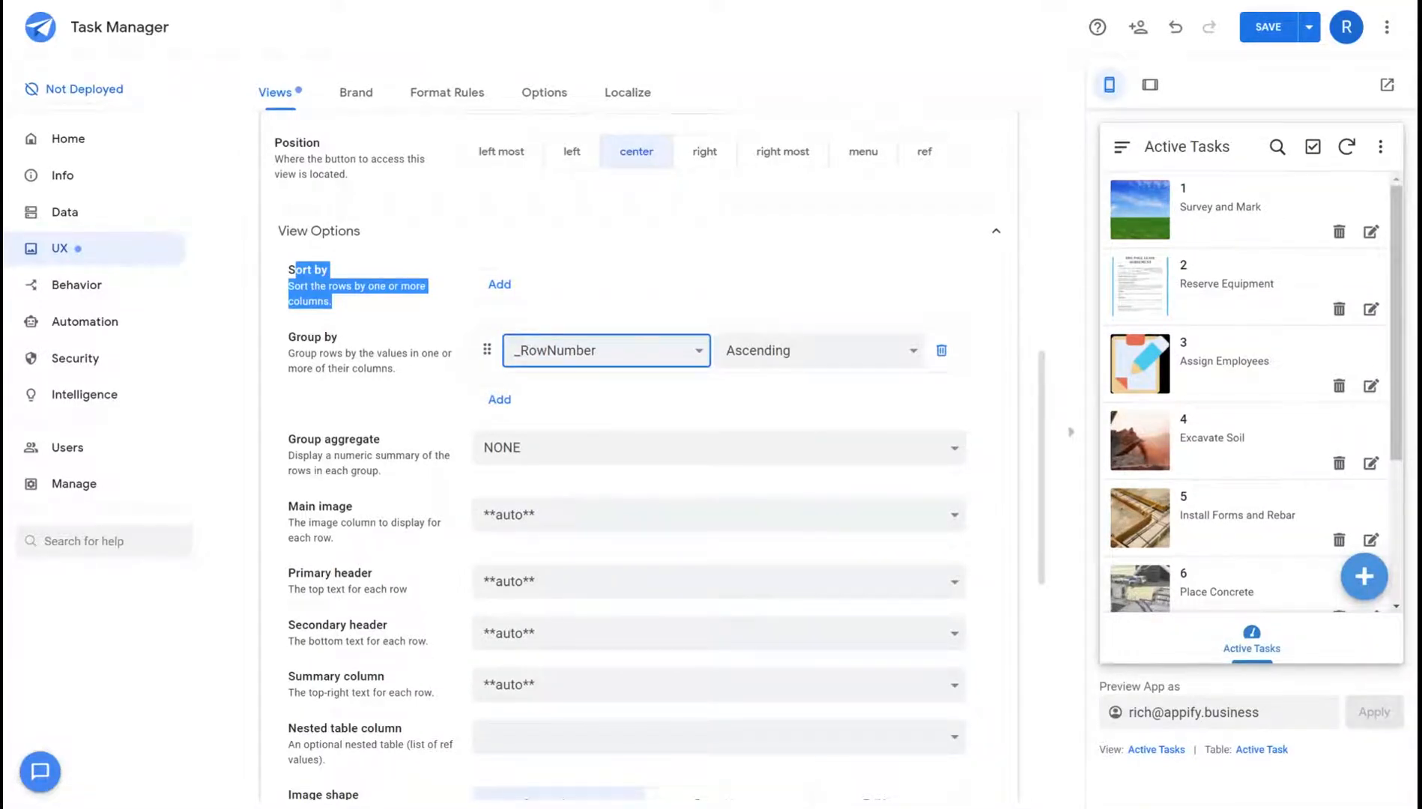
# - Group Active Tasks by Status descending with a COUNT aggregate in each group header
pyautogui.click(606, 350)
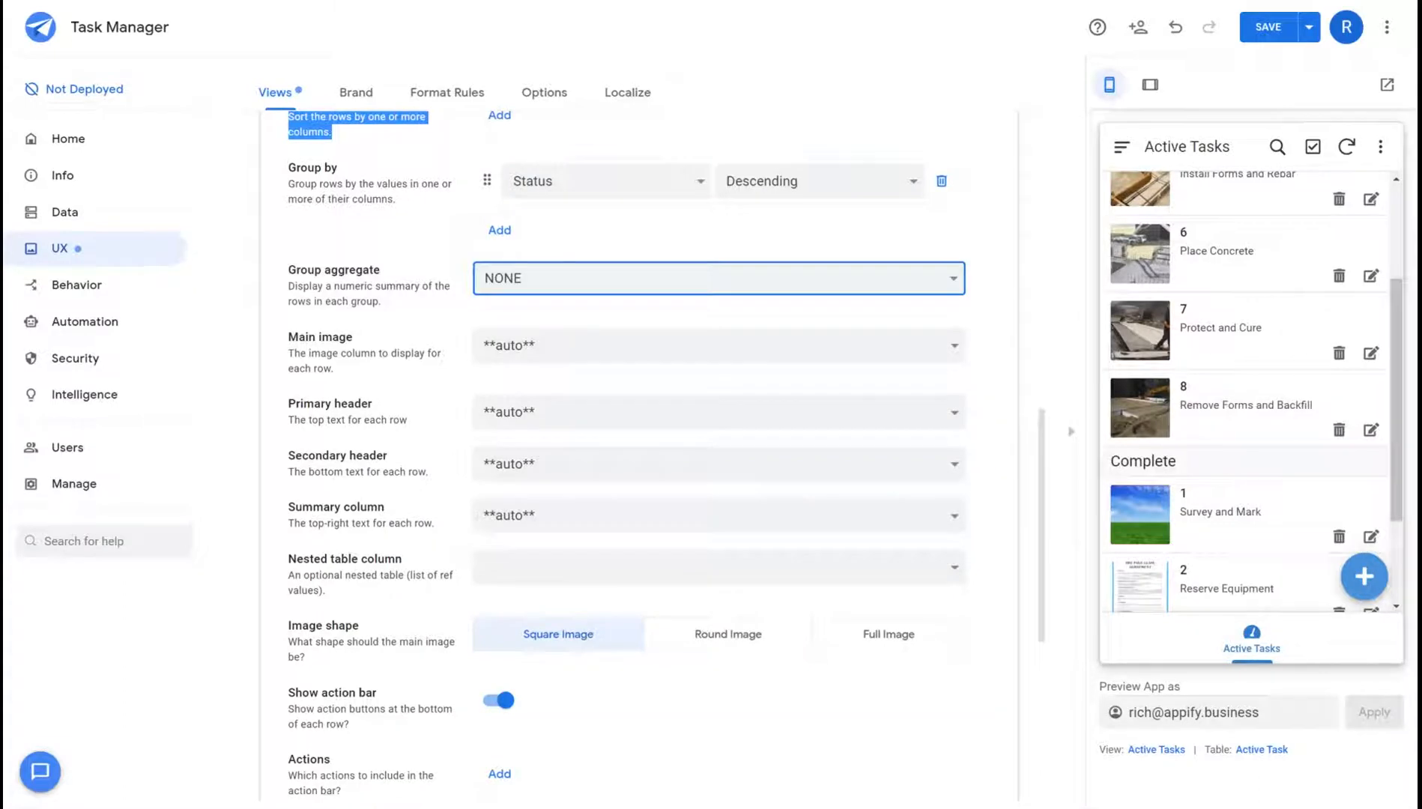
pyautogui.click(716, 345)
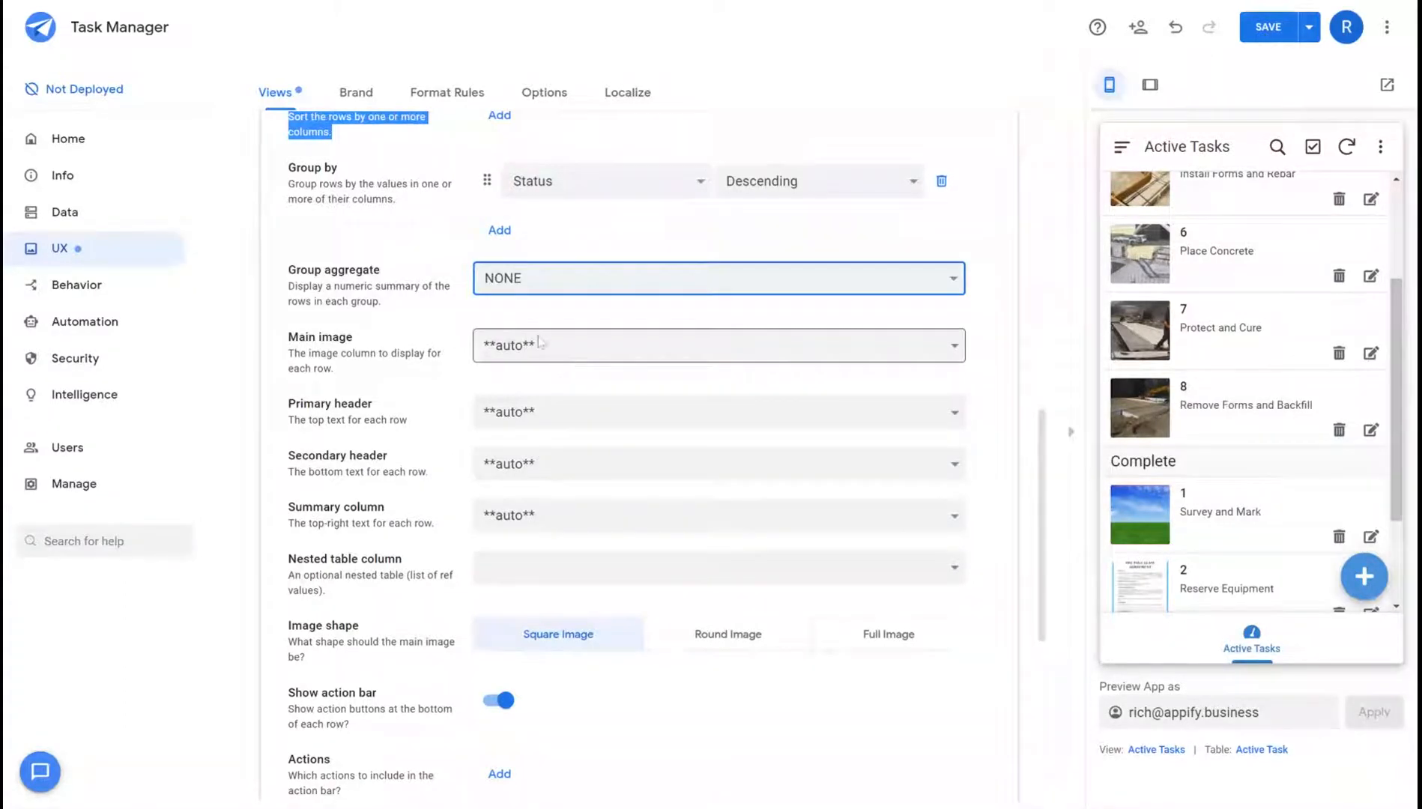
pyautogui.click(718, 278)
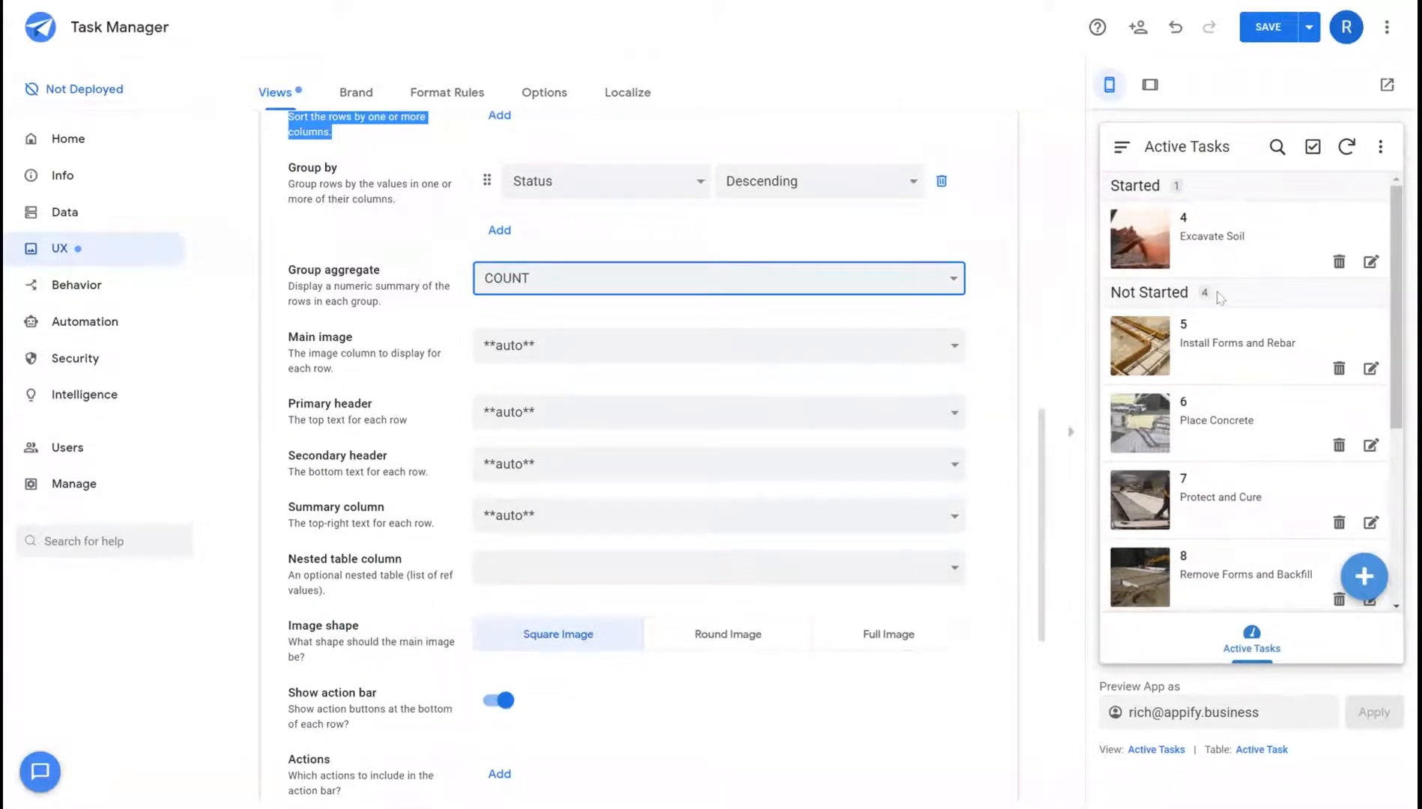
pyautogui.scroll(-3)
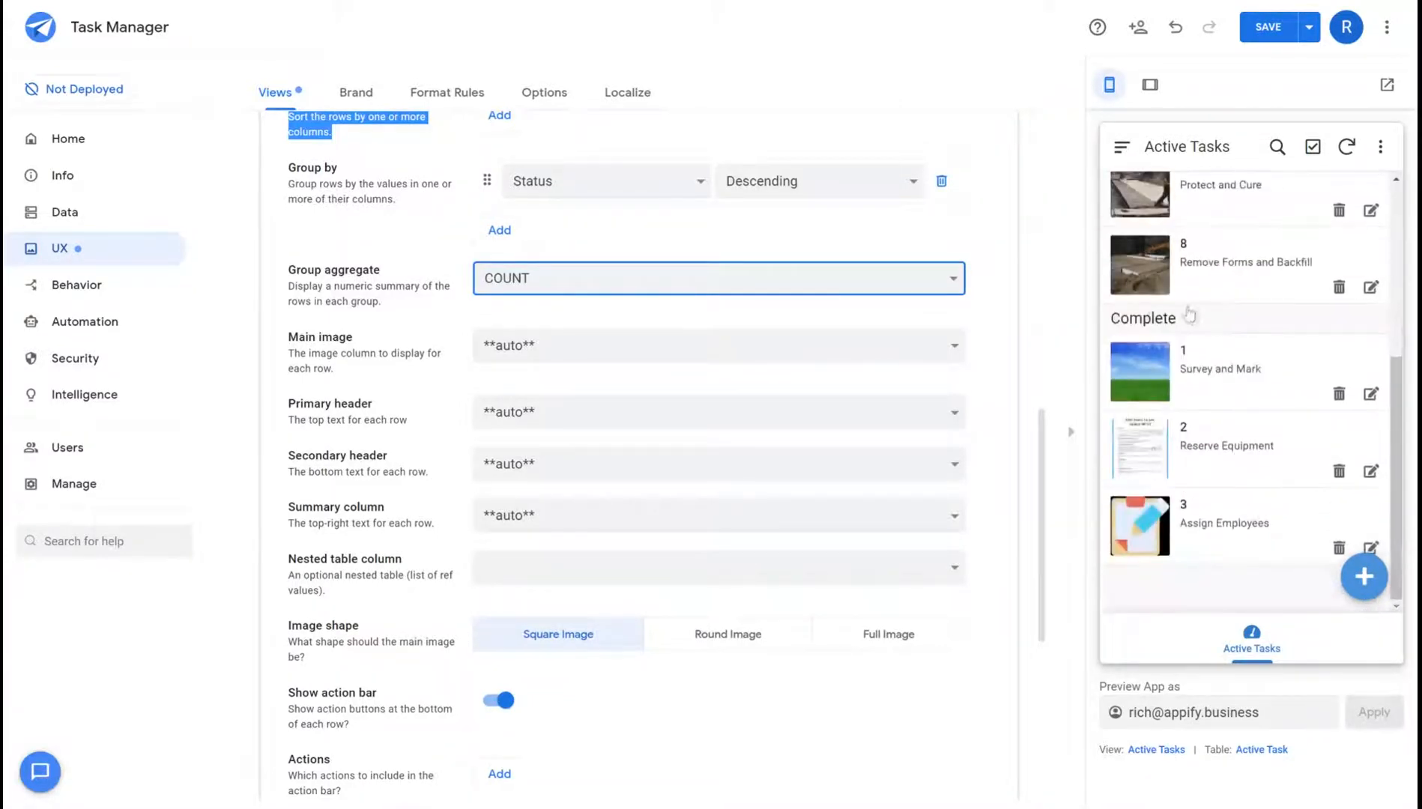
# - Set main image to Image, primary header to Task and secondary header to Start Date
pyautogui.click(716, 345)
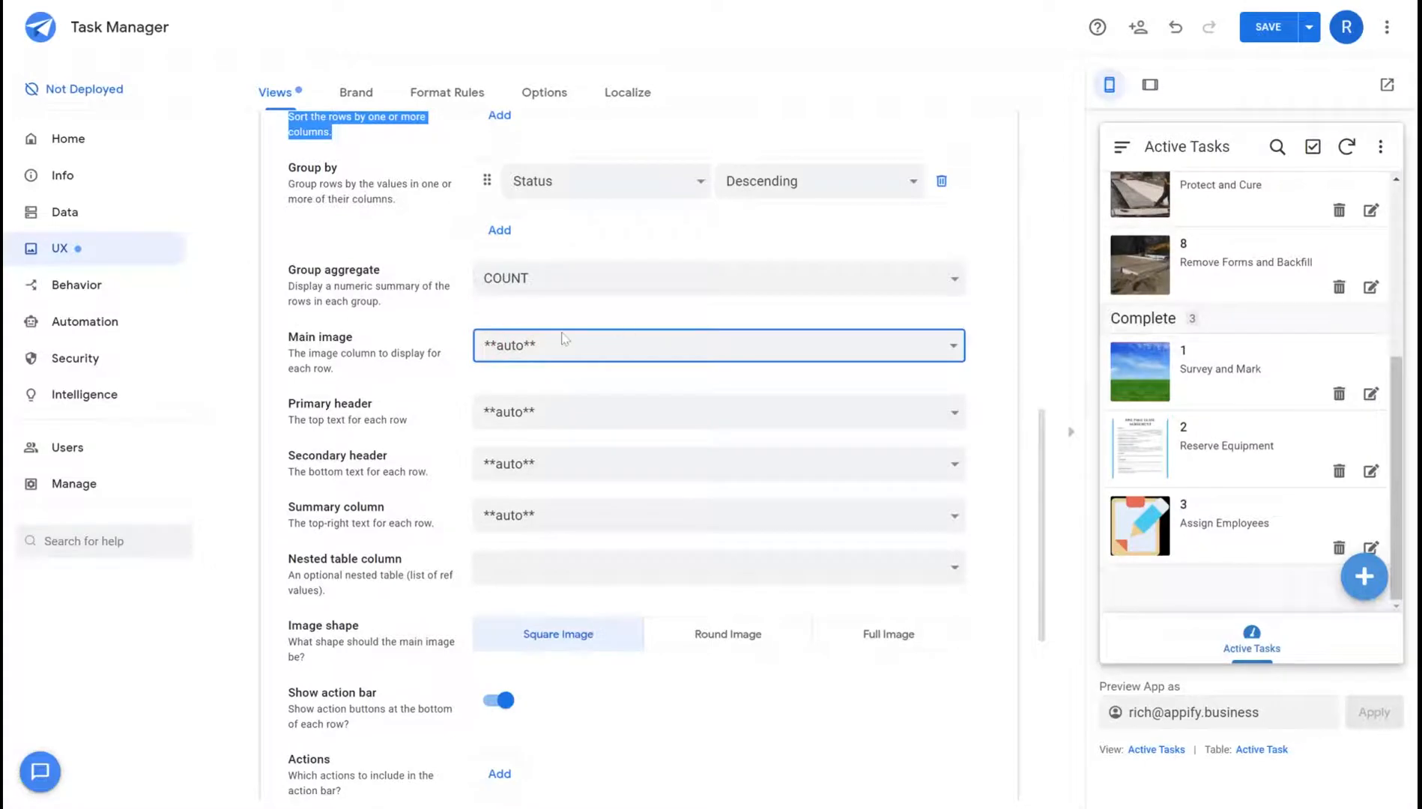
pyautogui.moveTo(534, 455)
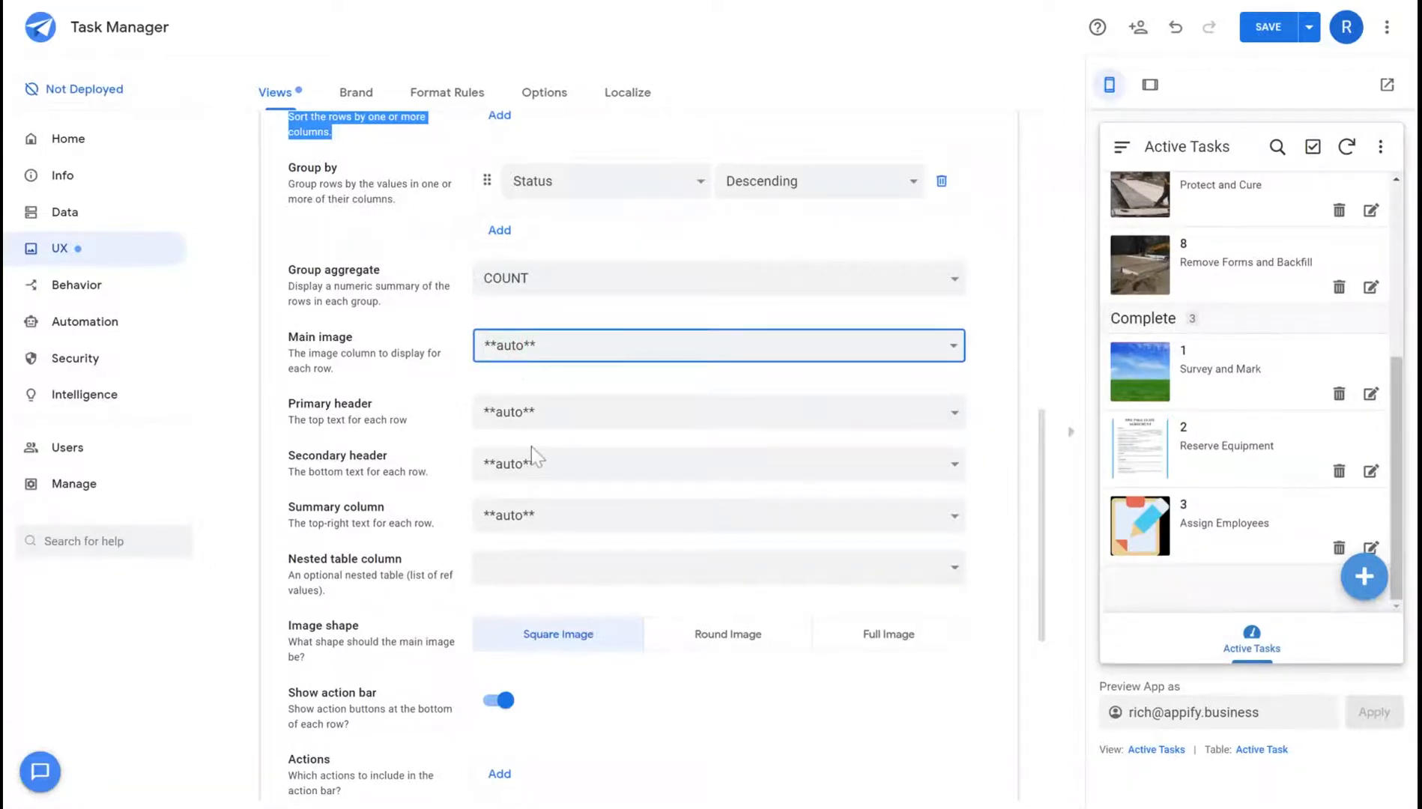
pyautogui.click(716, 345)
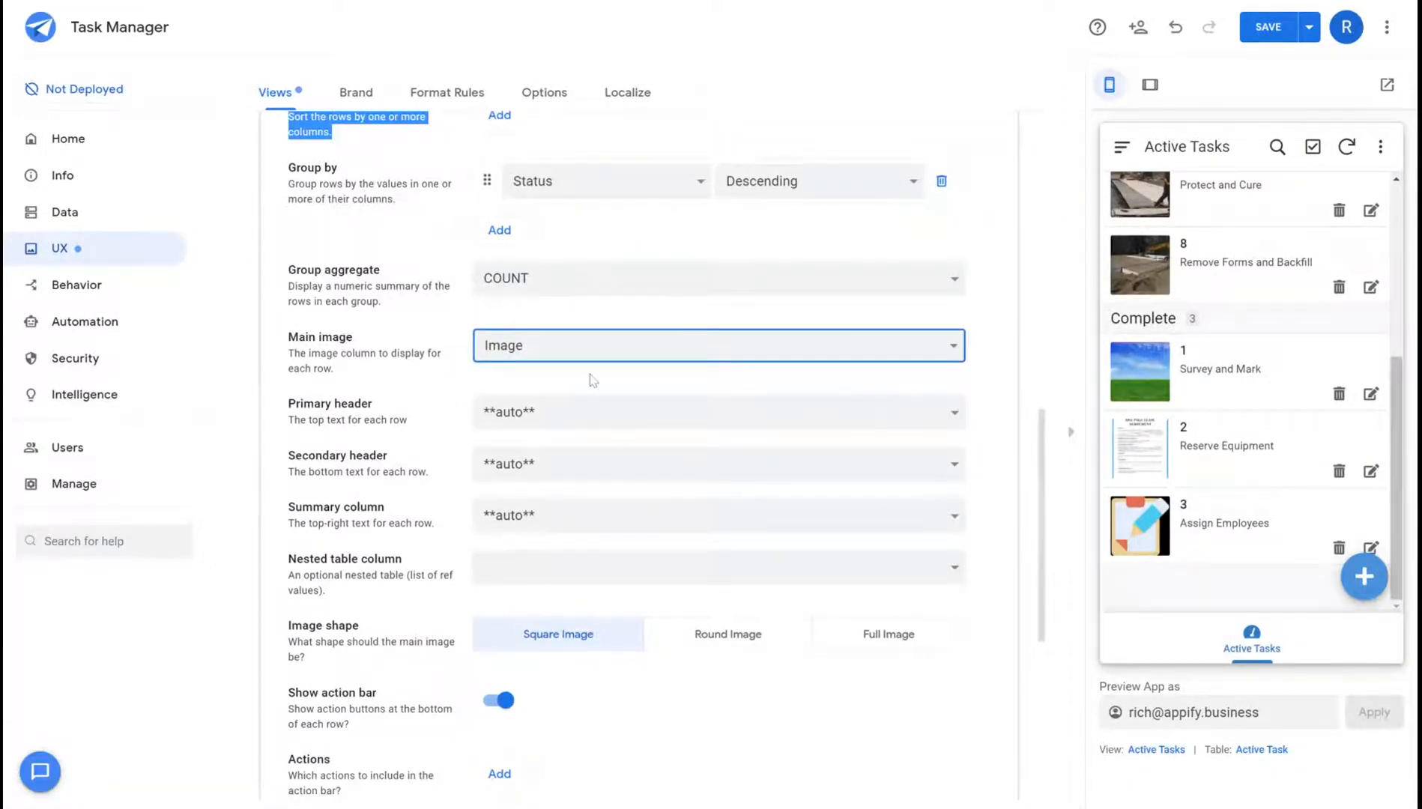
pyautogui.scroll(3)
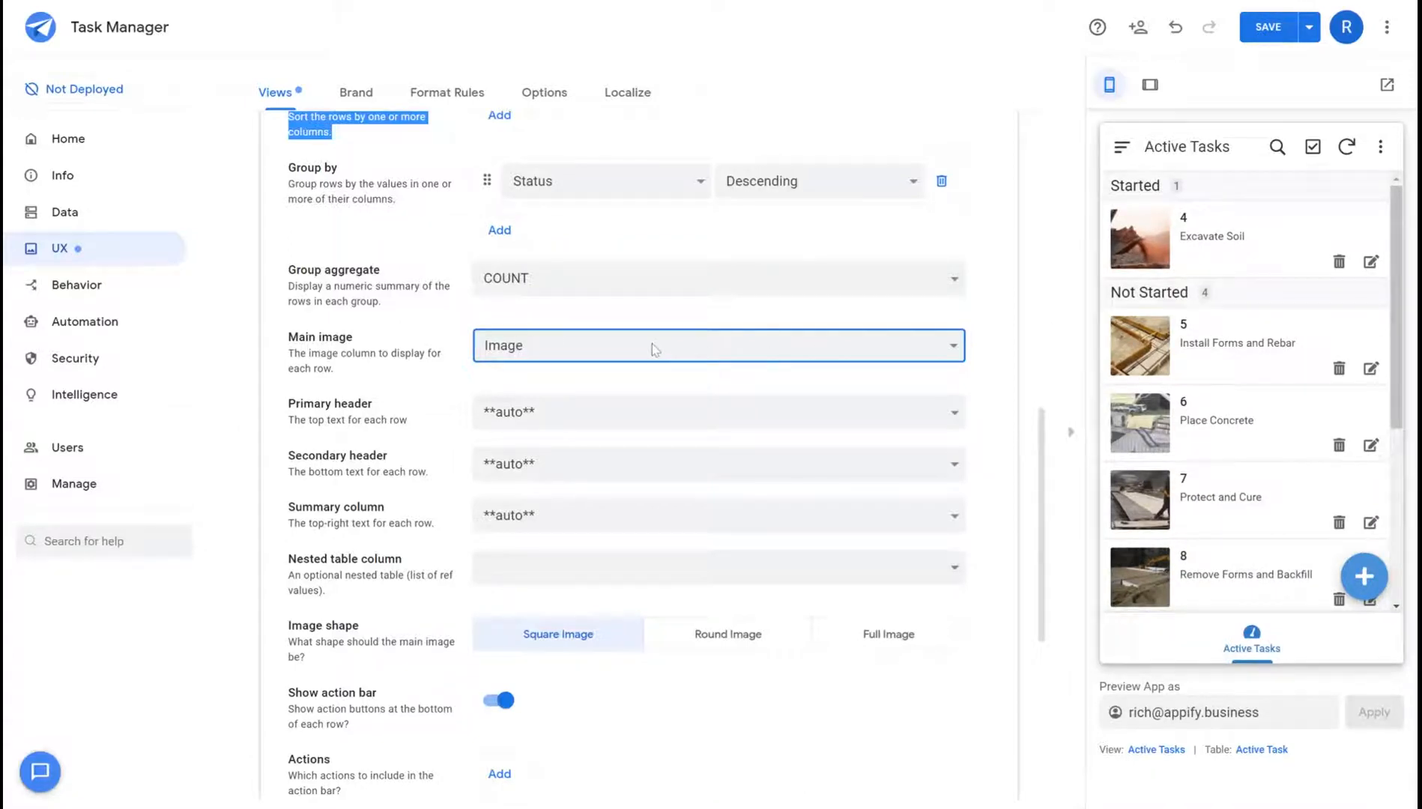
pyautogui.click(717, 412)
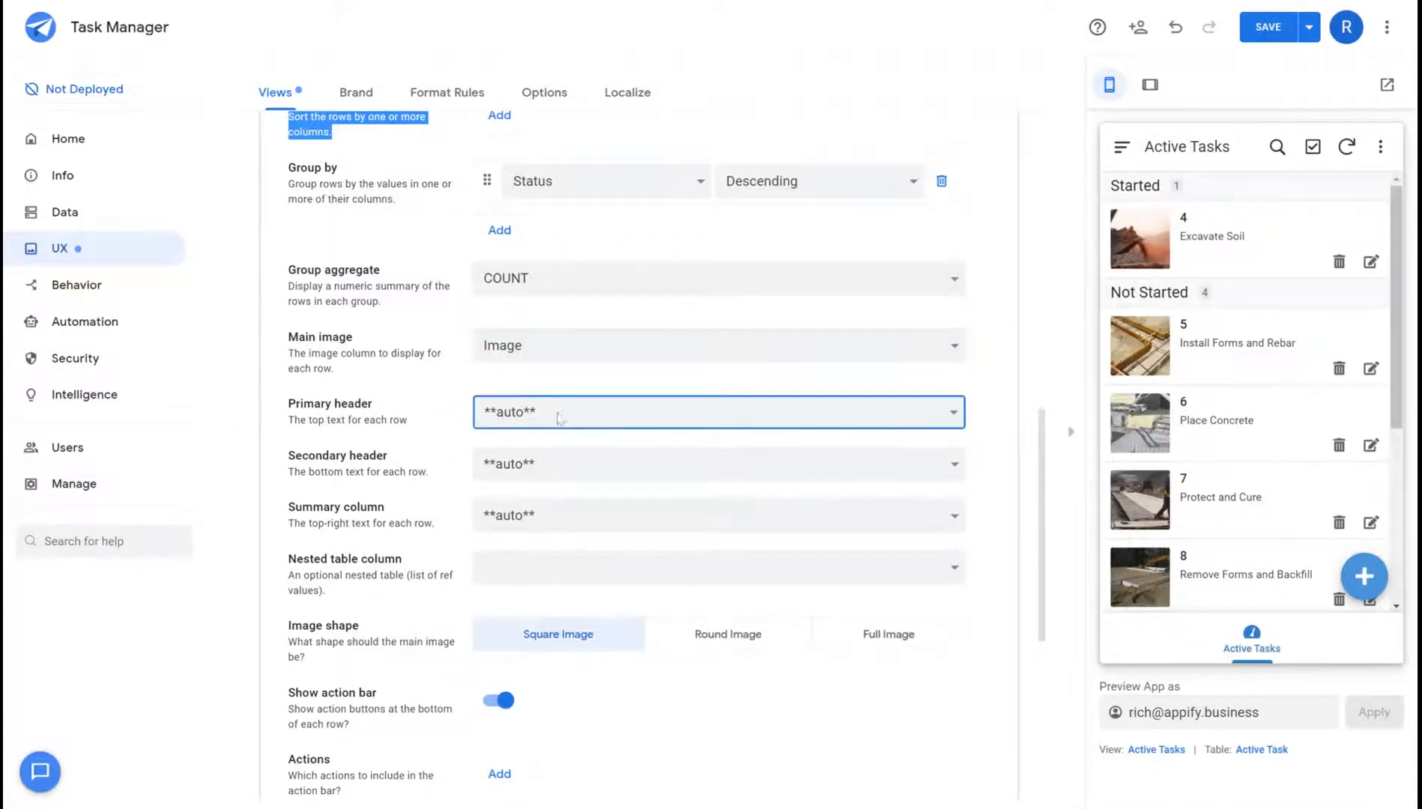
pyautogui.click(718, 412)
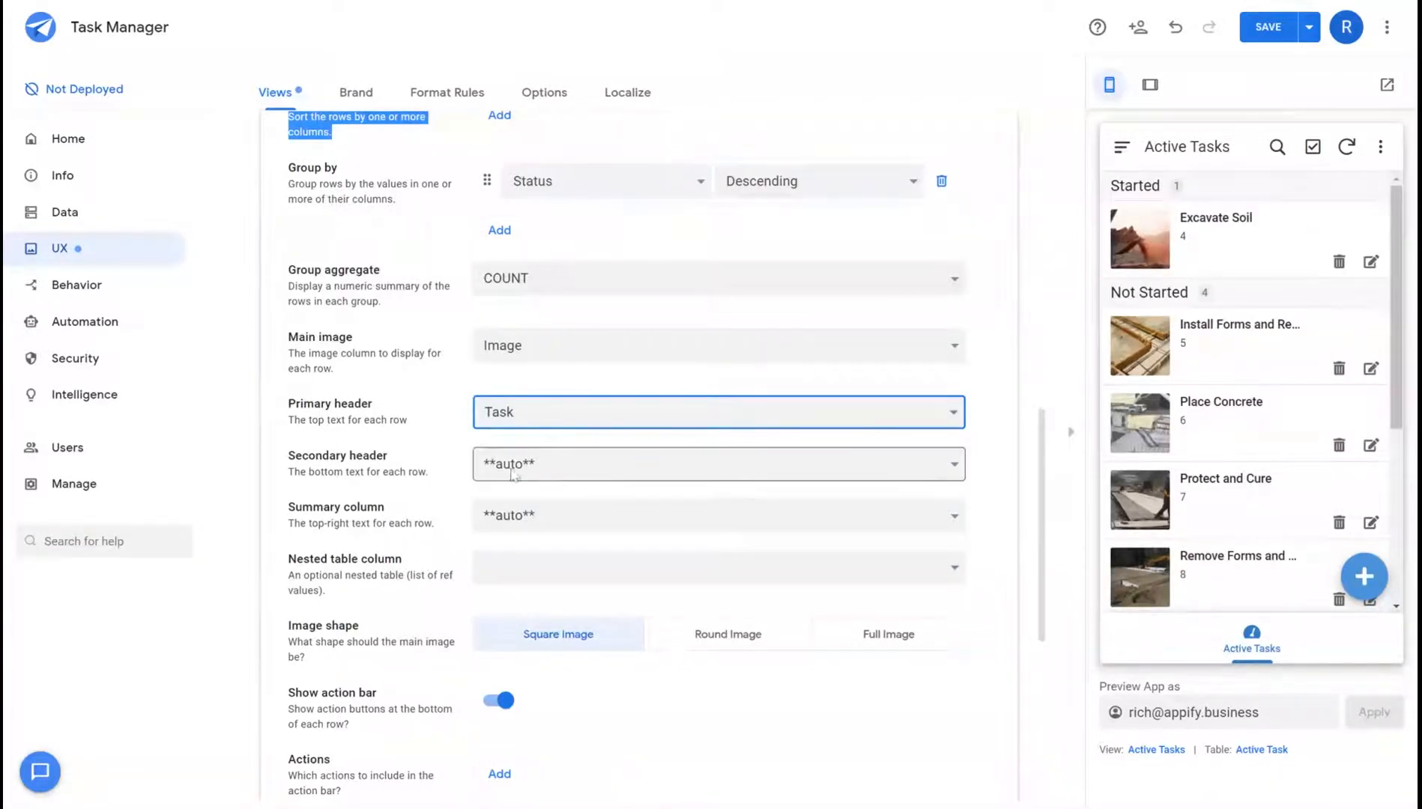
pyautogui.click(717, 464)
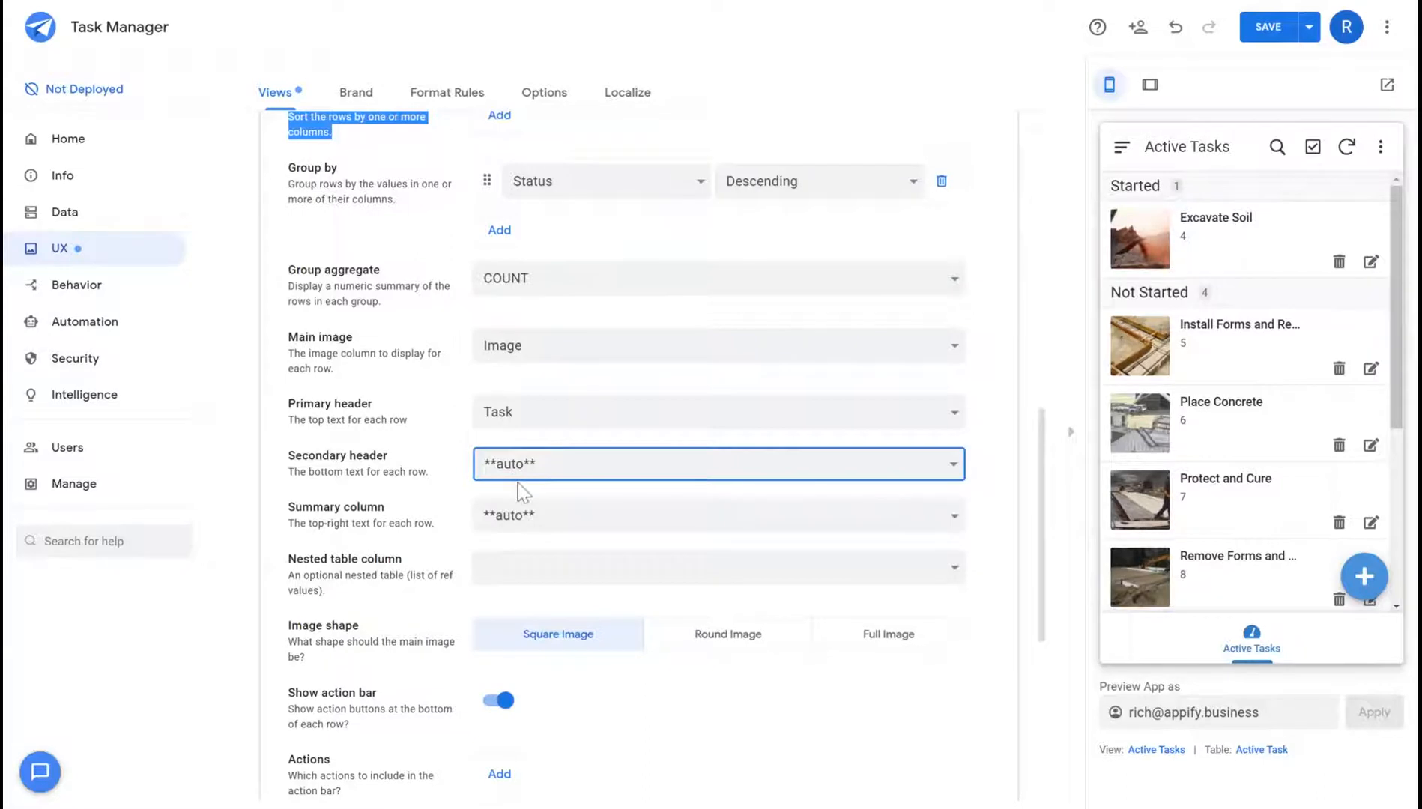
pyautogui.click(718, 464)
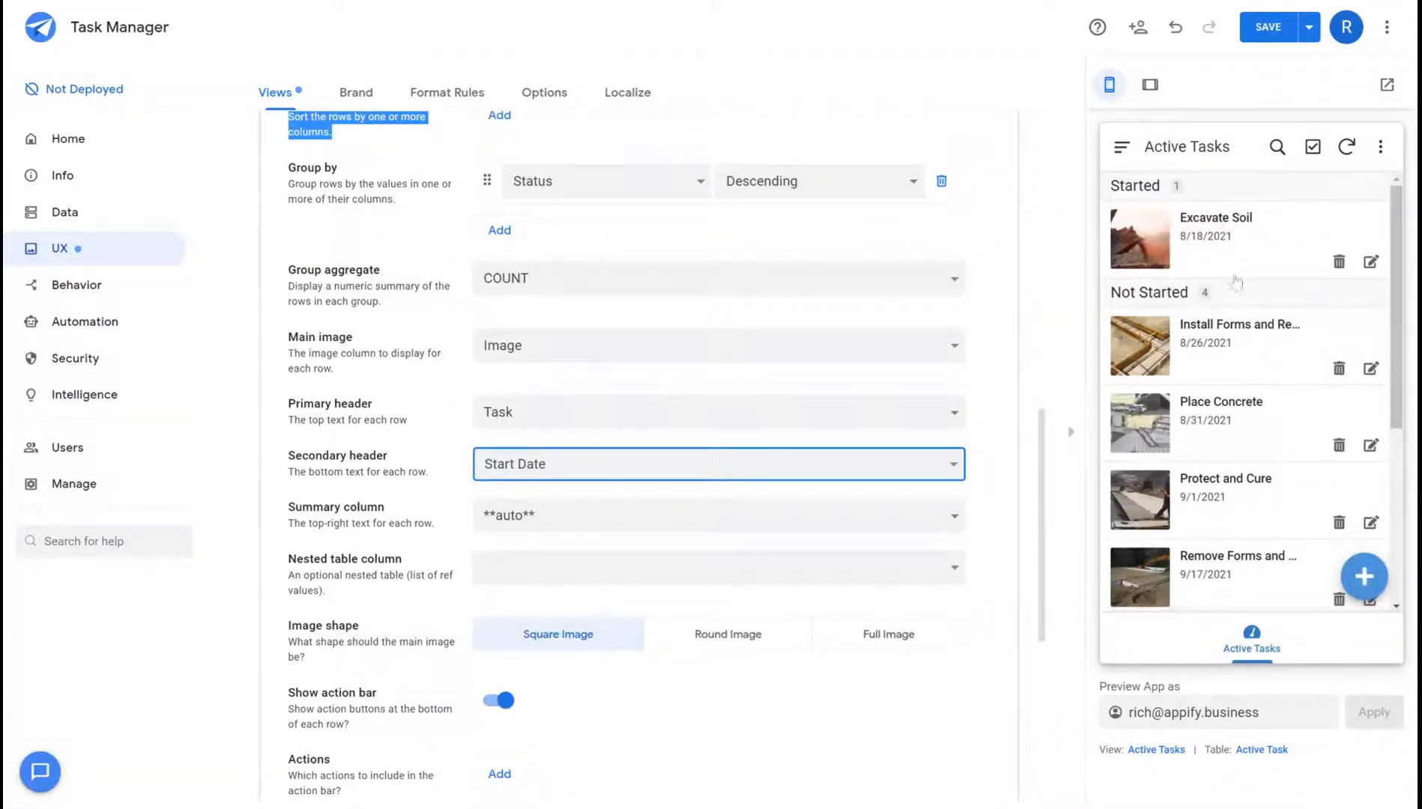
pyautogui.scroll(-3)
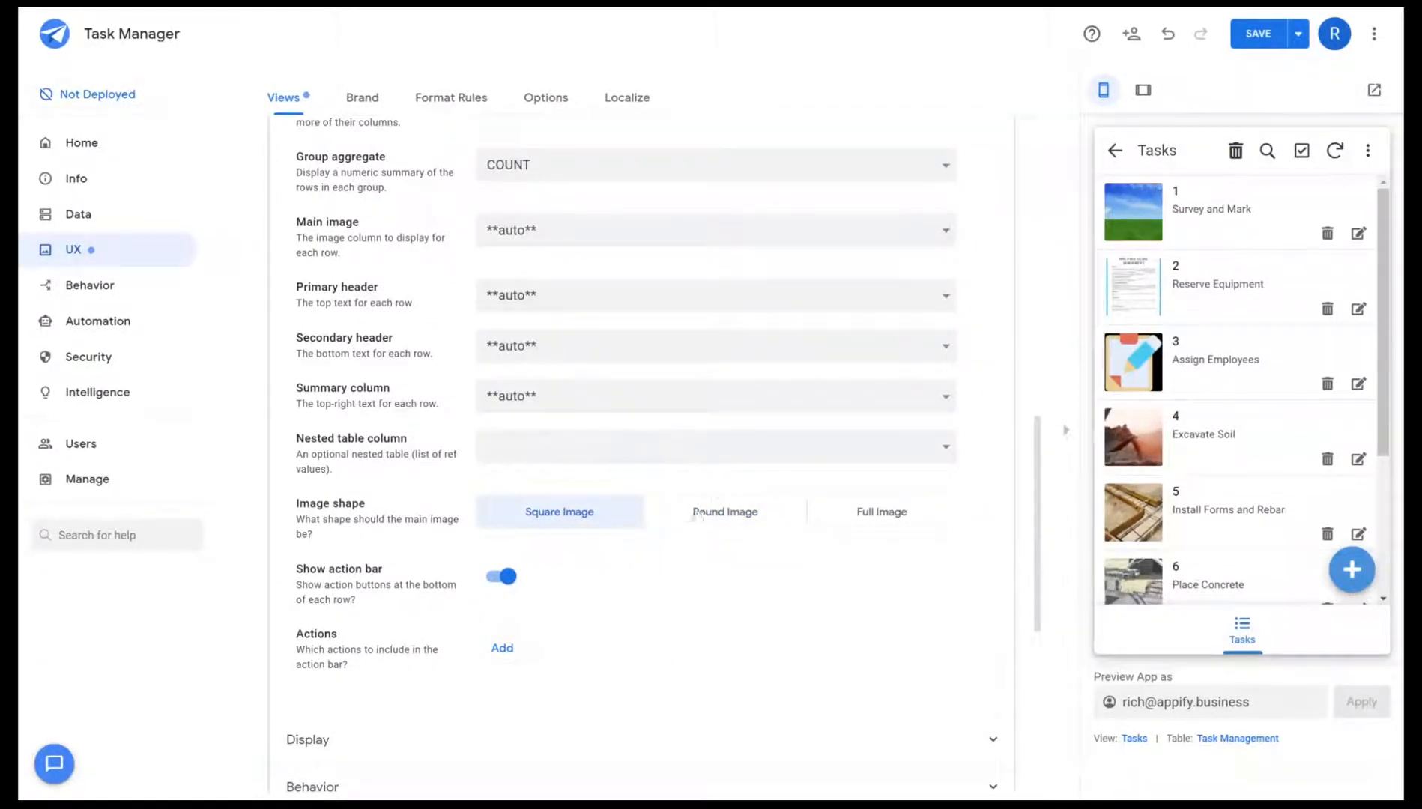
# - Give the Tasks view the Full Image shape after trying Round Image
pyautogui.click(724, 512)
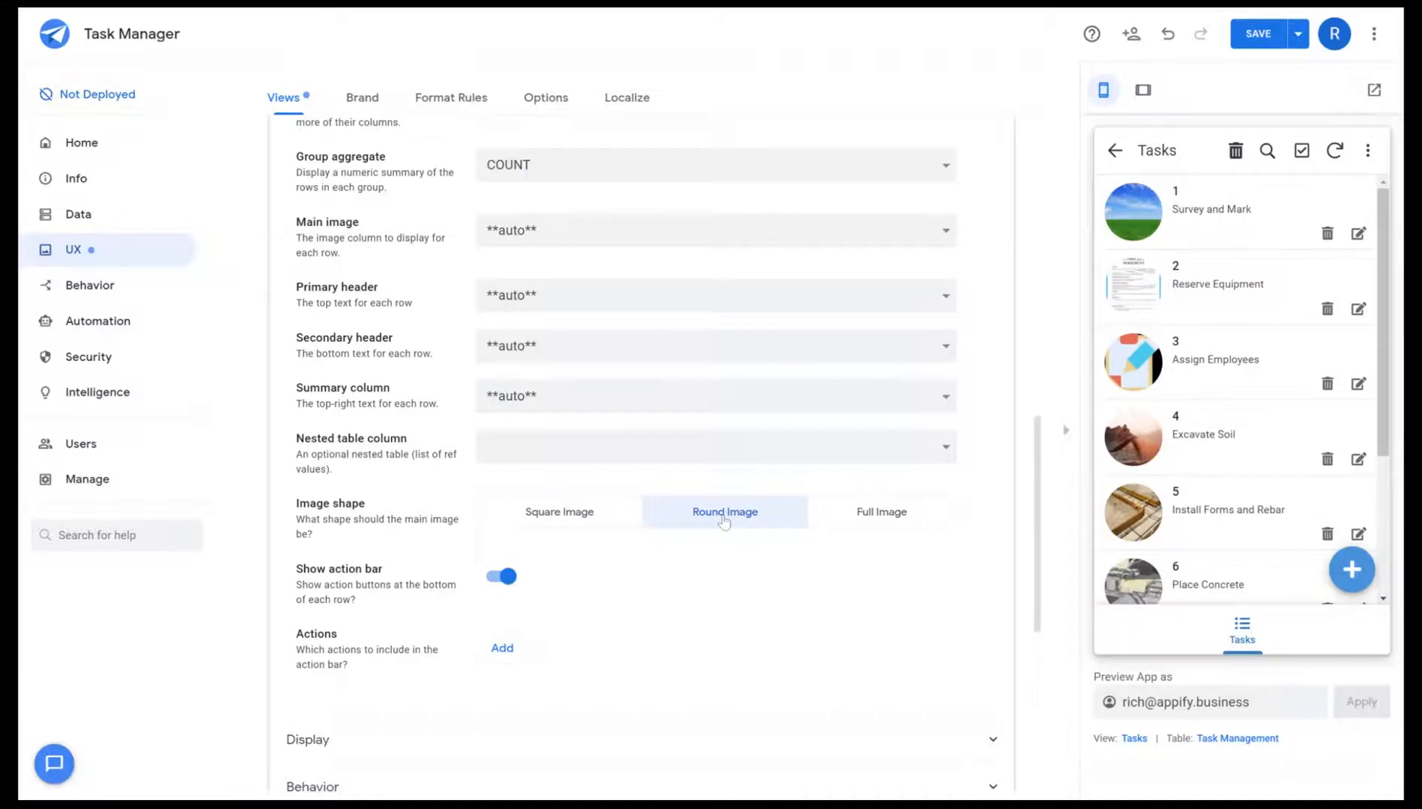
pyautogui.click(880, 512)
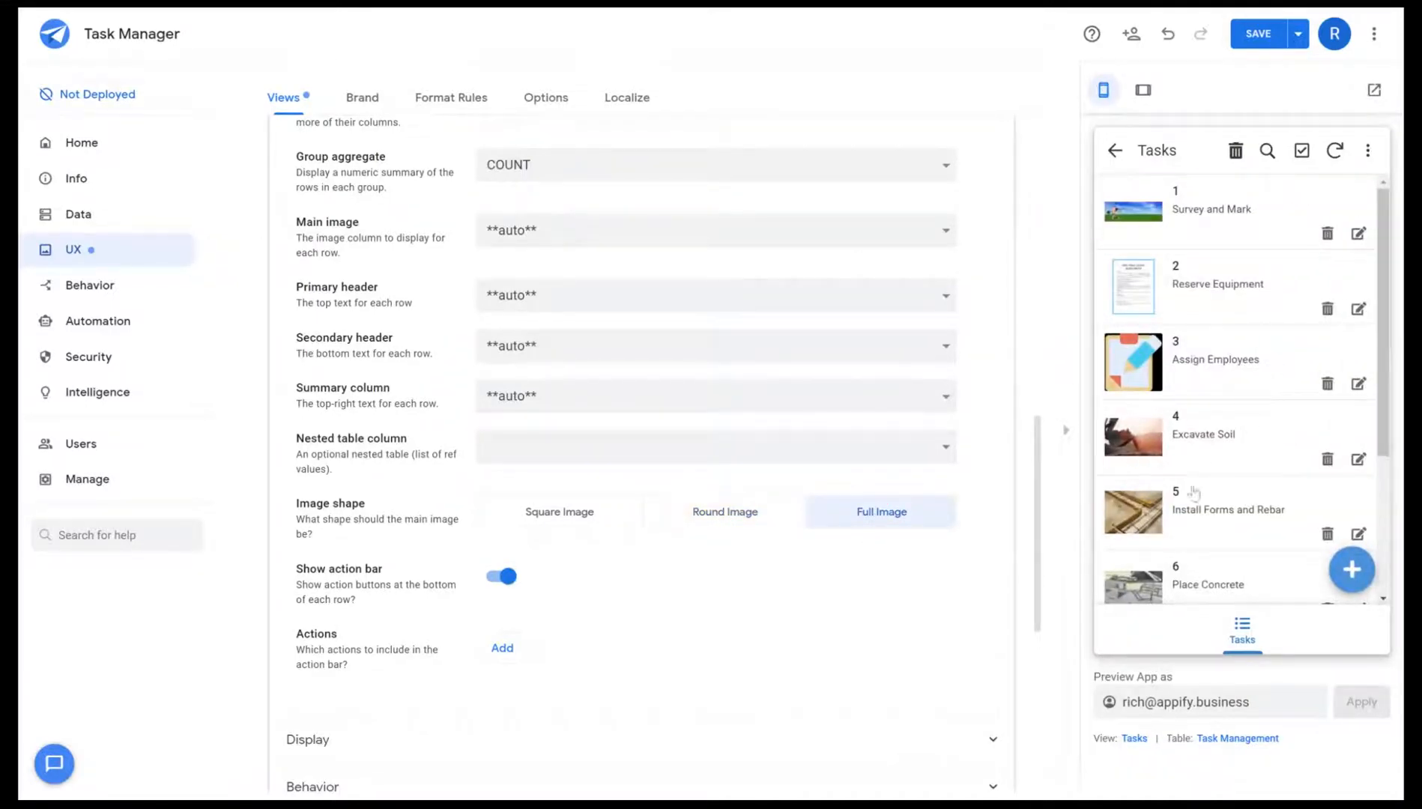
pyautogui.scroll(-3)
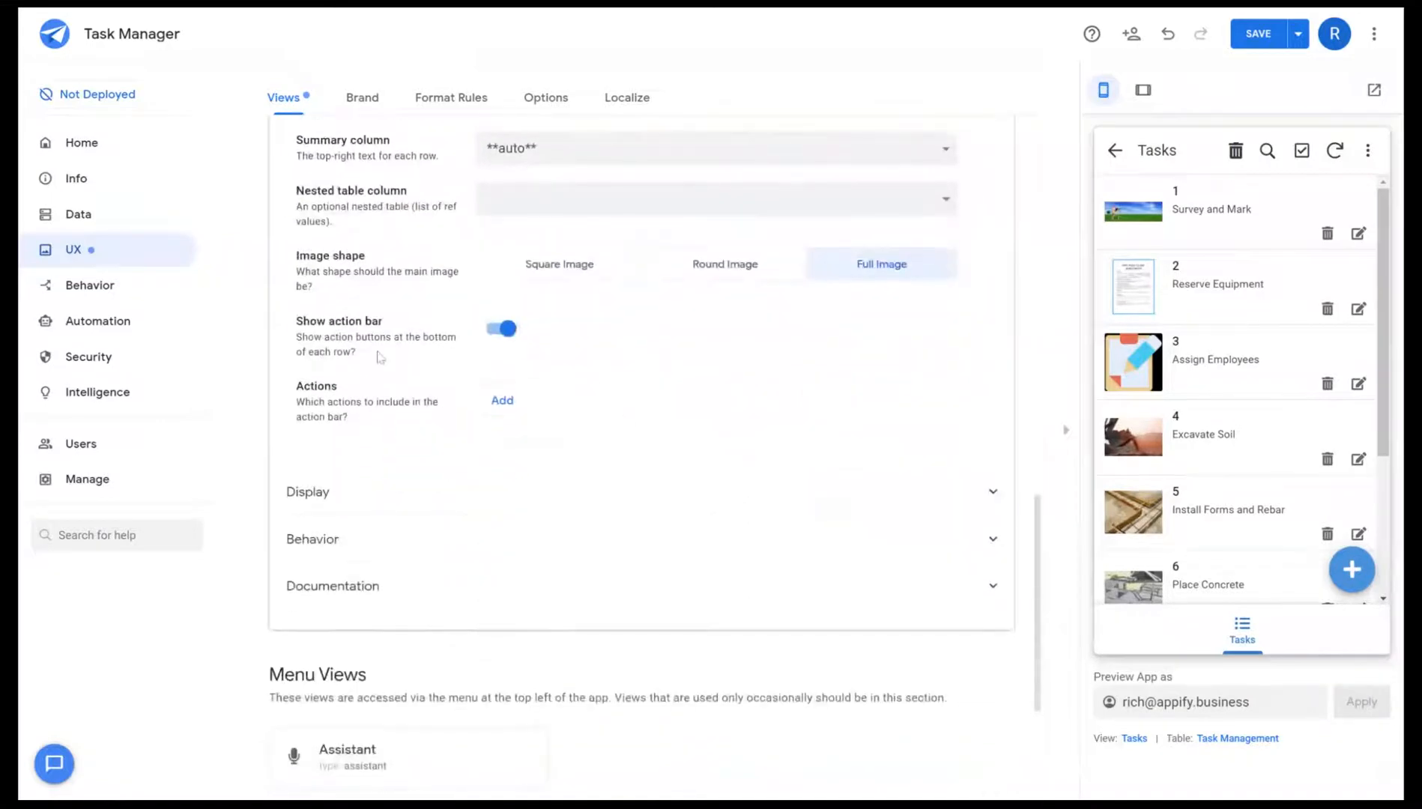
pyautogui.moveTo(1359, 233)
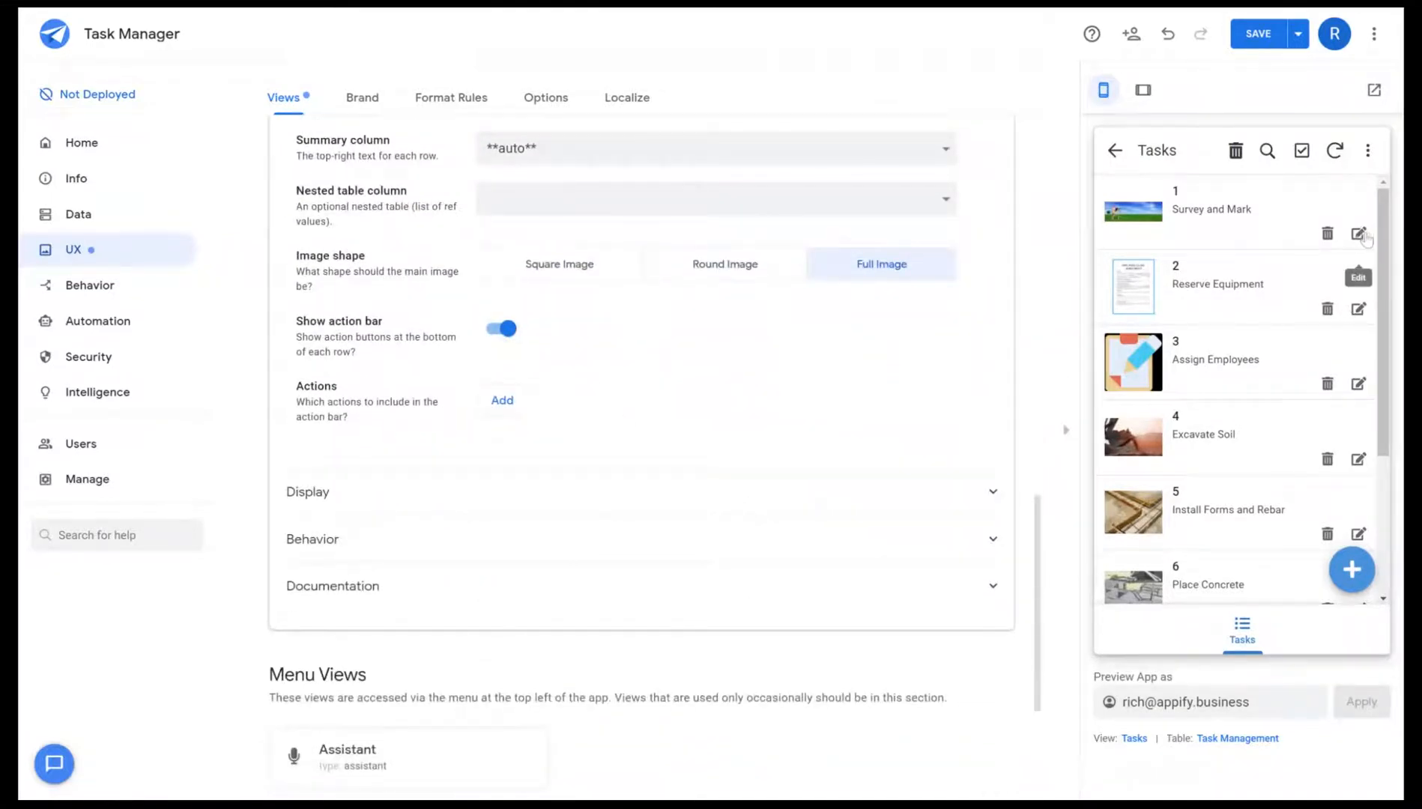
pyautogui.moveTo(1263, 235)
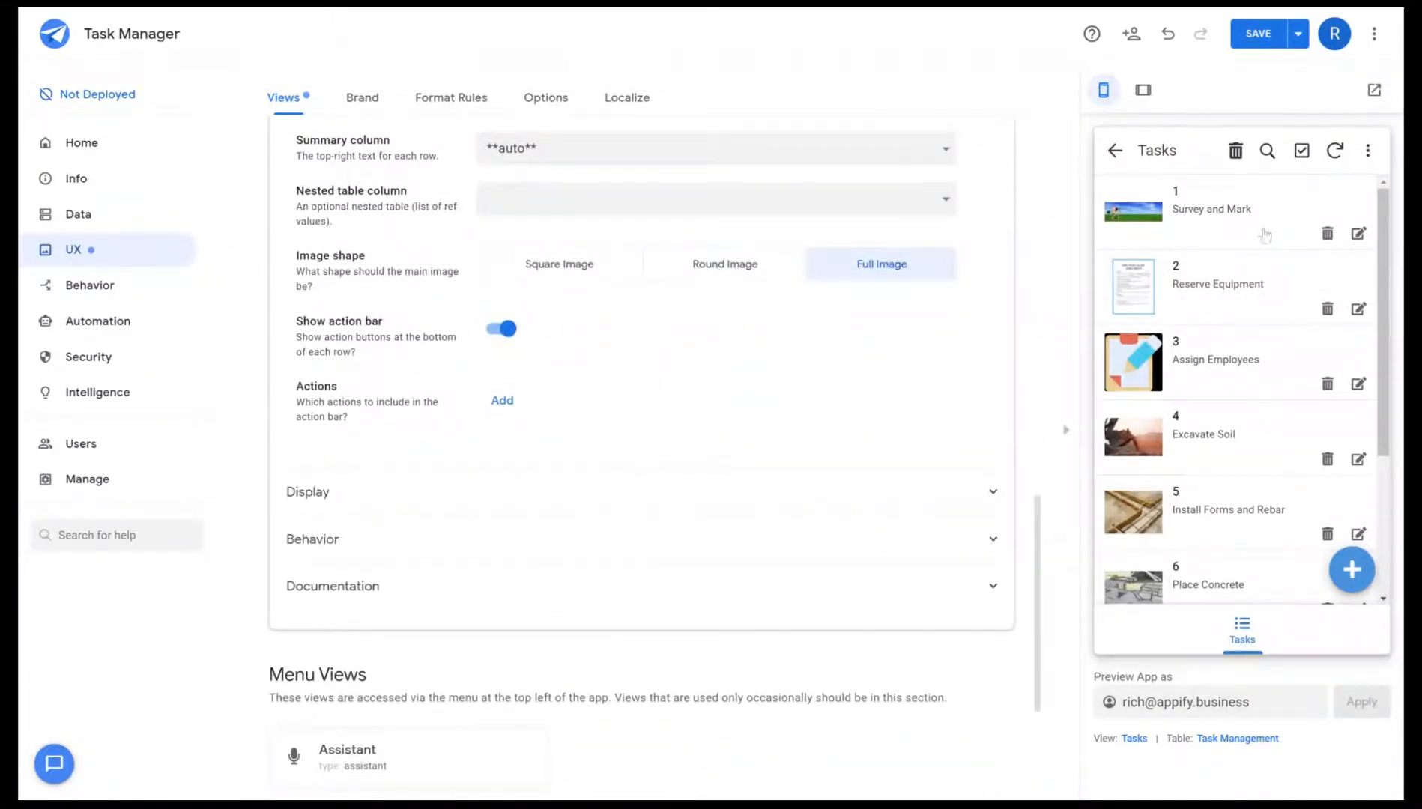
pyautogui.moveTo(506, 426)
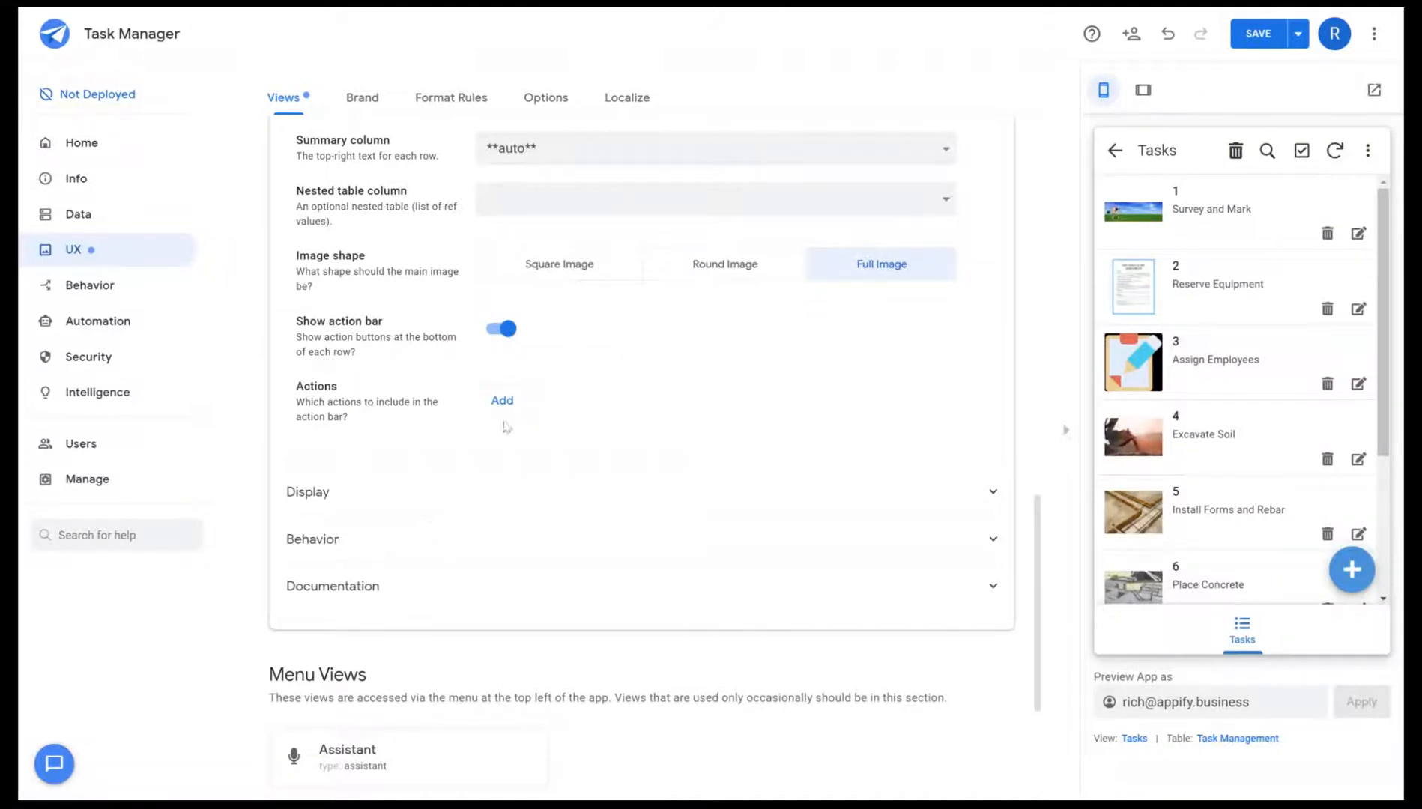
# - Turn off the Tasks view's Show action bar toggle so rows show no buttons
pyautogui.click(501, 400)
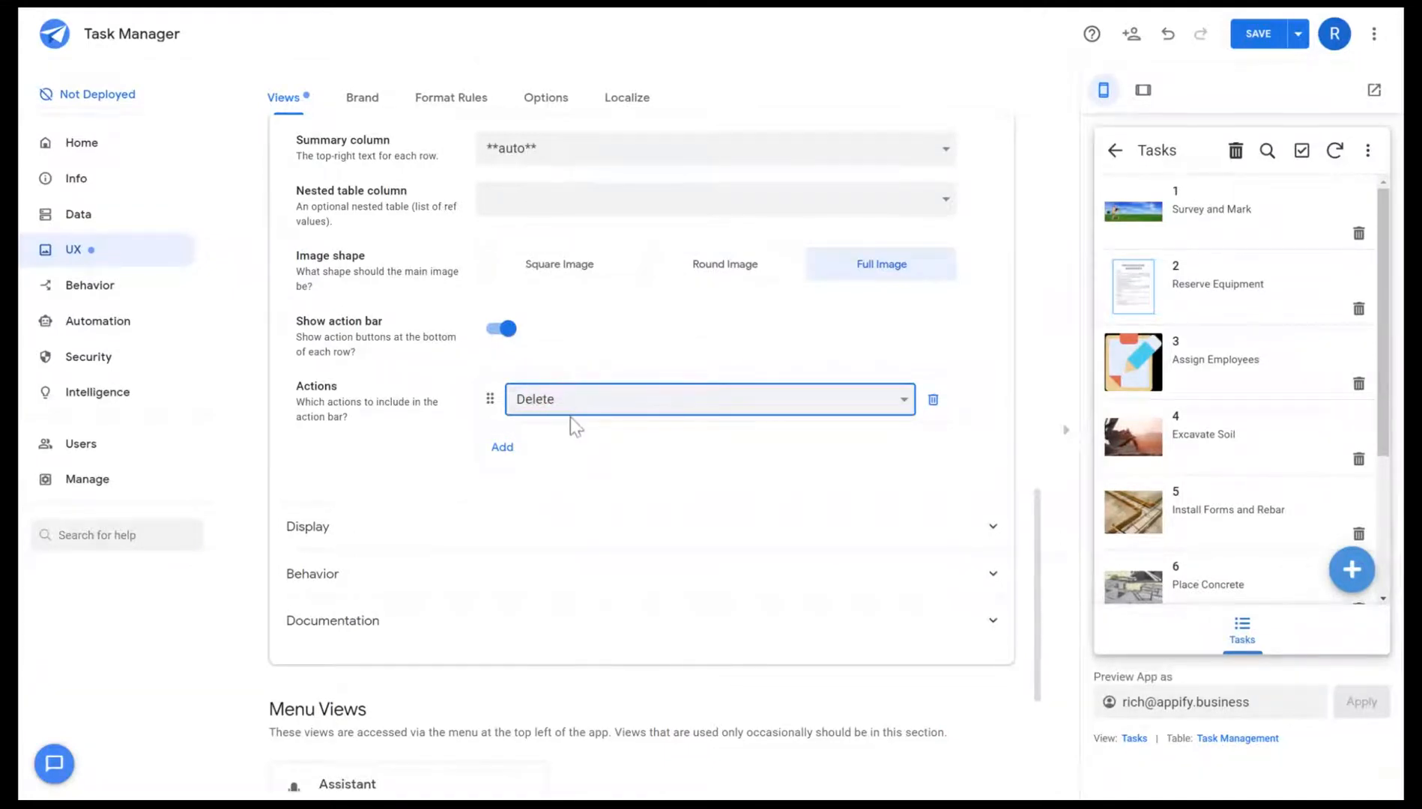
pyautogui.click(500, 328)
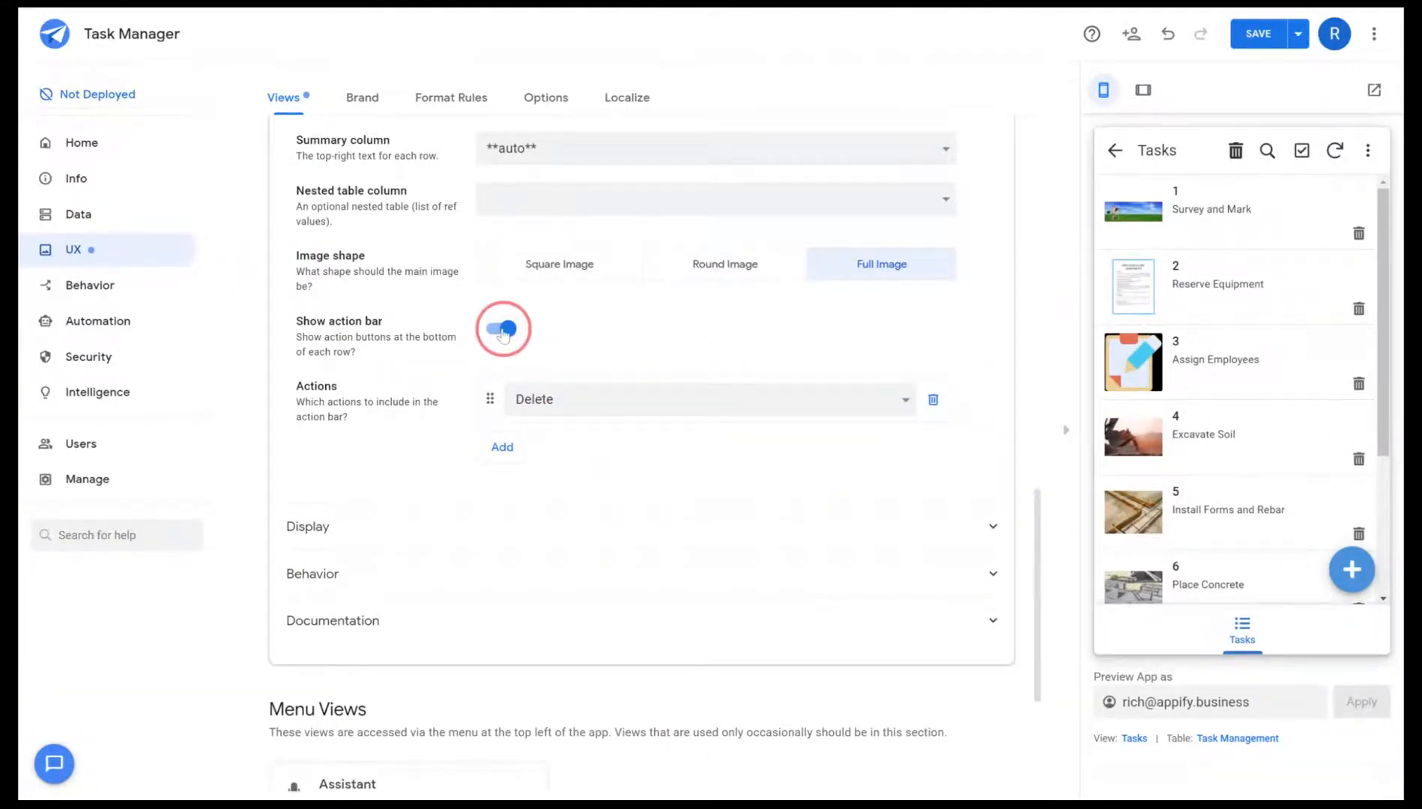
pyautogui.click(501, 330)
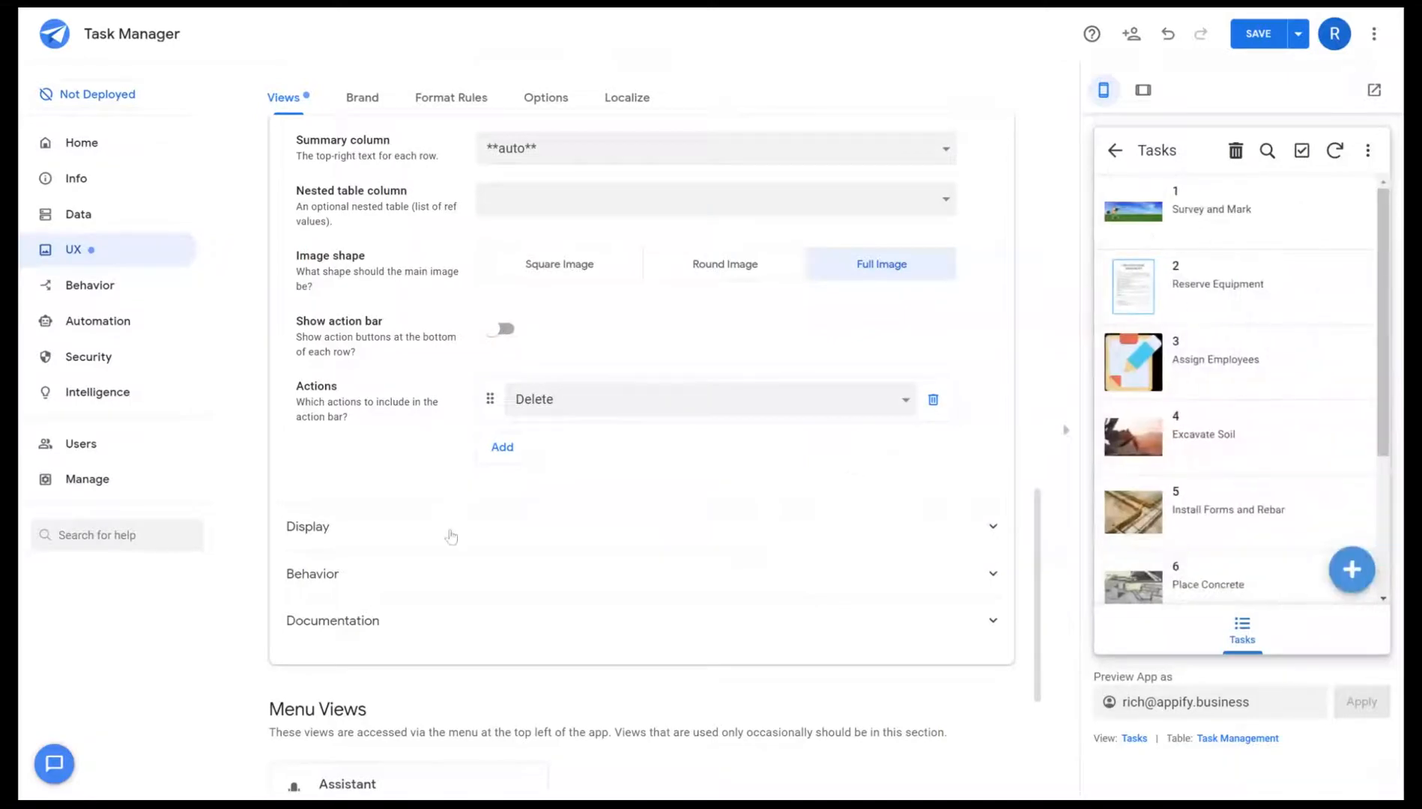
pyautogui.click(307, 526)
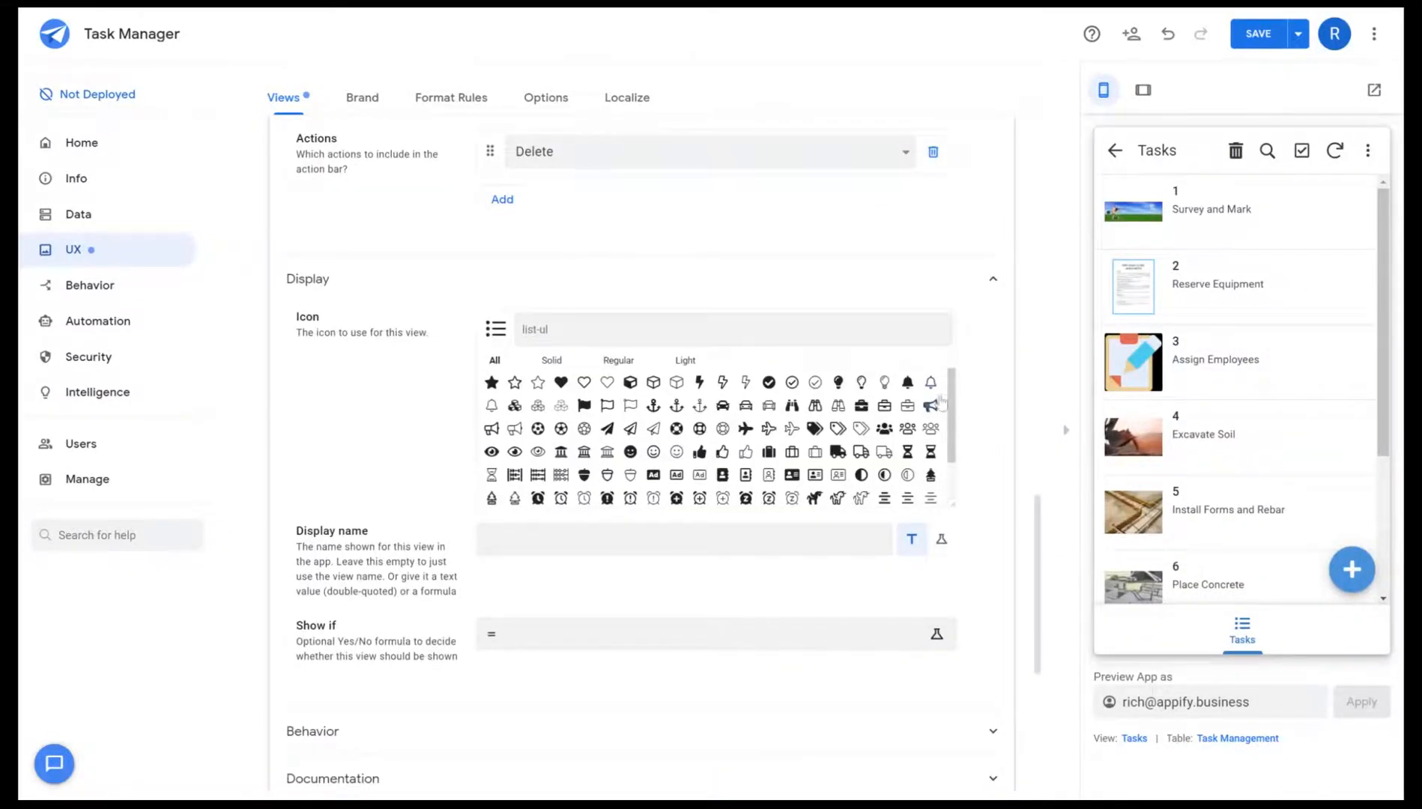
# - Switch the Tasks view display name to formula mode and close the Expression Assistant unchanged
pyautogui.scroll(-3)
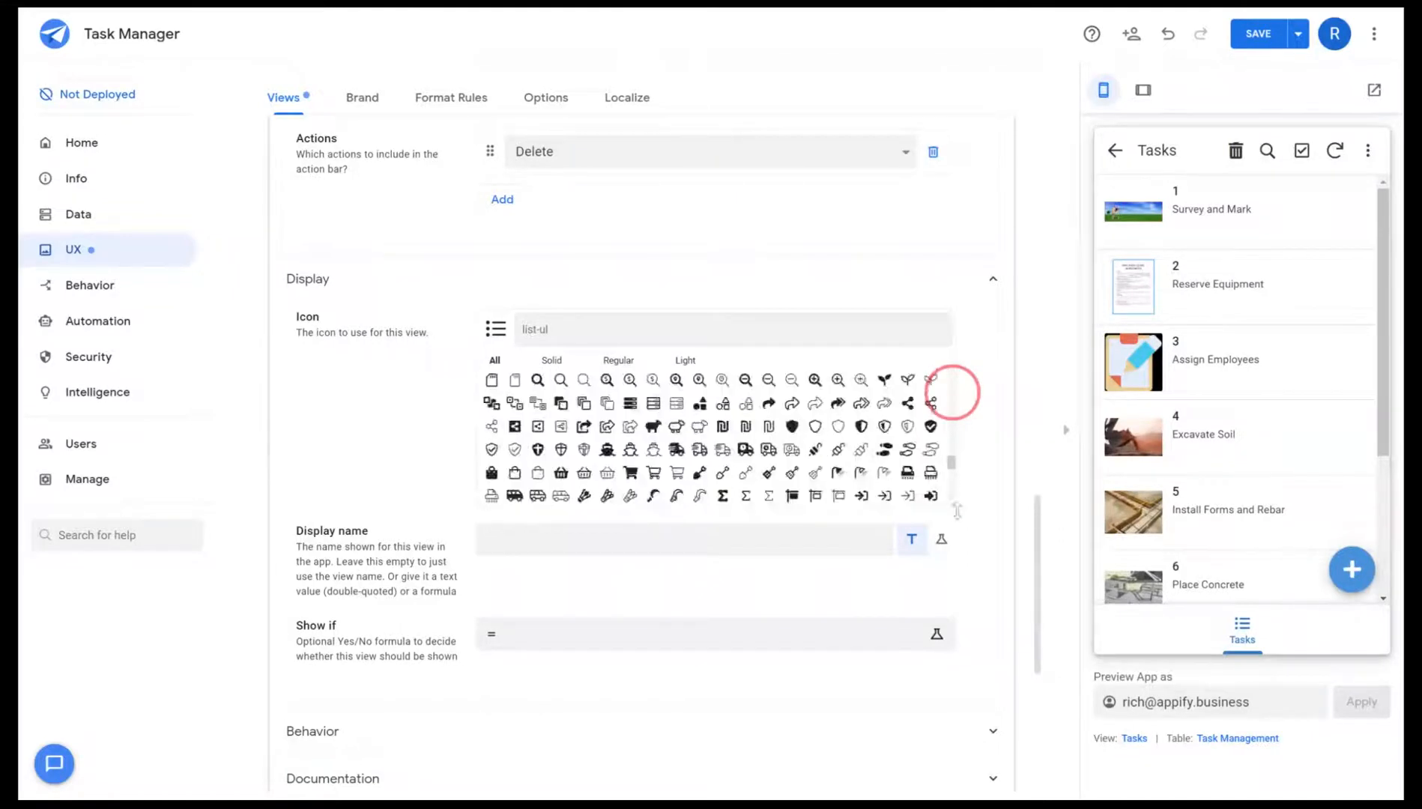
pyautogui.scroll(-3)
pyautogui.write('list')
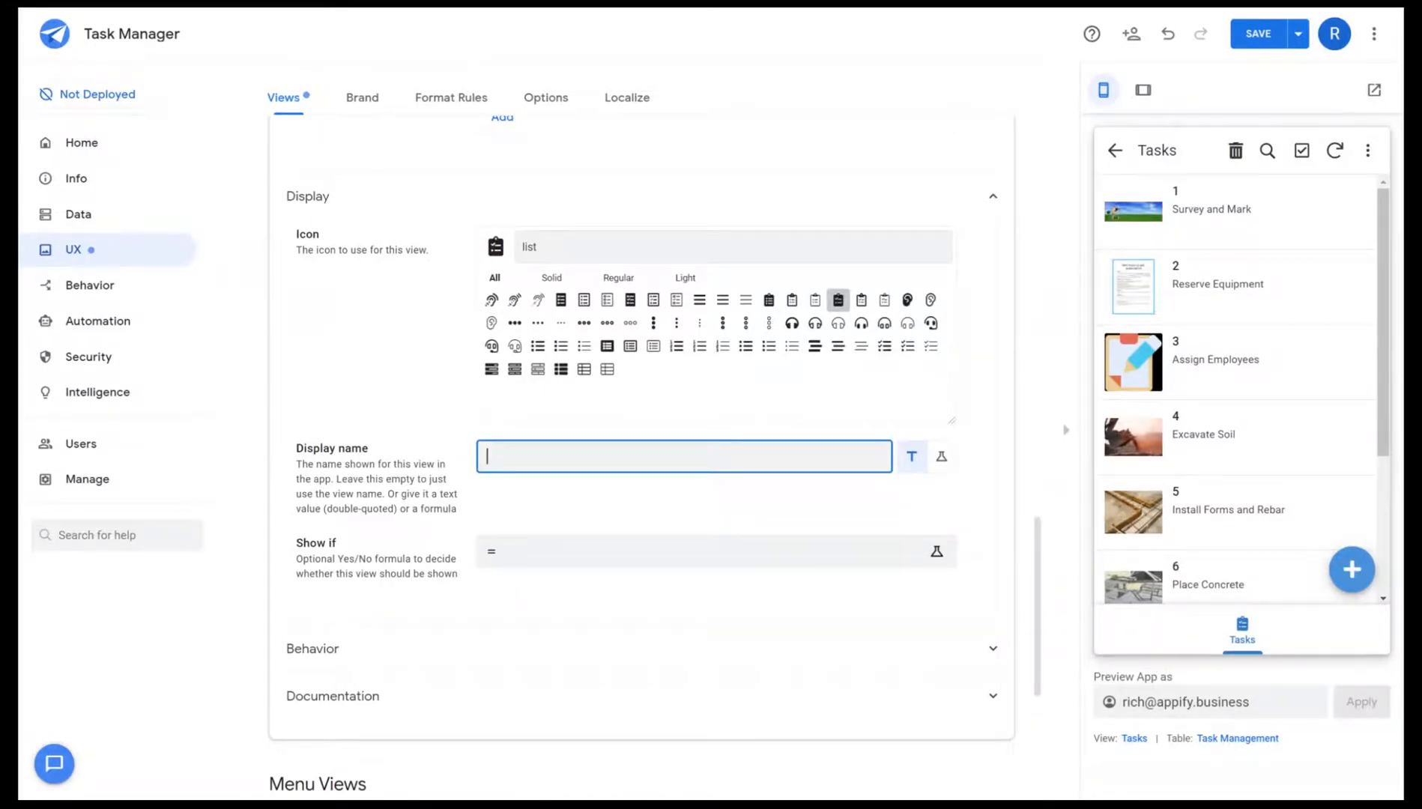
pyautogui.click(941, 457)
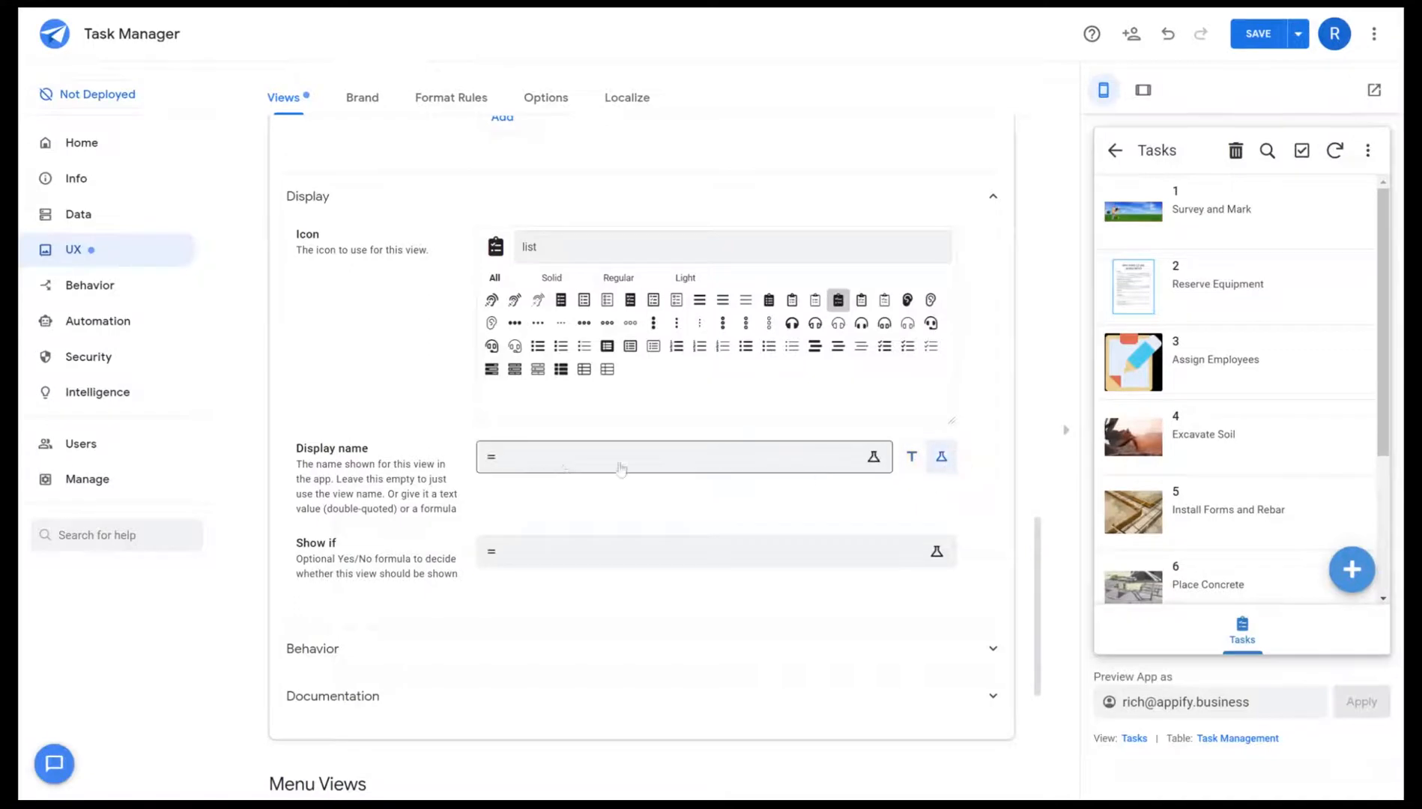
pyautogui.click(940, 457)
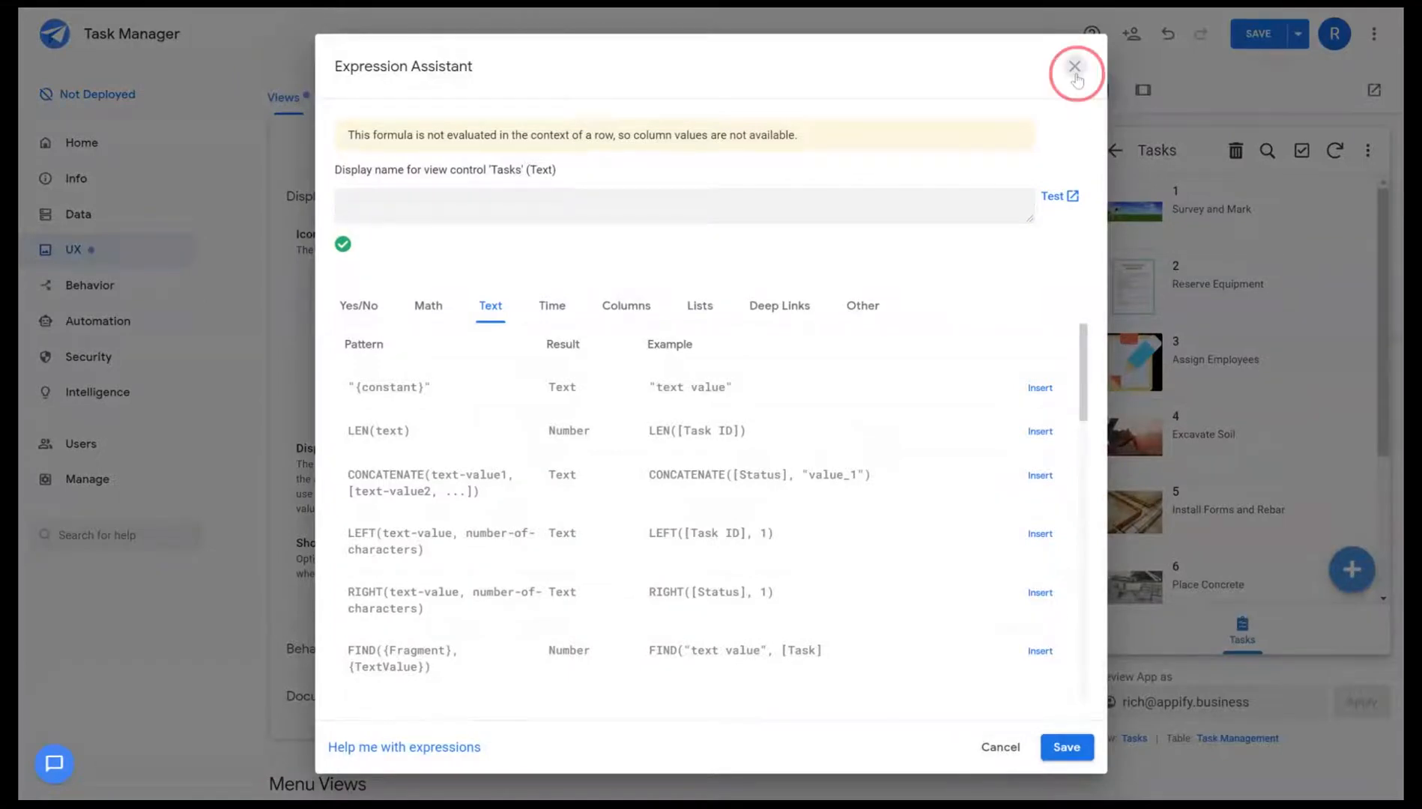
pyautogui.click(1075, 66)
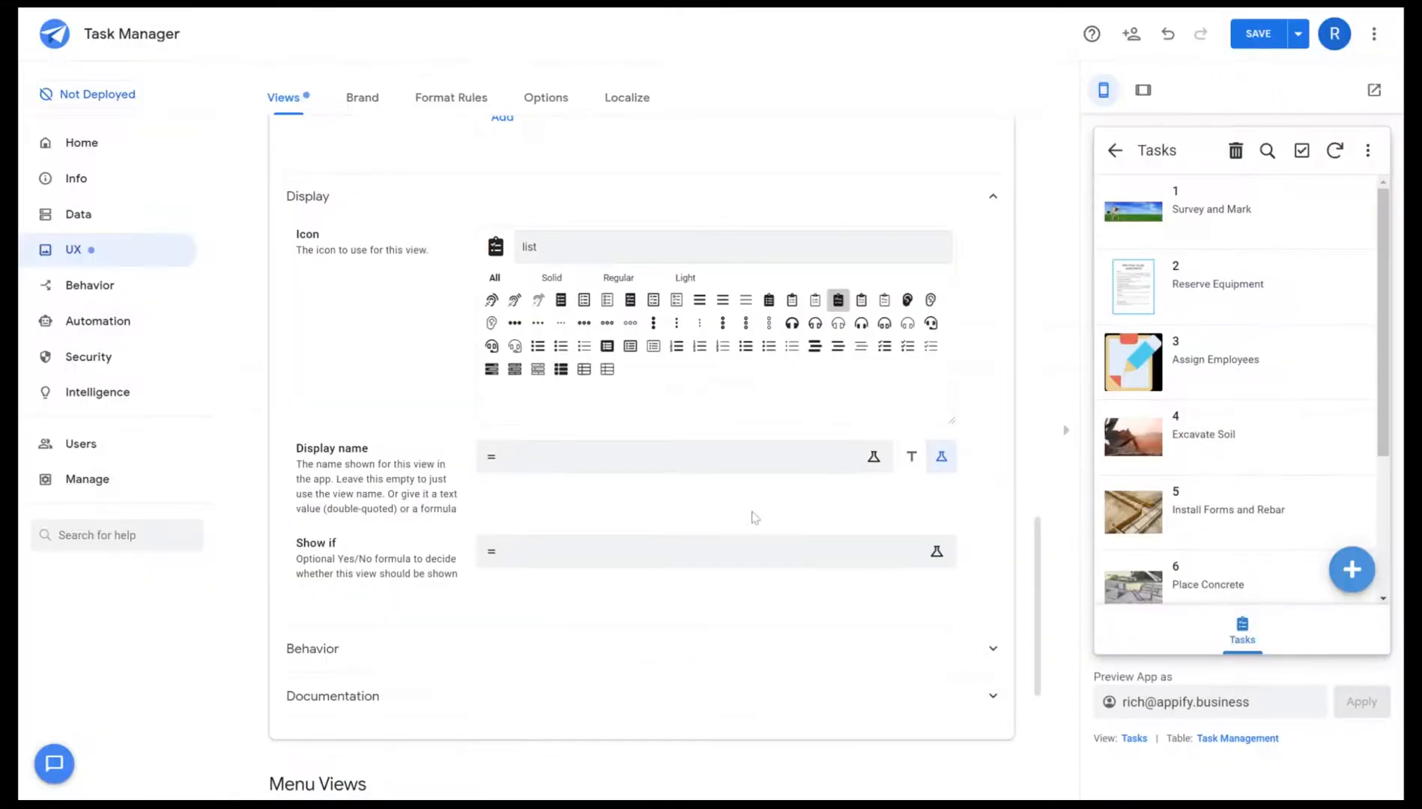
pyautogui.click(715, 551)
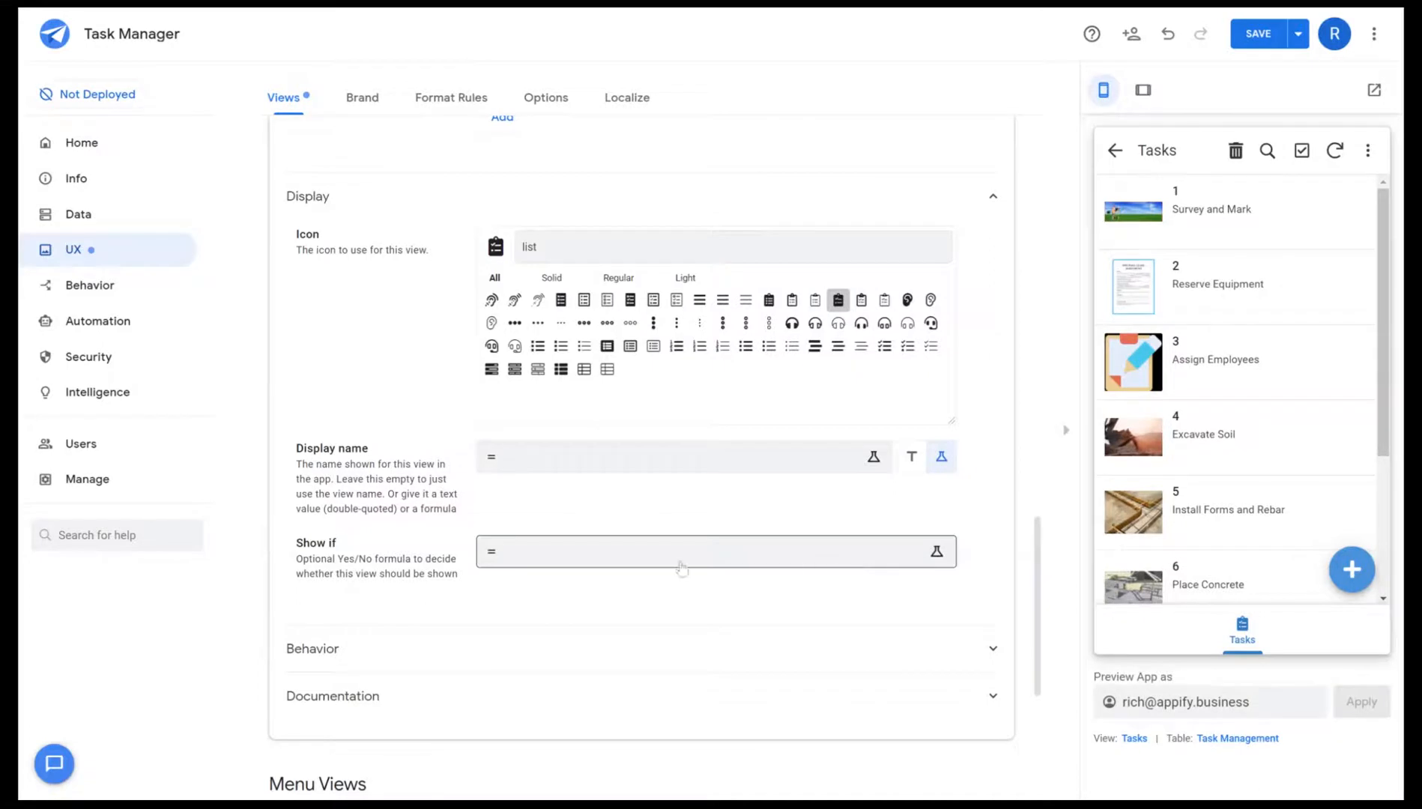
pyautogui.moveTo(565, 571)
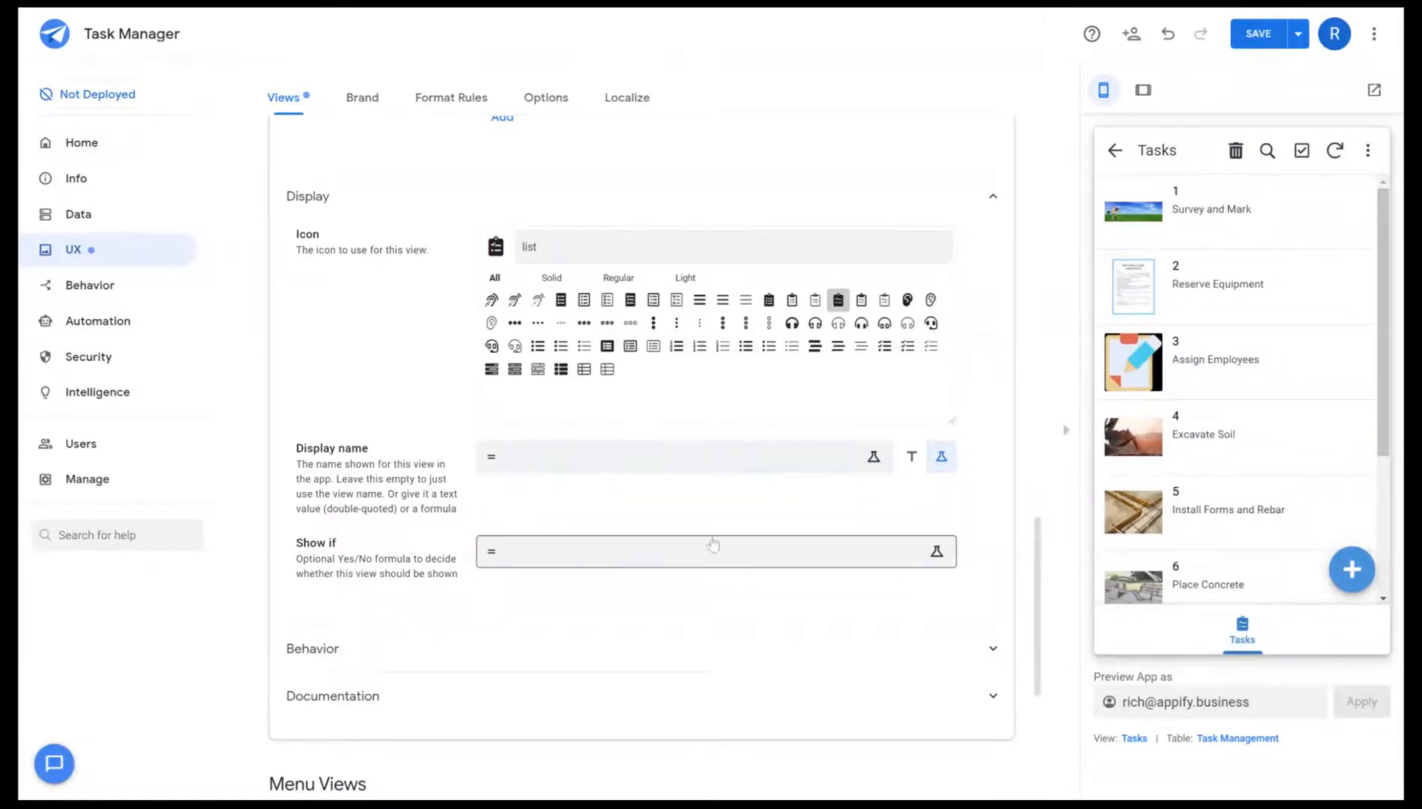
pyautogui.moveTo(826, 556)
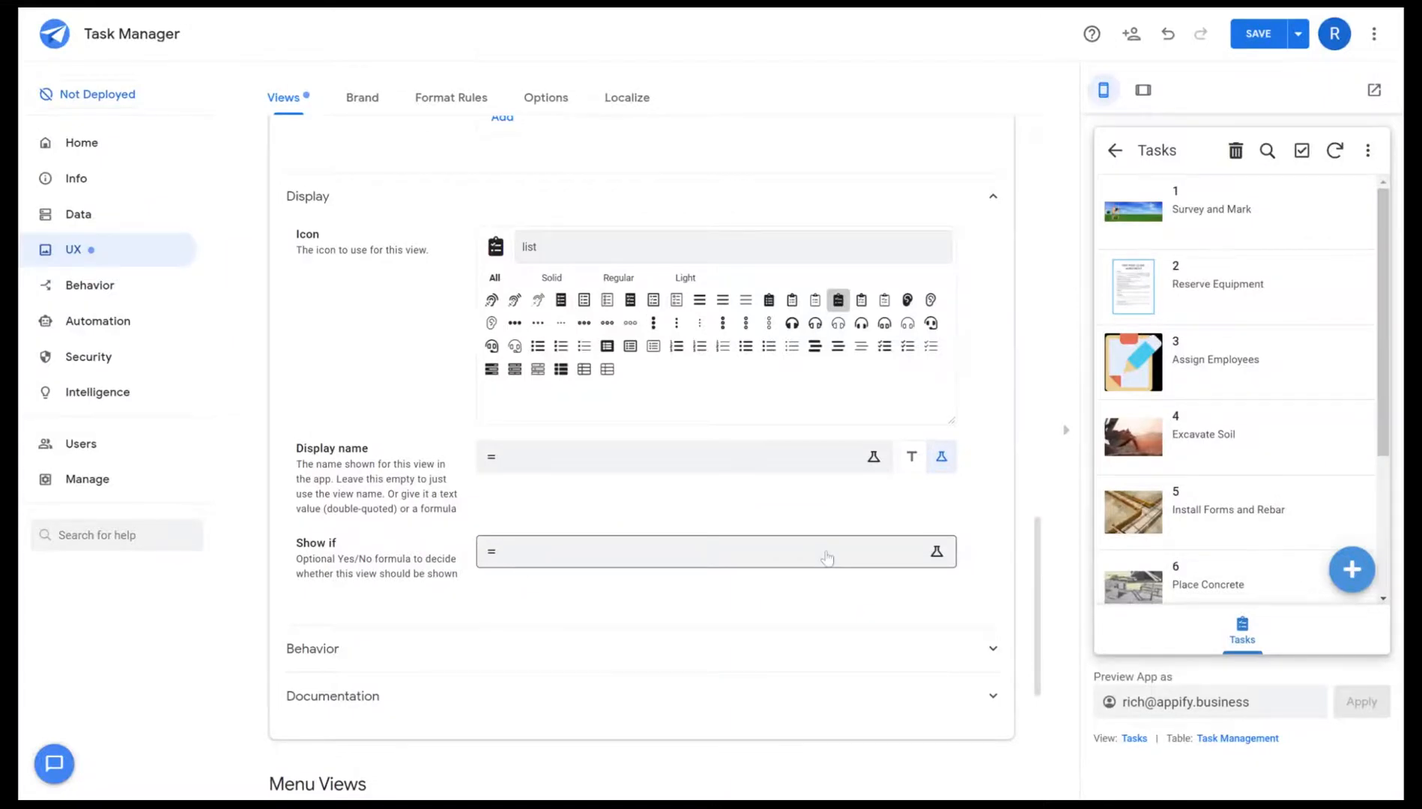
pyautogui.moveTo(823, 559)
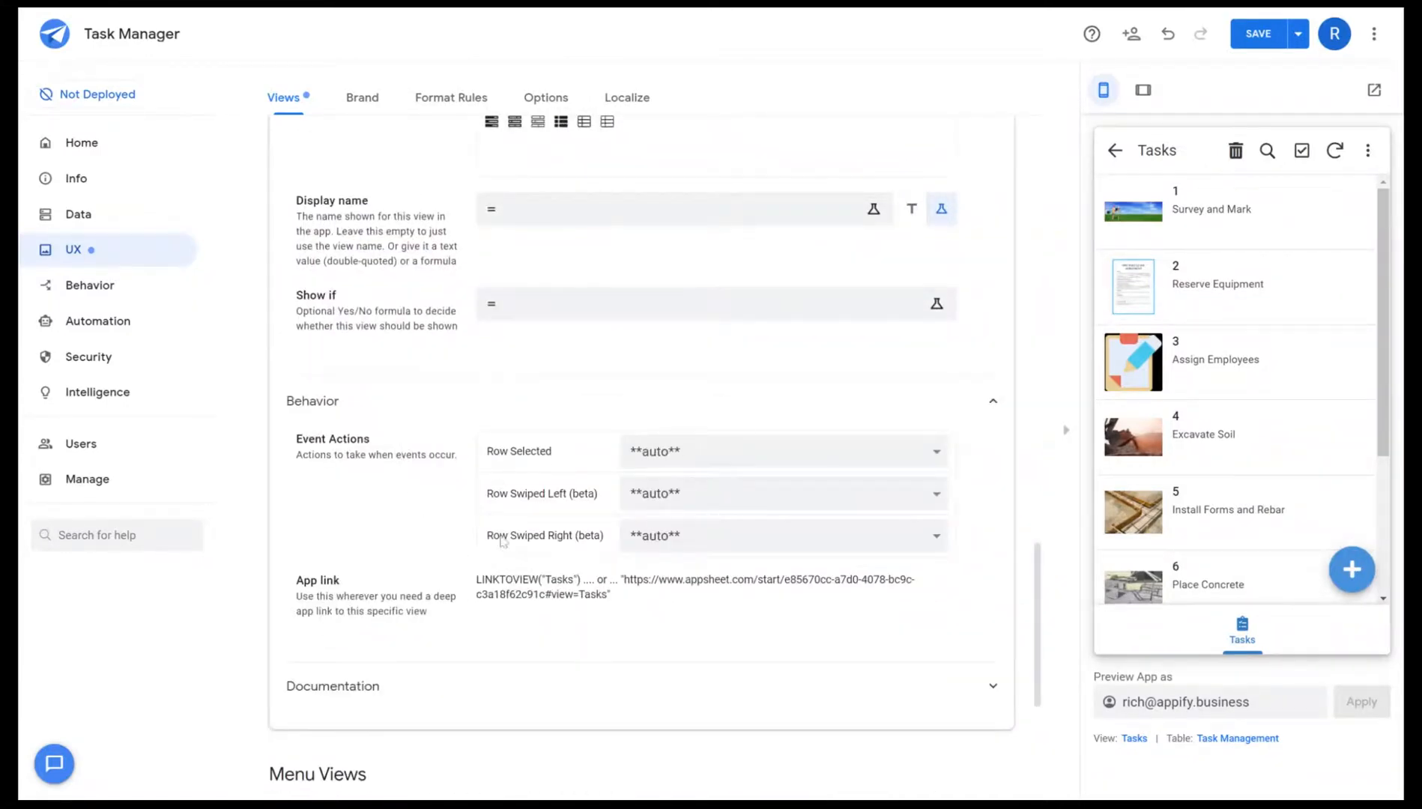
pyautogui.moveTo(839, 435)
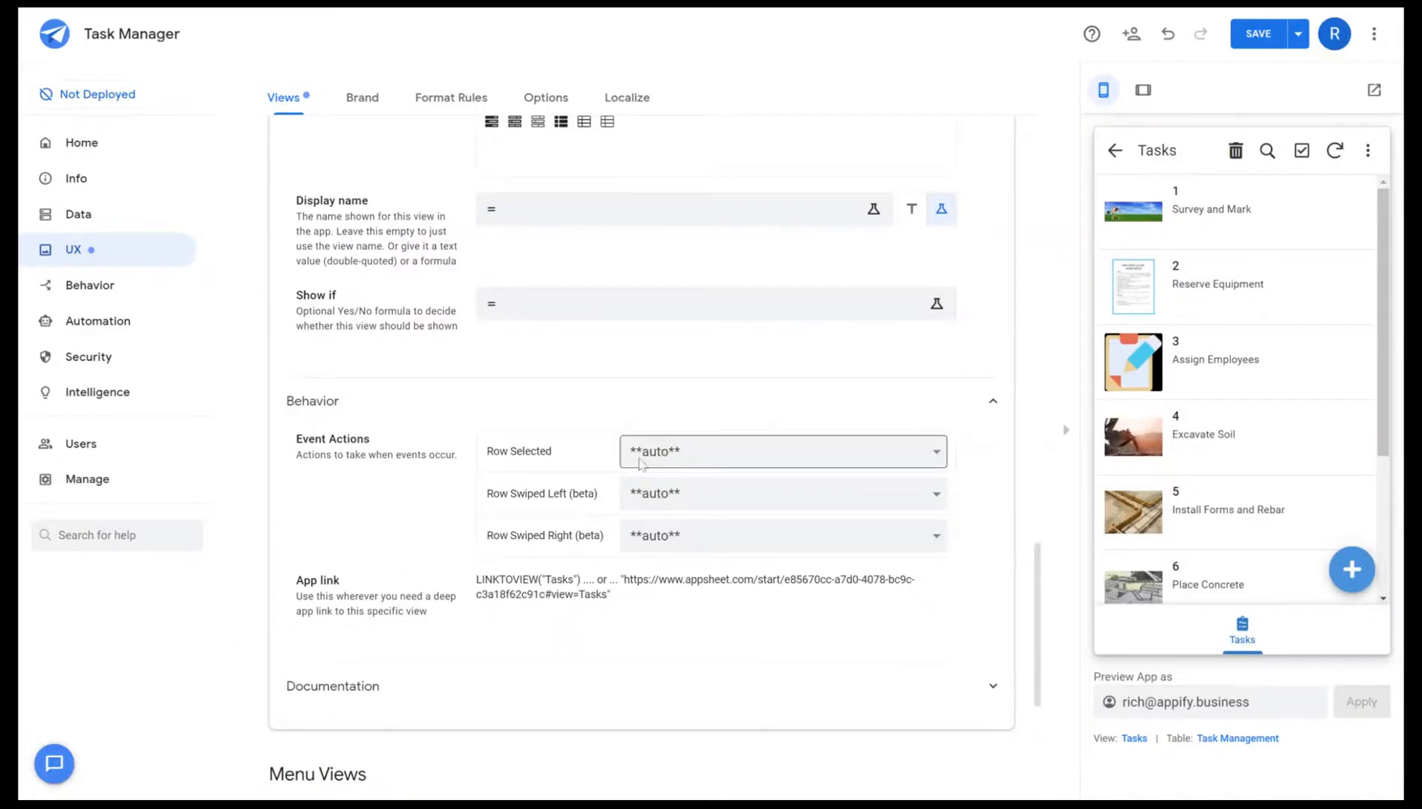
pyautogui.moveTo(688, 461)
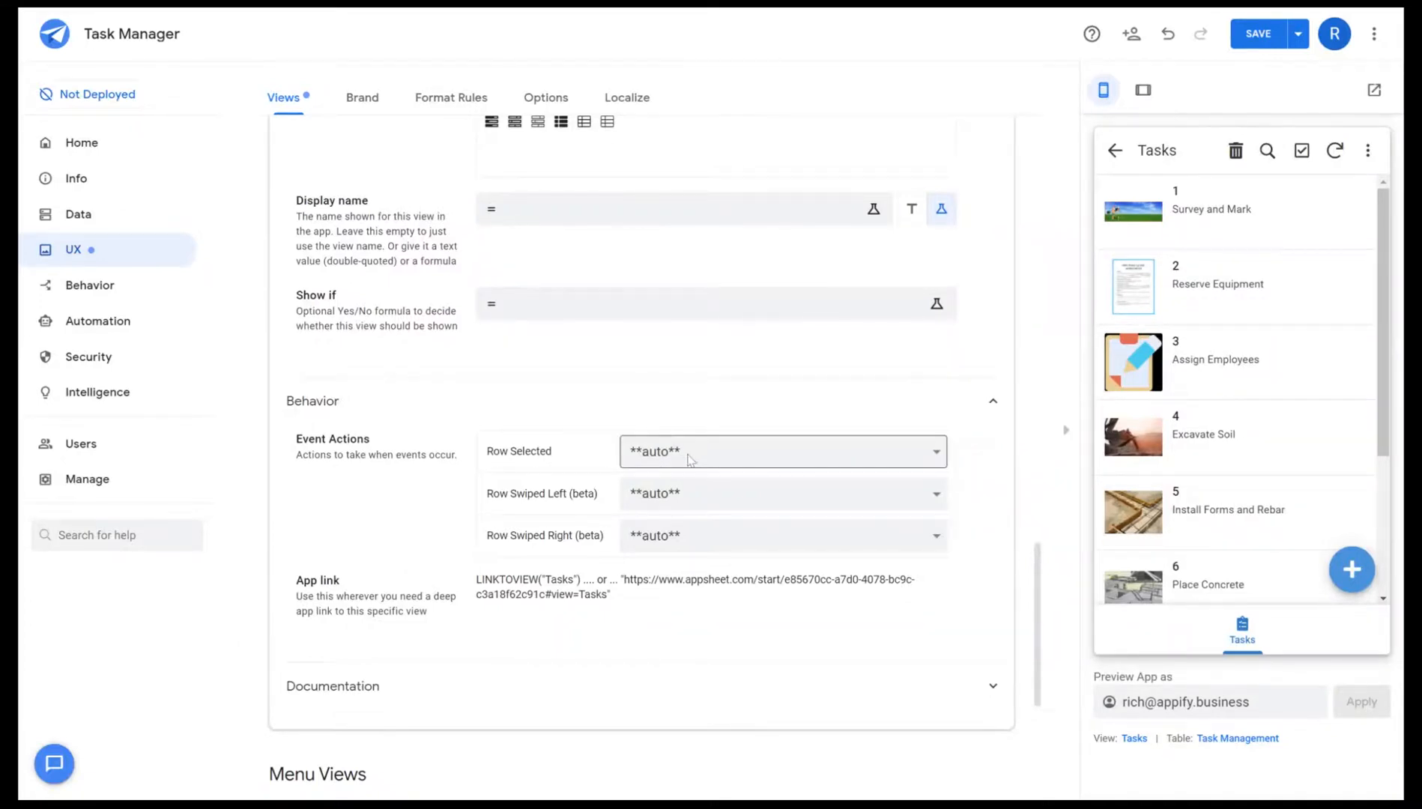
# - Review the Row Selected behavior, test a task in the preview, and expand the Documentation settings
pyautogui.click(780, 451)
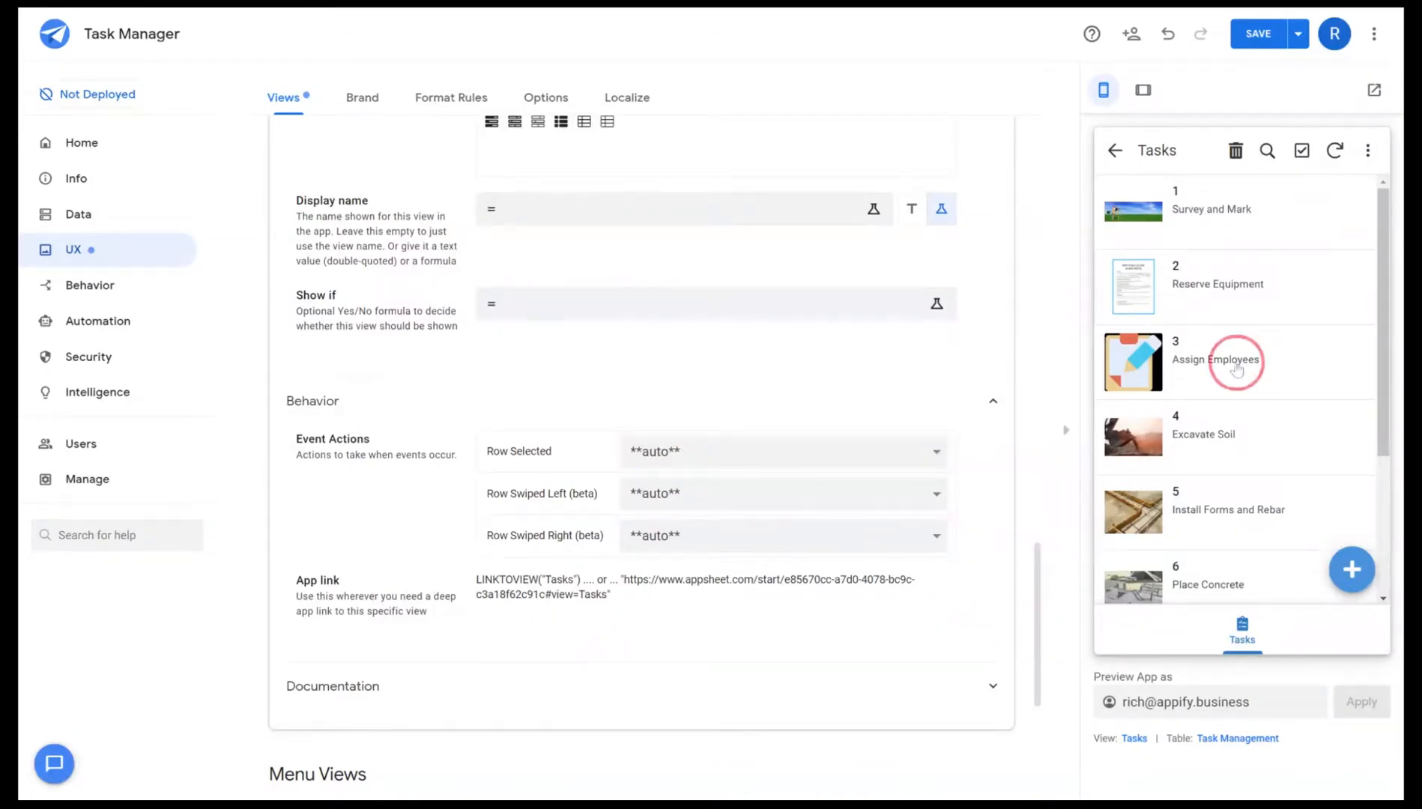
pyautogui.click(1216, 360)
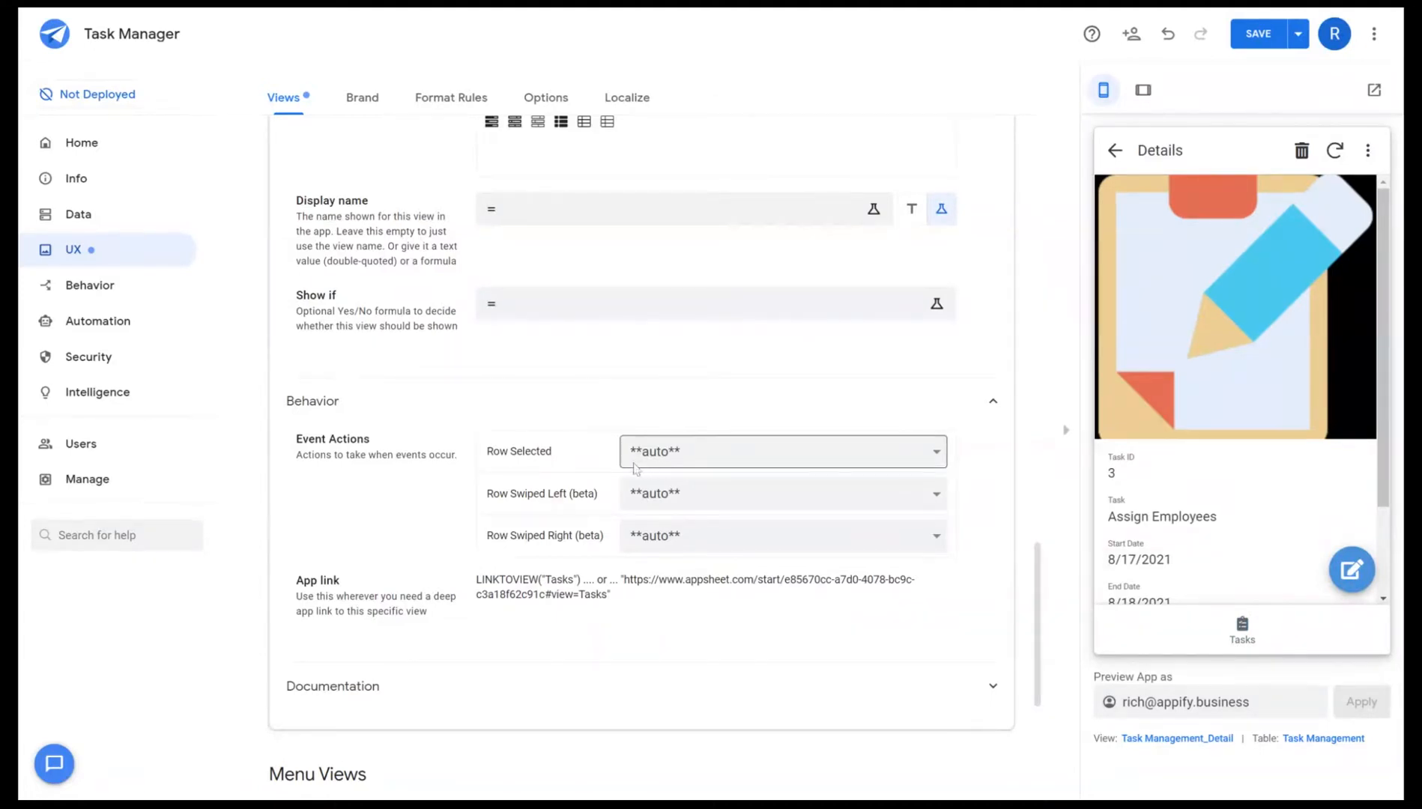
pyautogui.click(1115, 150)
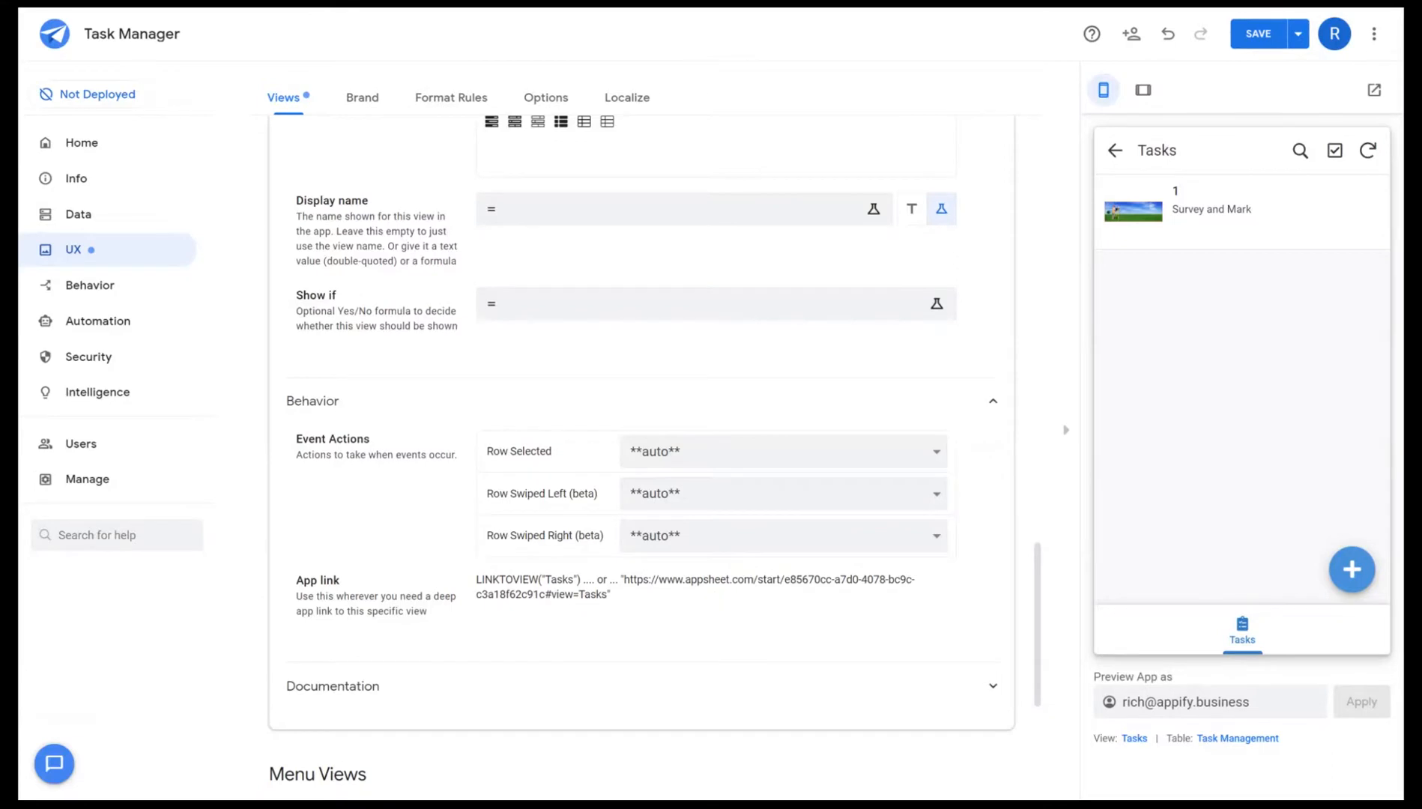
pyautogui.scroll(-3)
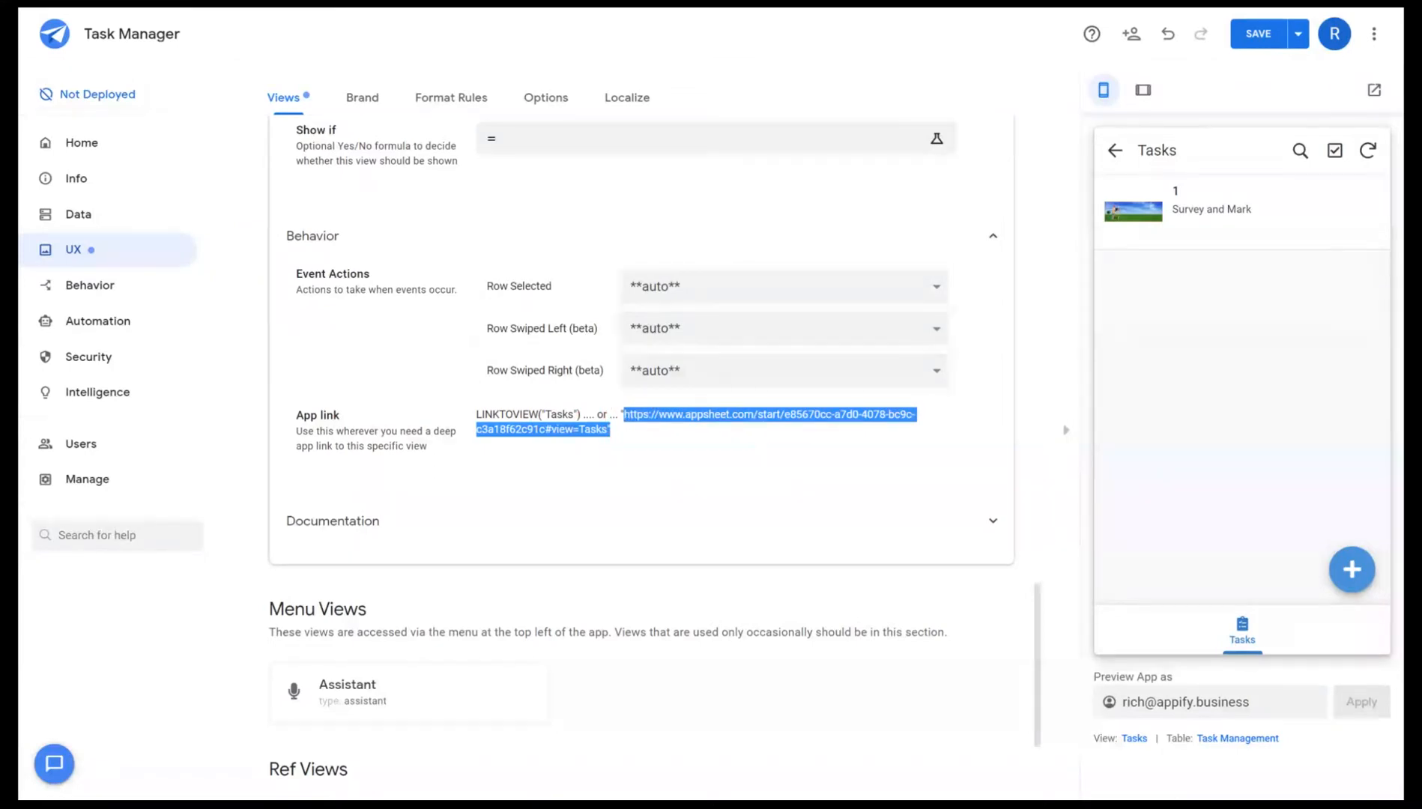
pyautogui.click(635, 499)
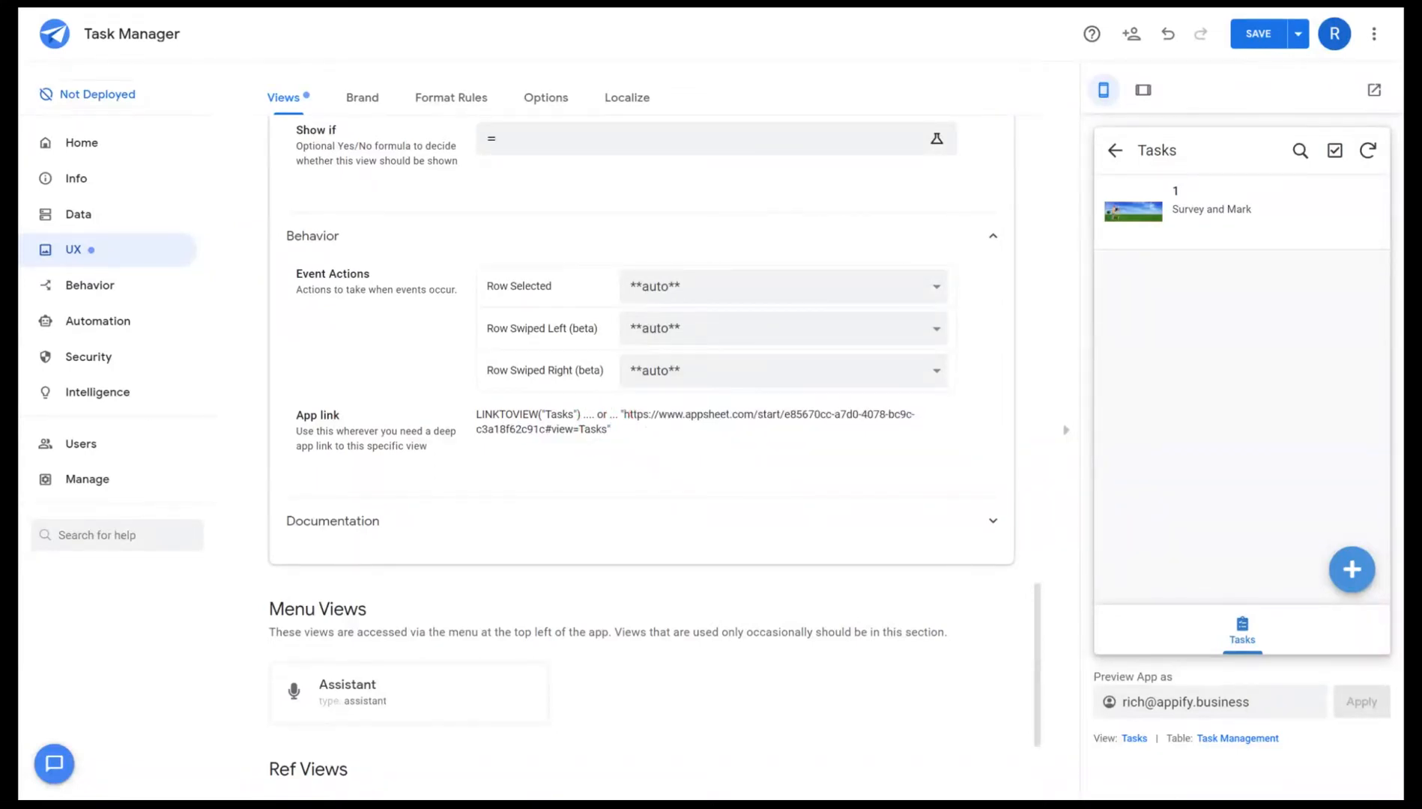
pyautogui.click(991, 521)
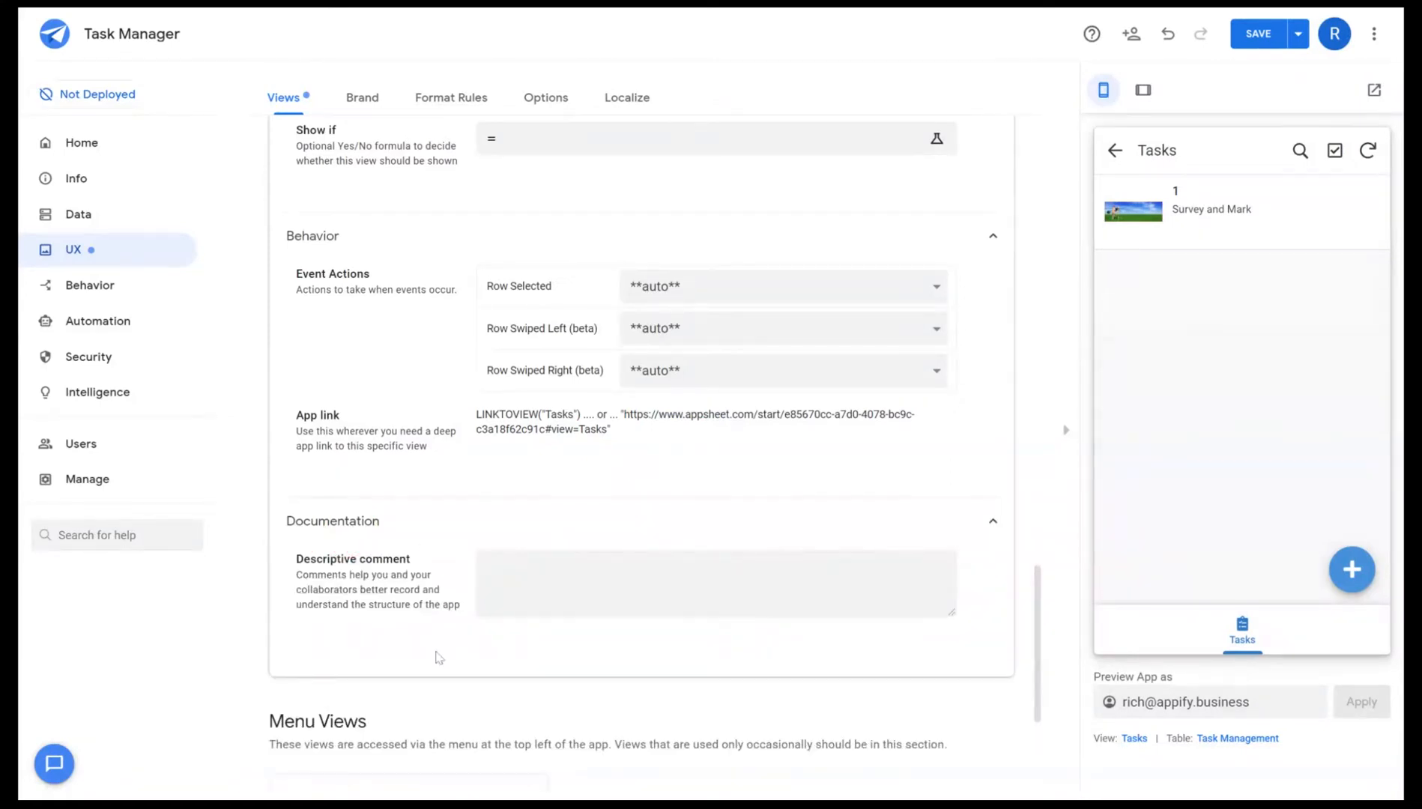
pyautogui.click(715, 584)
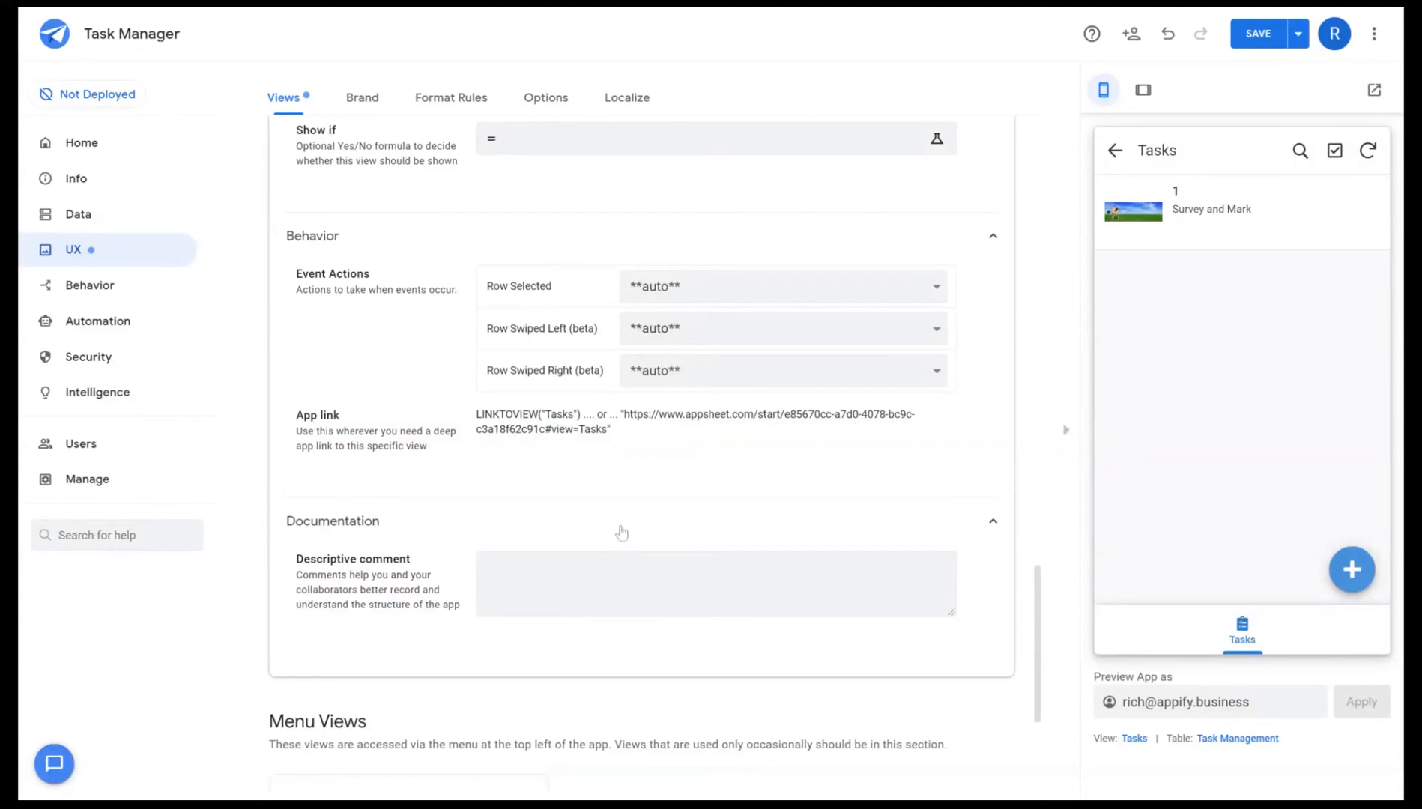
pyautogui.scroll(3)
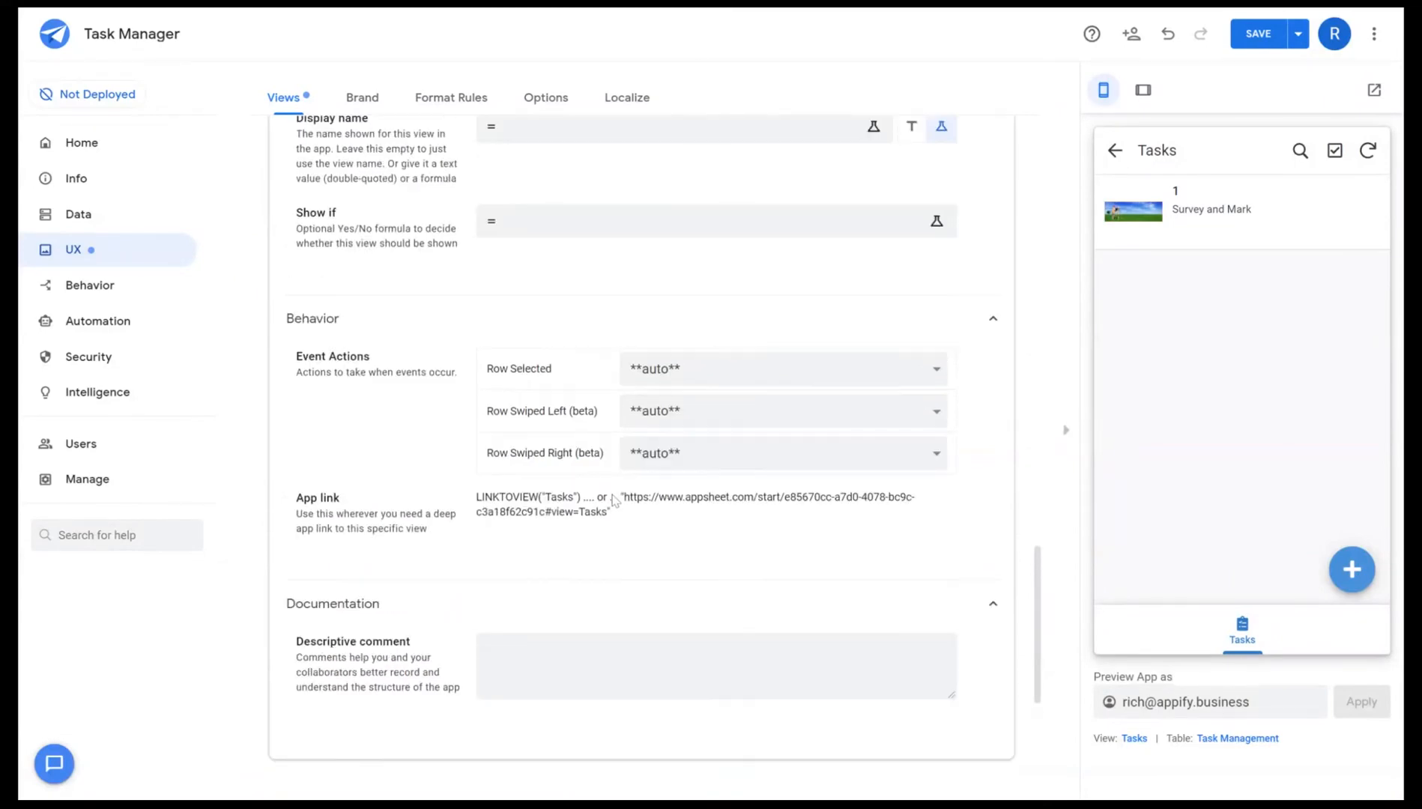
pyautogui.scroll(3)
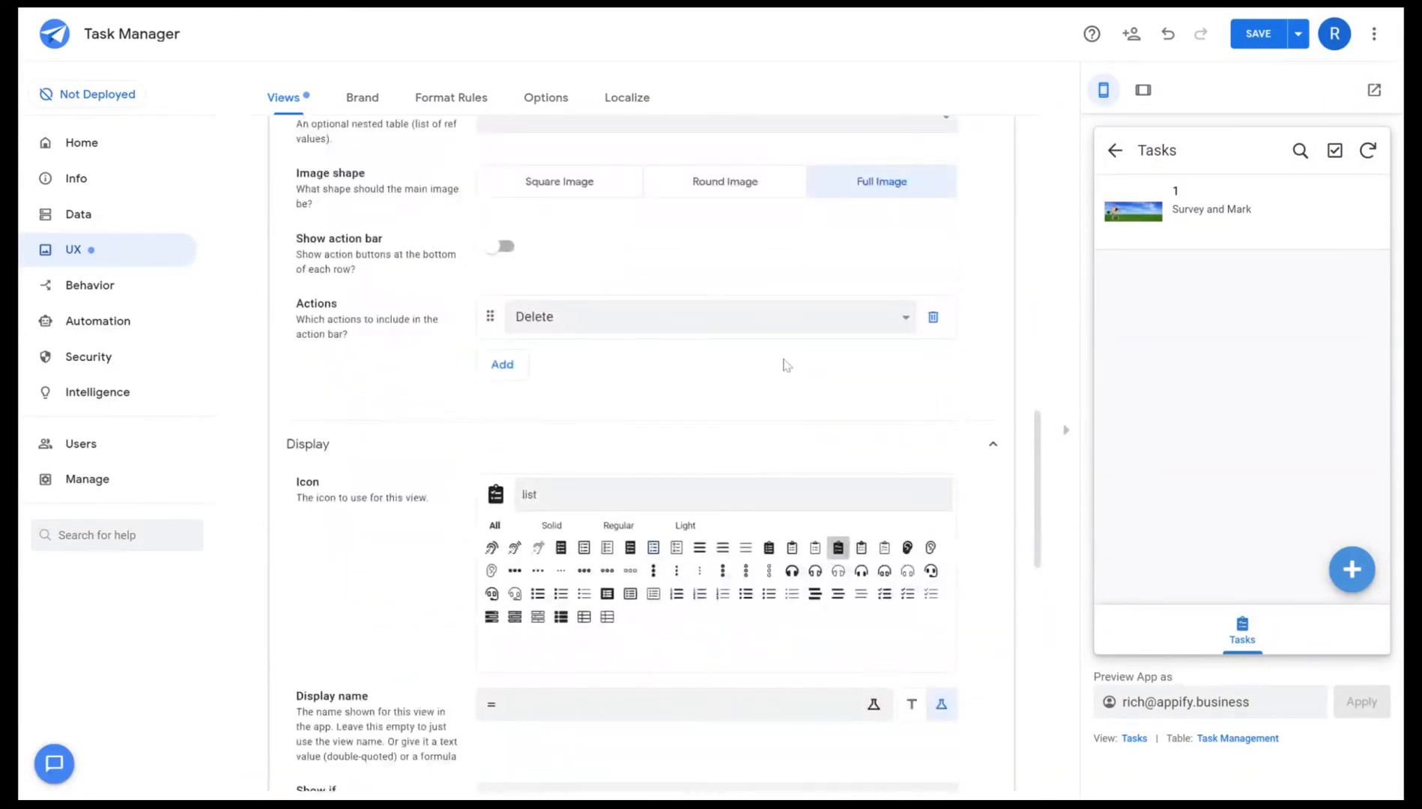